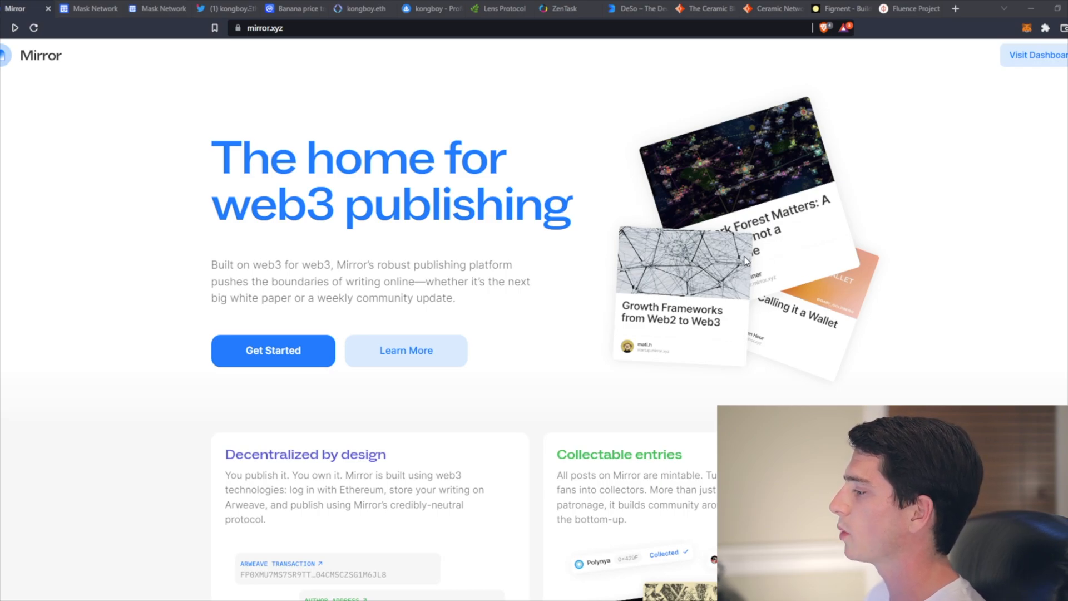
mouse_move(648, 257)
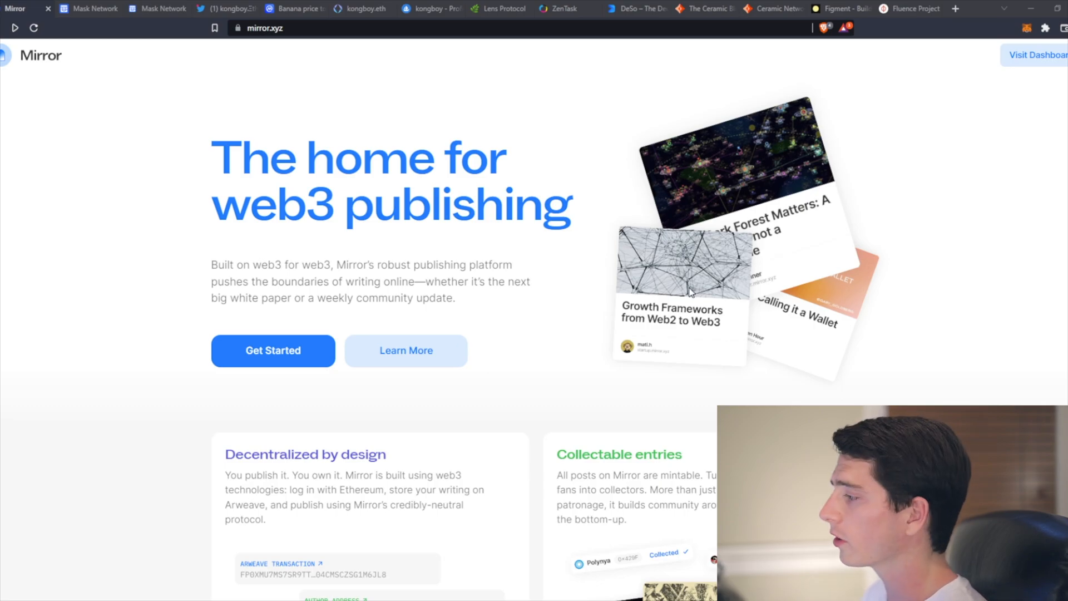
mouse_move(688, 292)
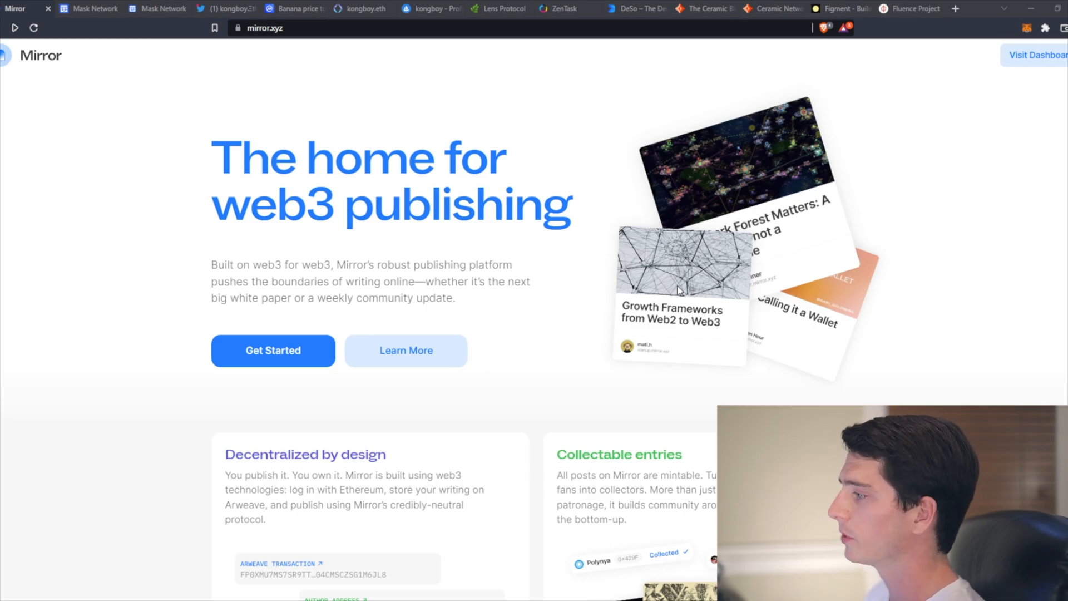
mouse_move(555, 279)
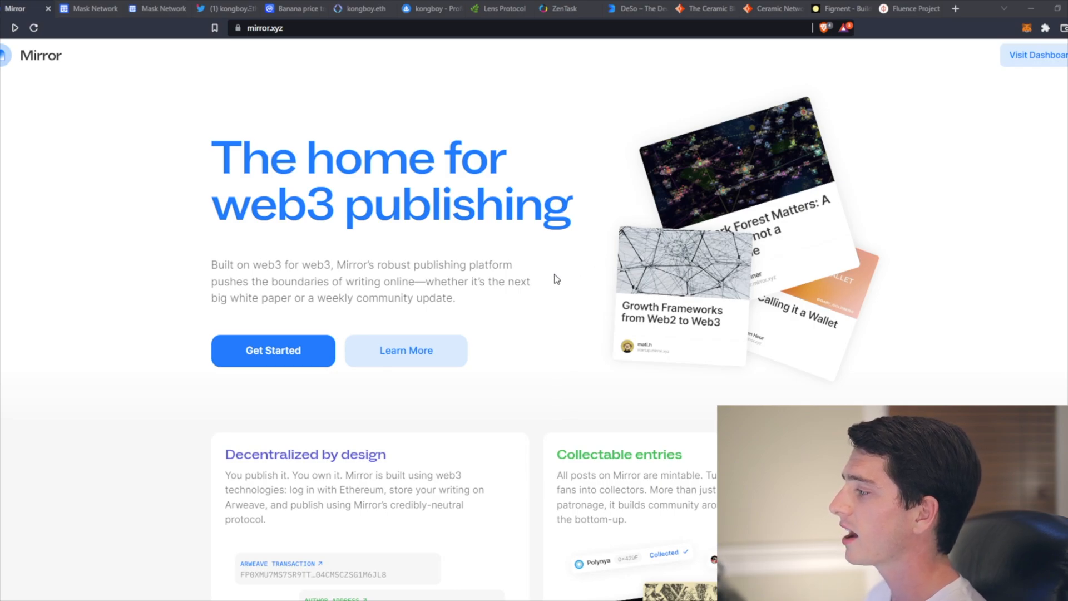
mouse_move(545, 284)
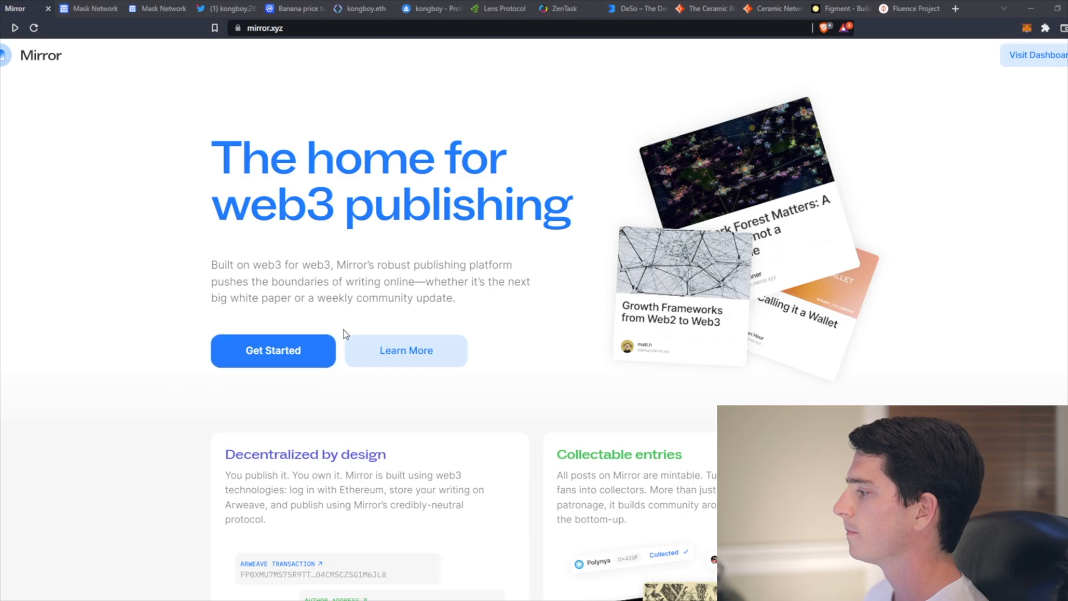
- Scroll the Mirror landing page through its publishing feature cards down to the Highlights posts
scroll(down, 3)
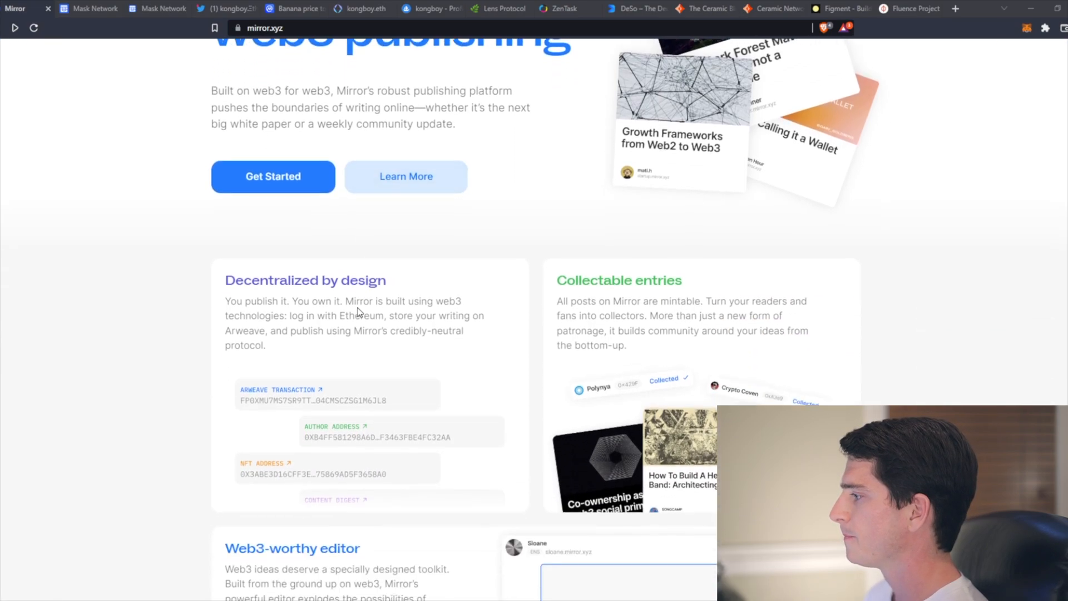
scroll(down, 3)
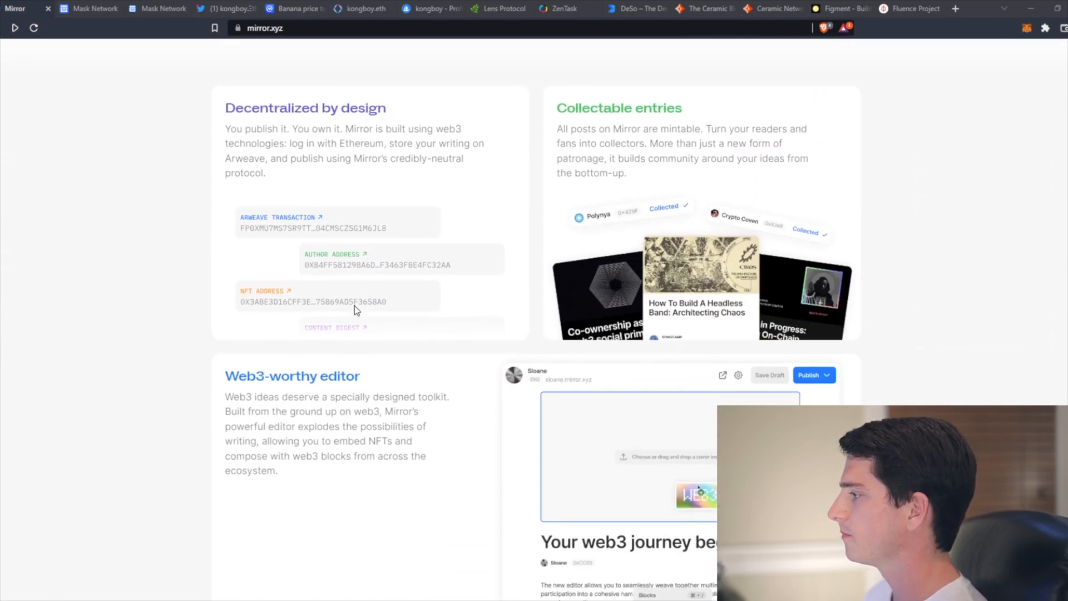
scroll(down, 3)
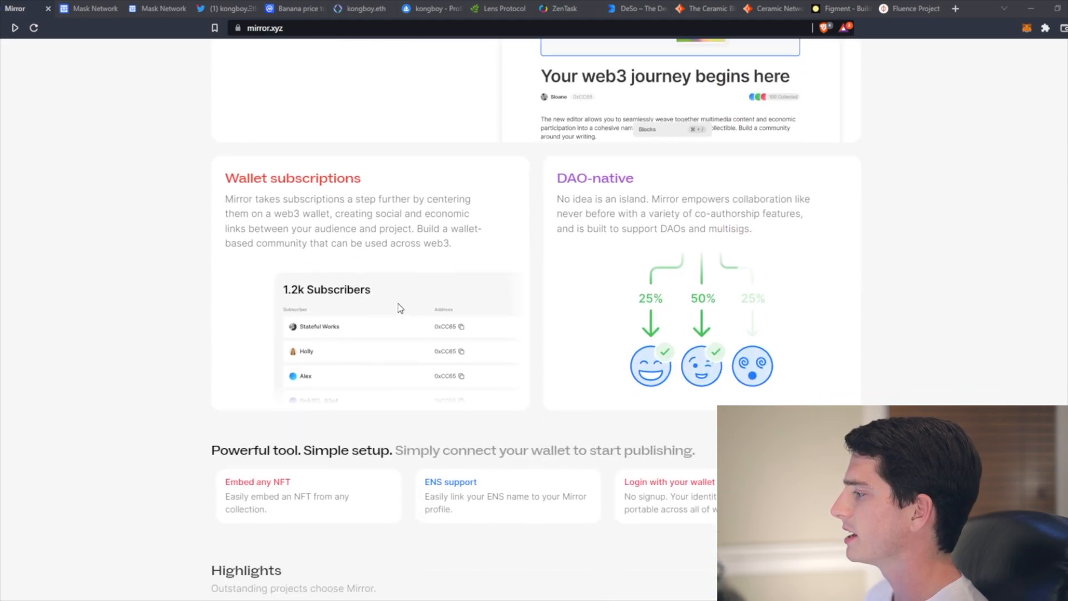
scroll(down, 3)
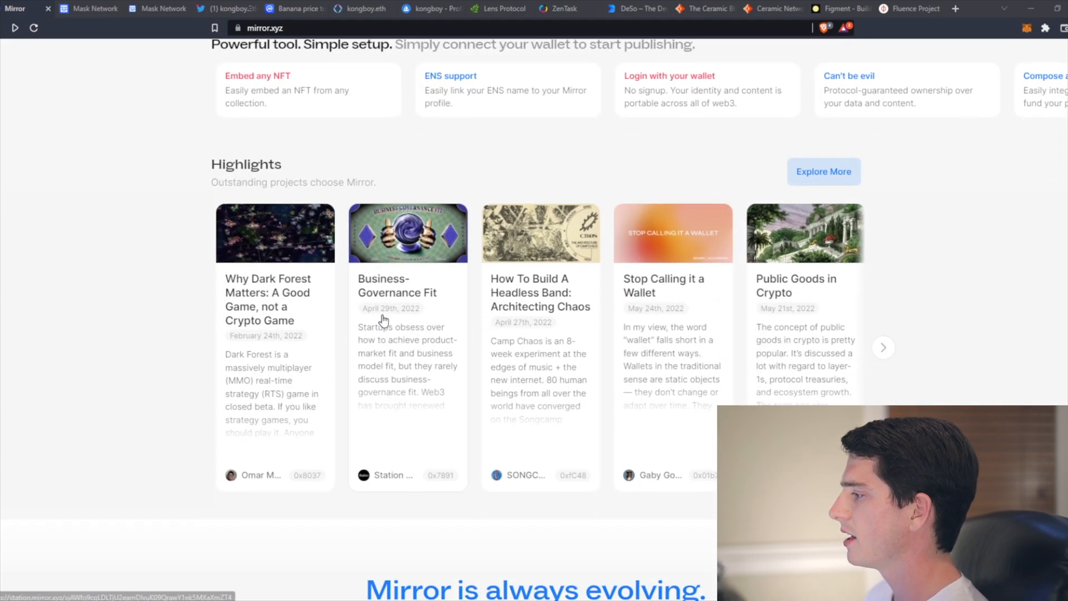
mouse_move(272, 238)
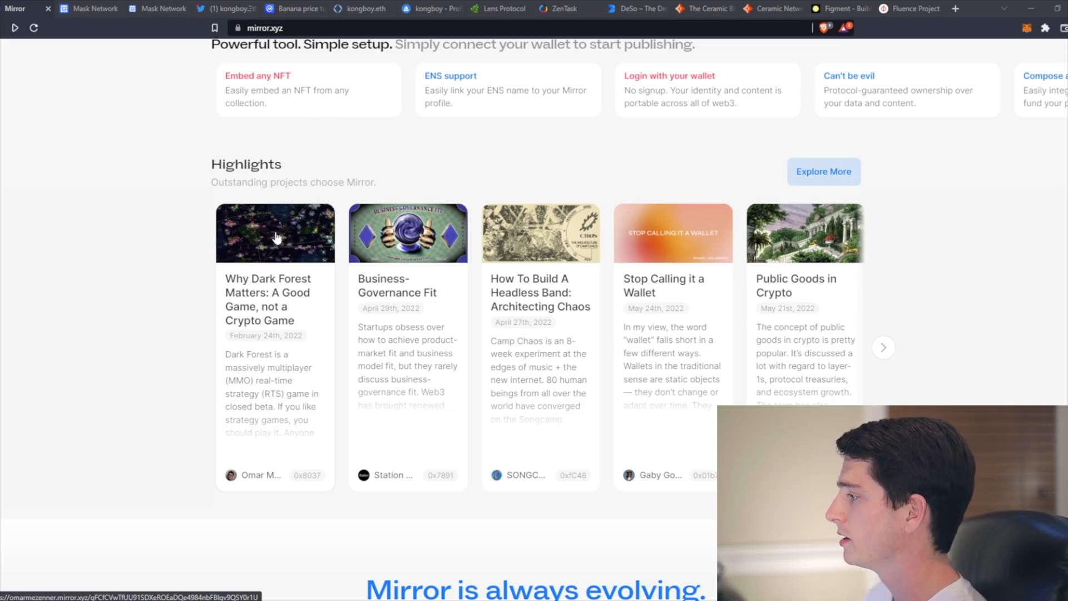
- Open the 'Why Dark Forest Matters' highlight and read down to its collectors section
click(275, 233)
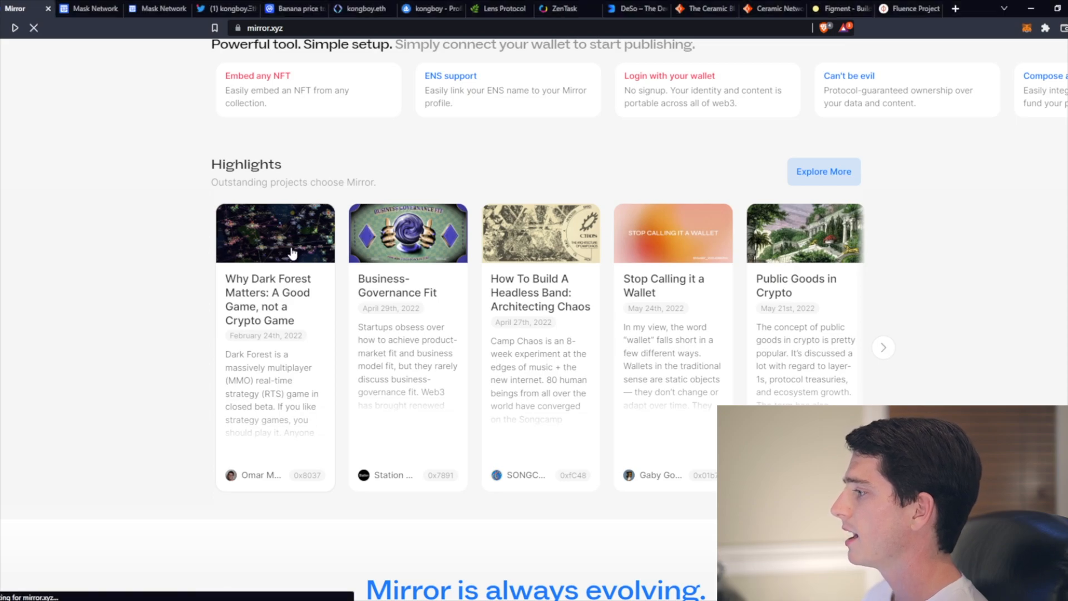
click(275, 232)
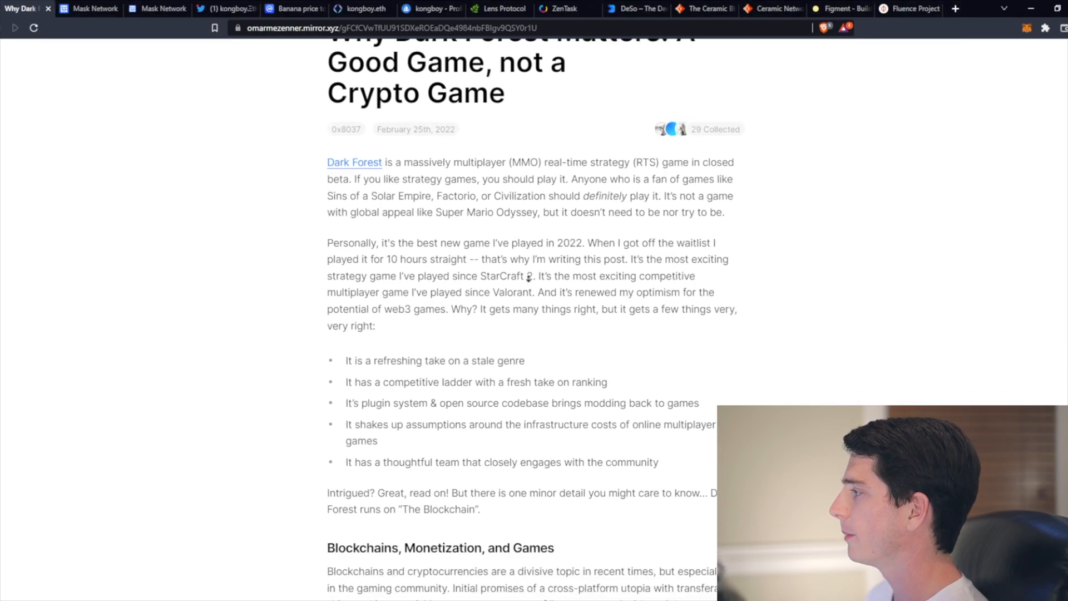
scroll(down, 3)
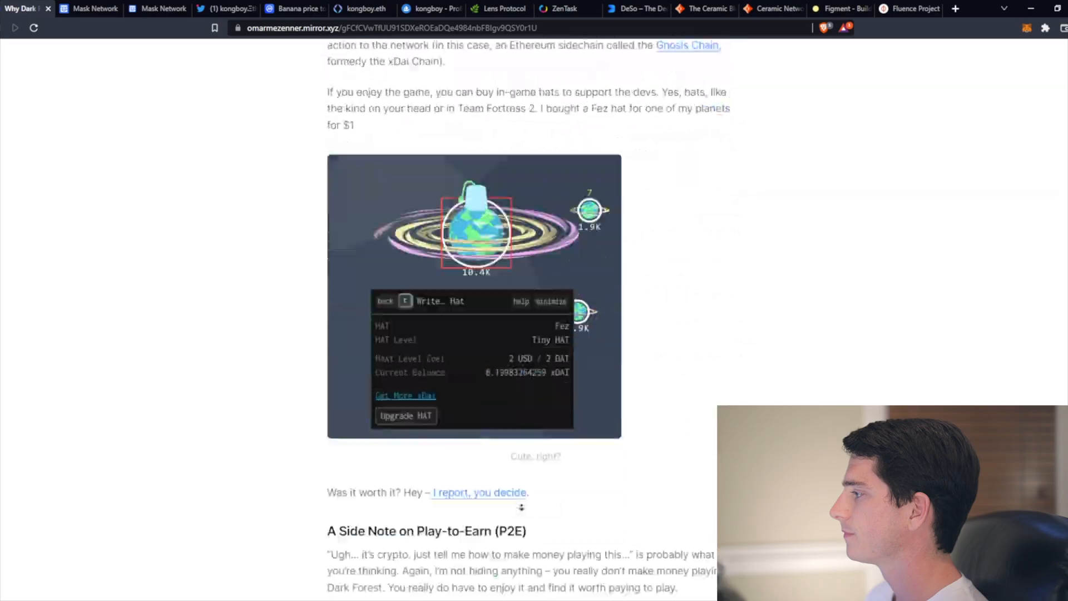
scroll(down, 3)
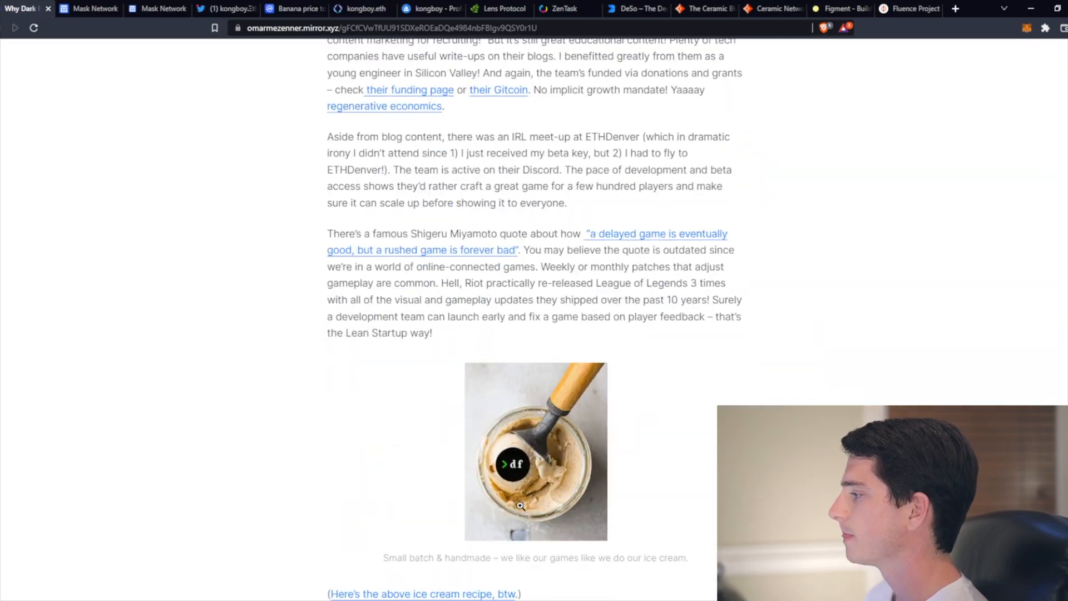
scroll(down, 3)
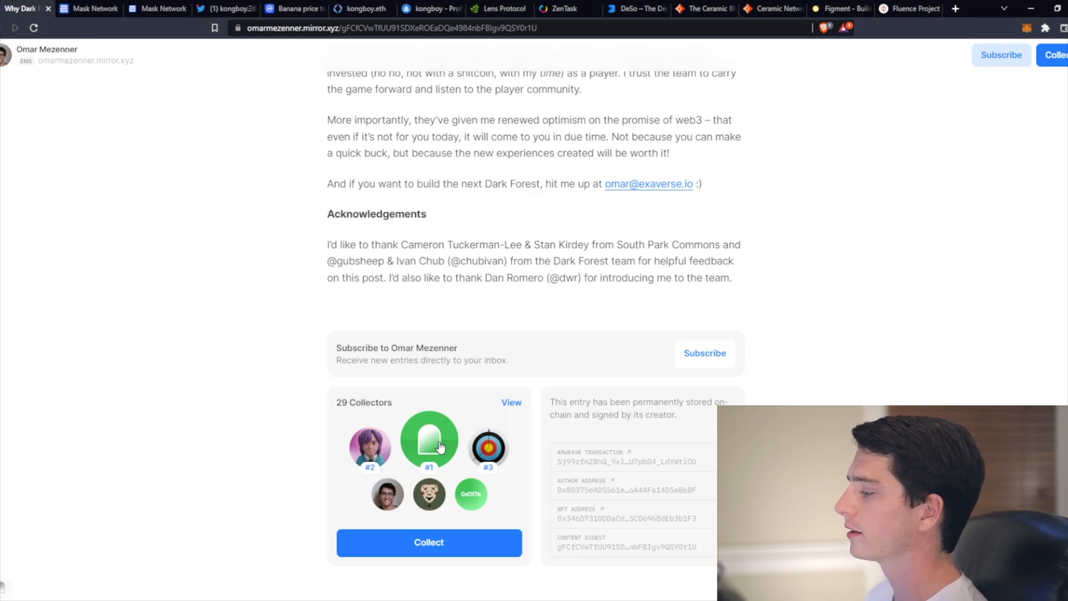
mouse_move(410, 494)
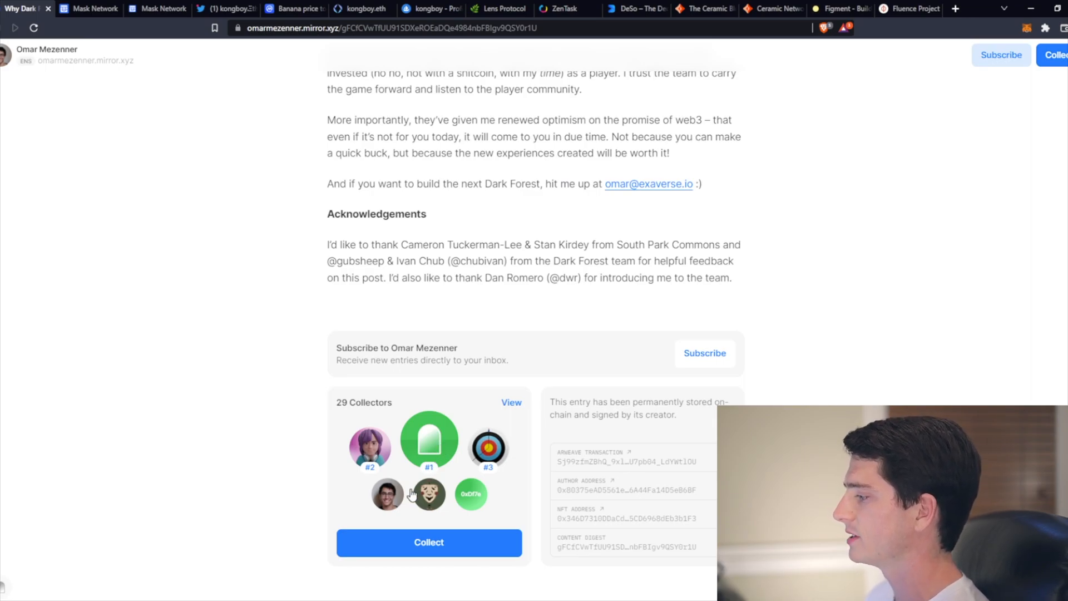
- Collect the Dark Forest entry: connect the wallet and approve switching it to Optimism in MetaMask
click(428, 542)
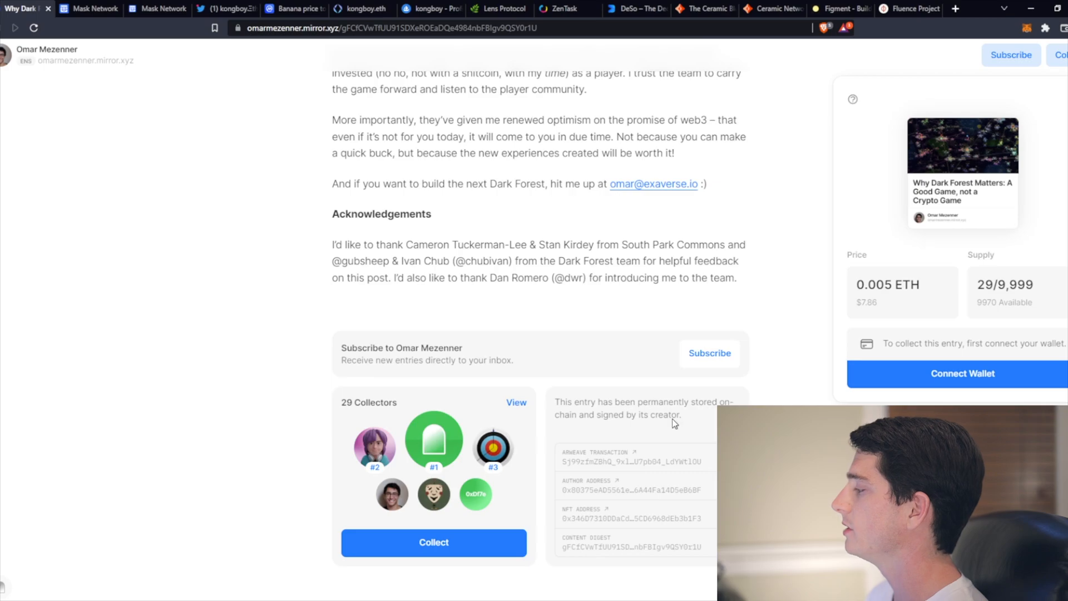
mouse_move(975, 320)
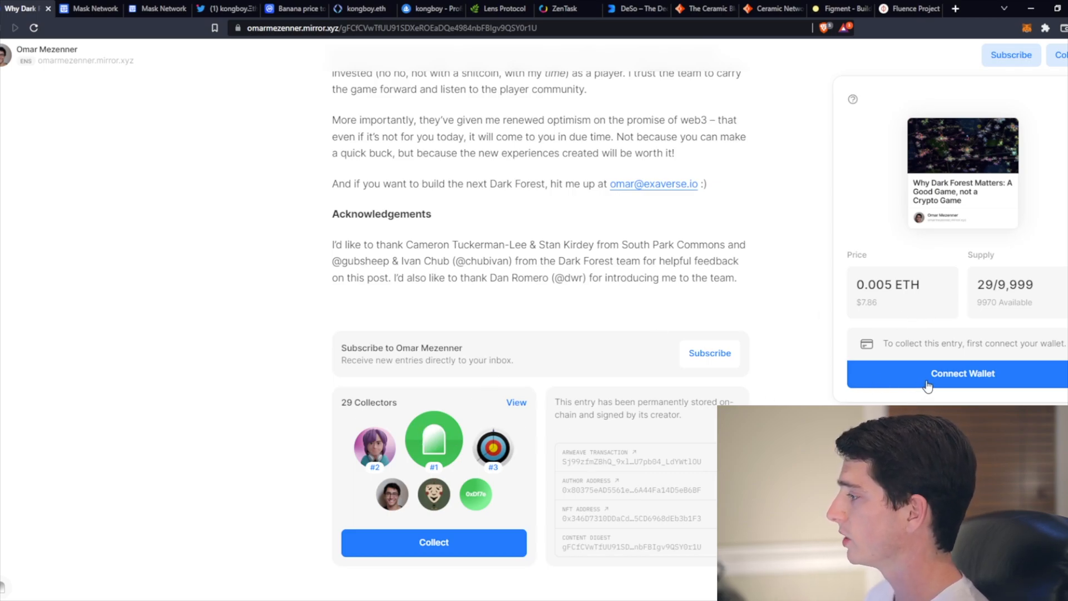
mouse_move(951, 382)
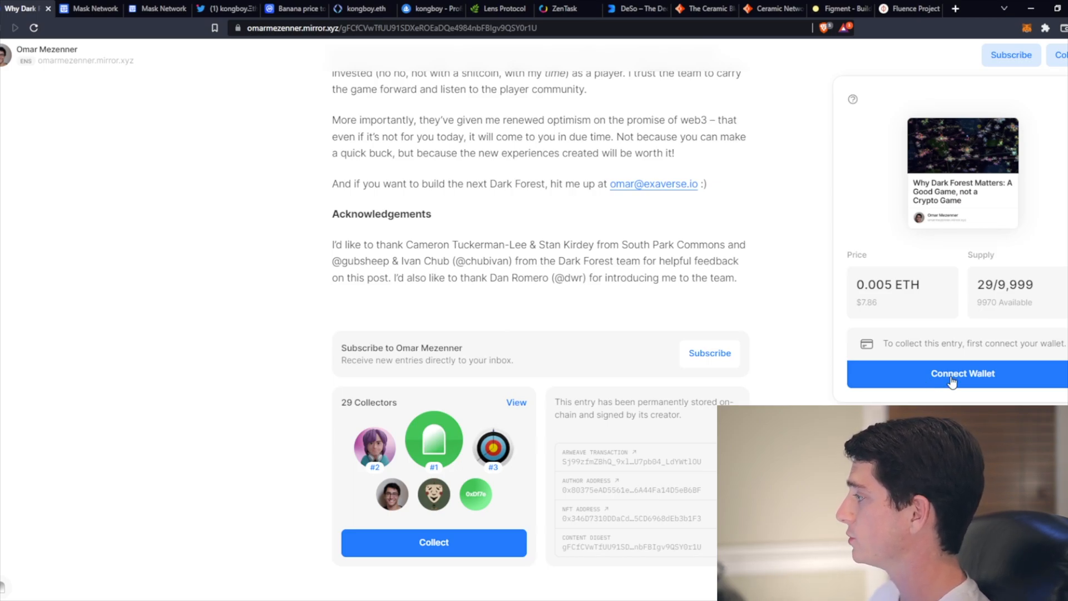
mouse_move(944, 383)
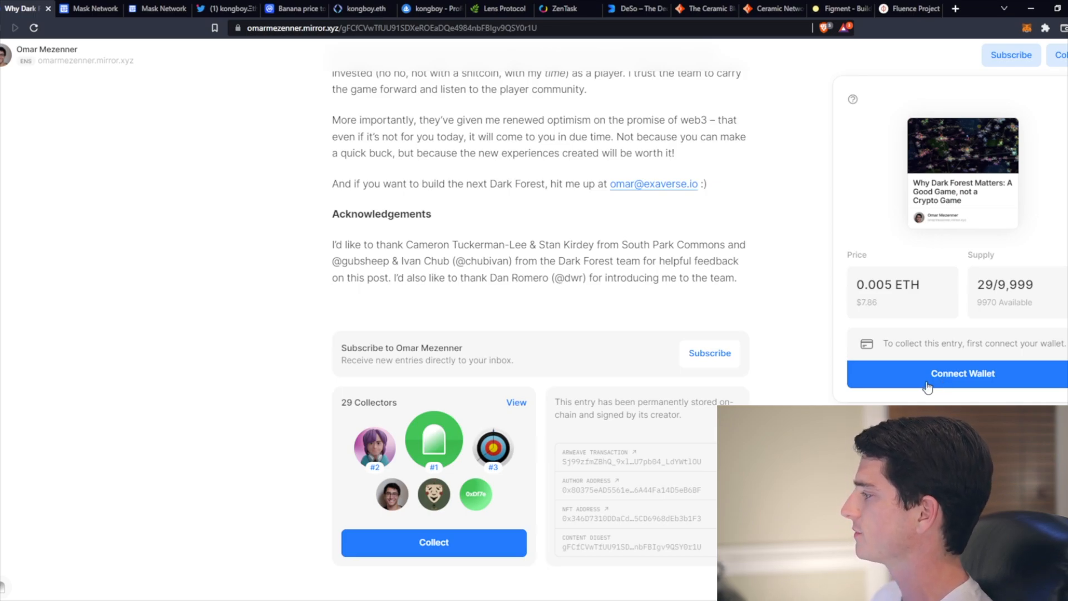
mouse_move(921, 380)
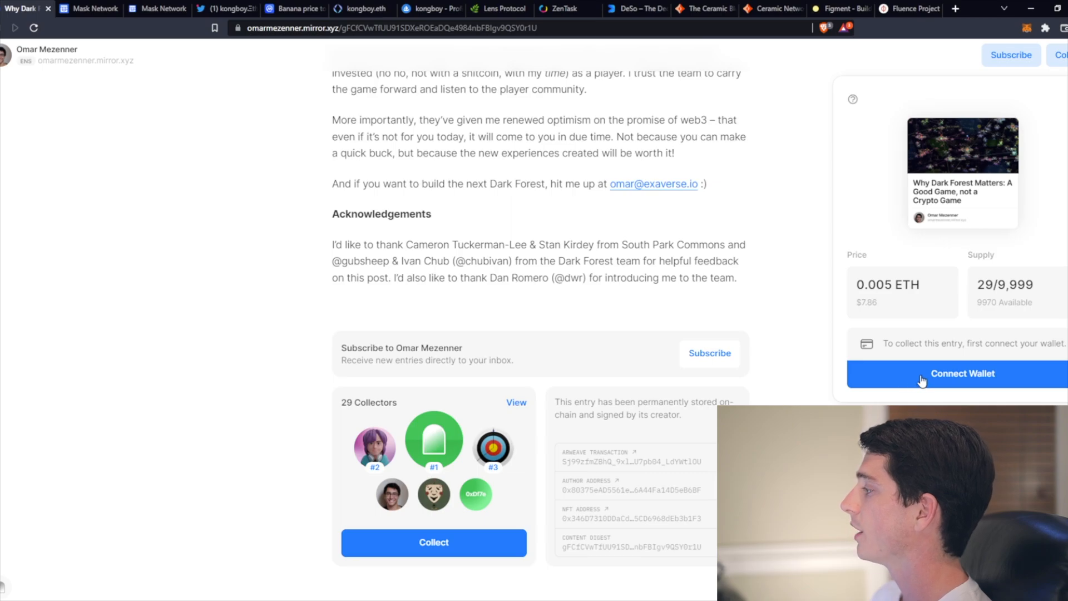
click(962, 374)
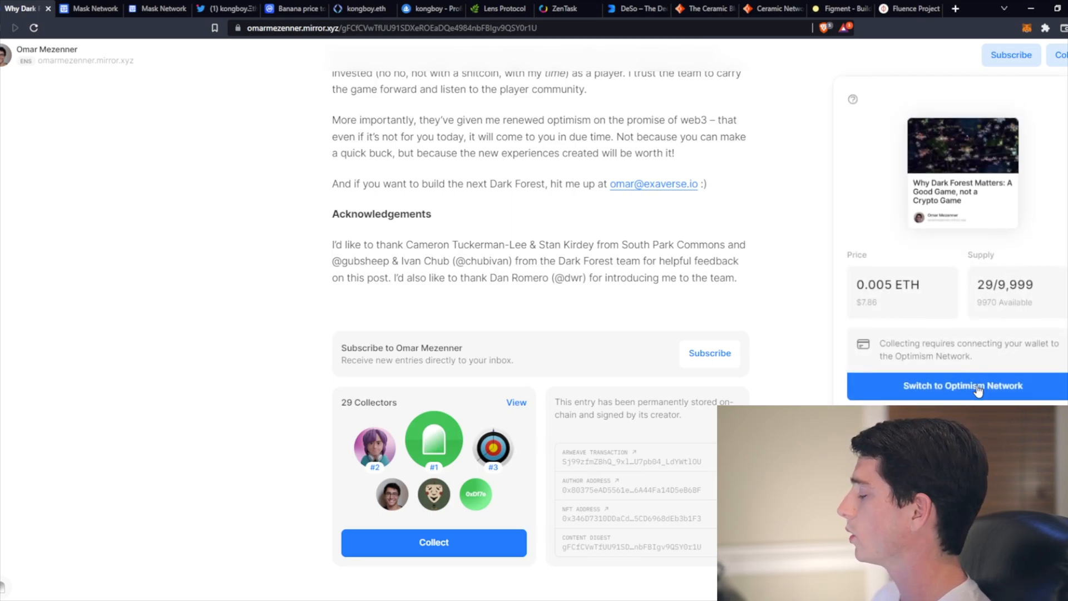
click(963, 386)
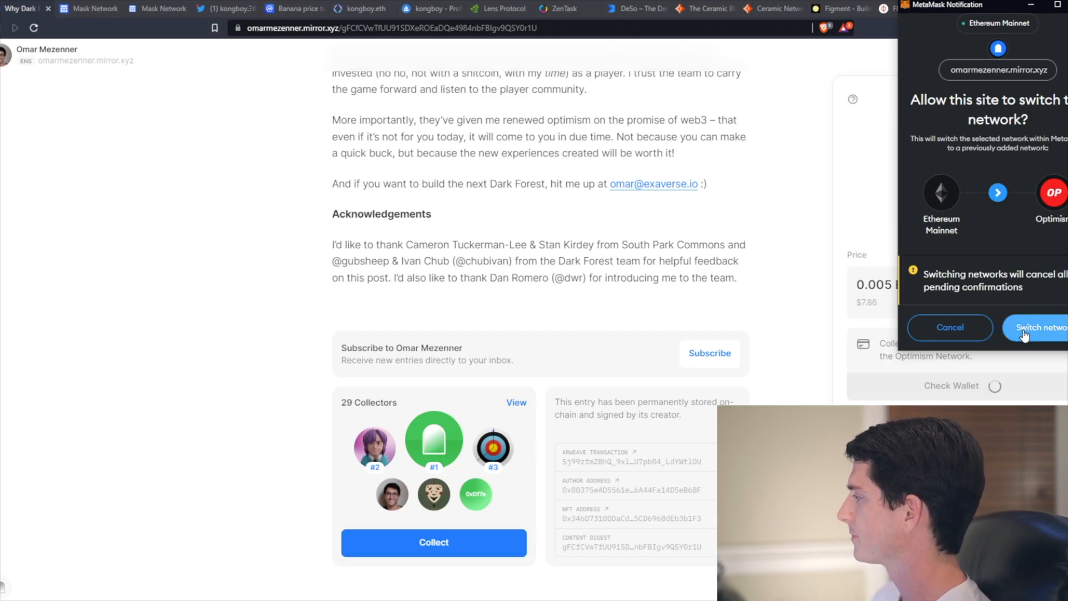
click(1035, 327)
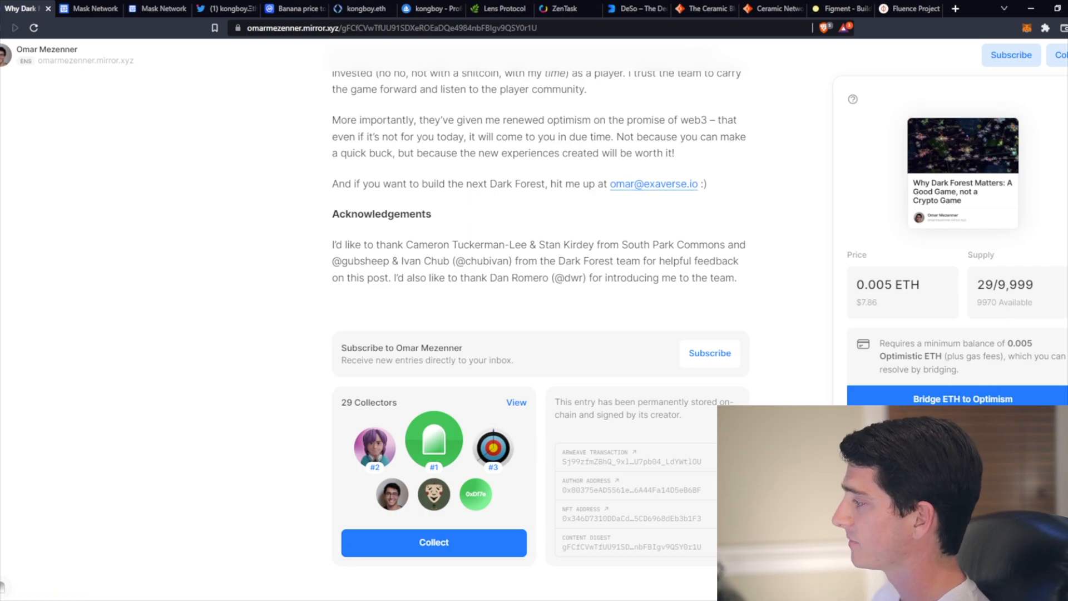
mouse_move(988, 386)
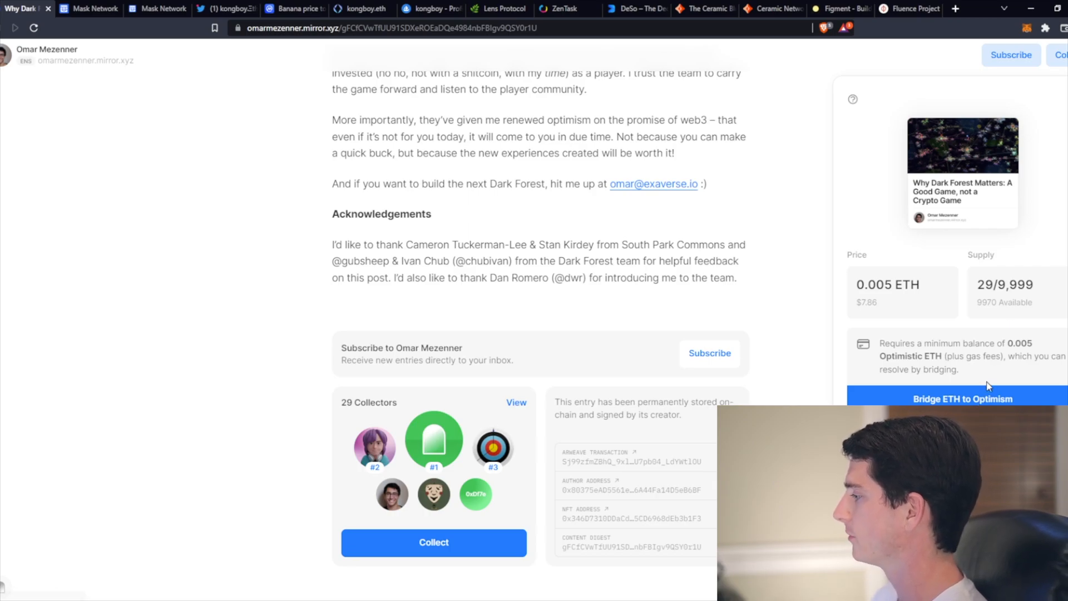
mouse_move(1036, 145)
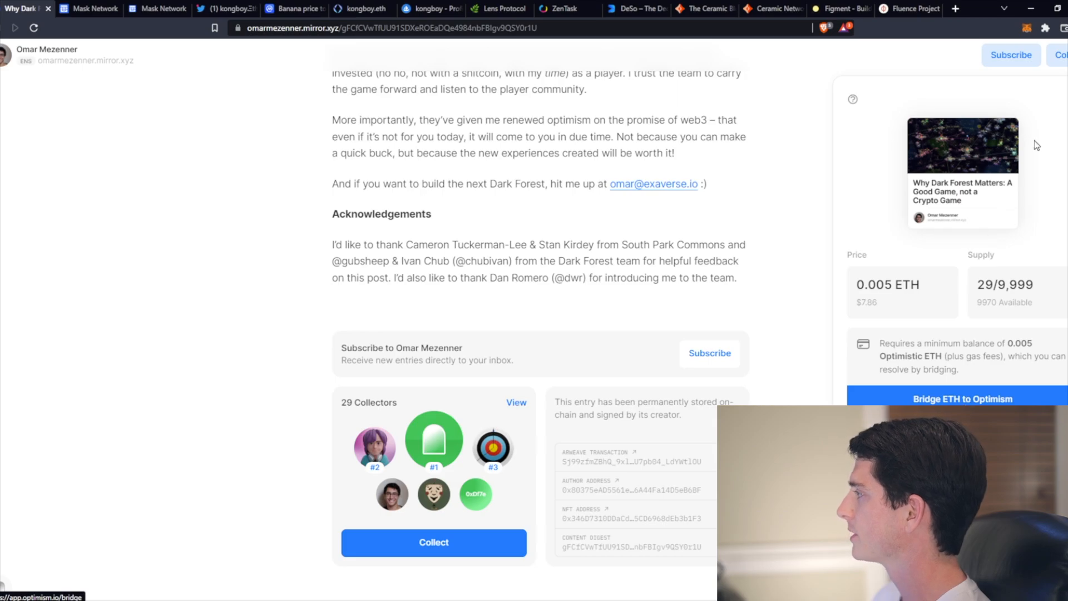
mouse_move(1022, 55)
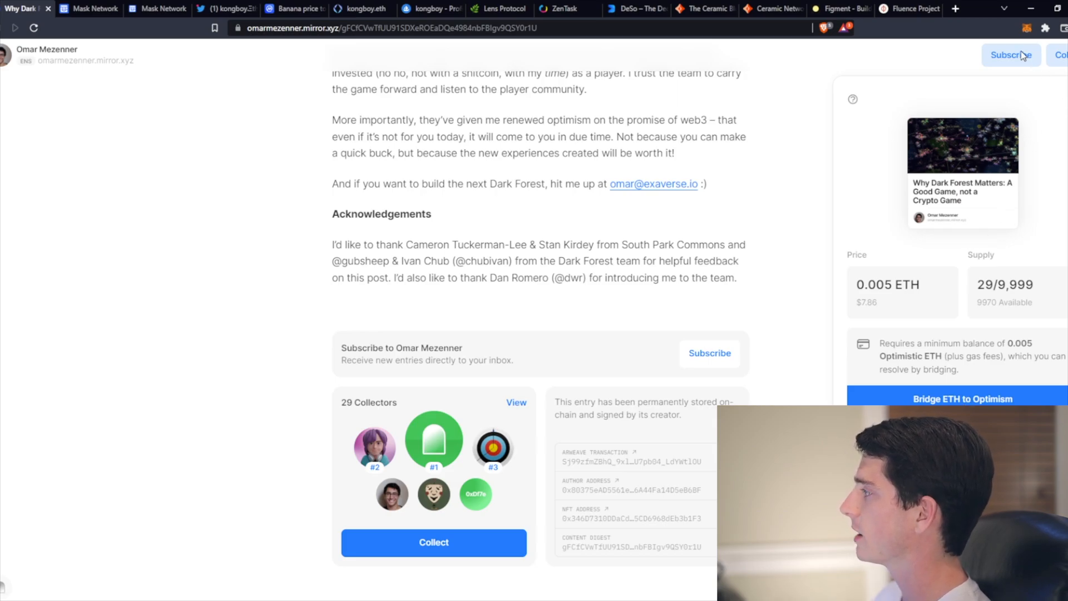
- Bring up the author's email subscription prompt, then dismiss it to return to the post
click(1012, 54)
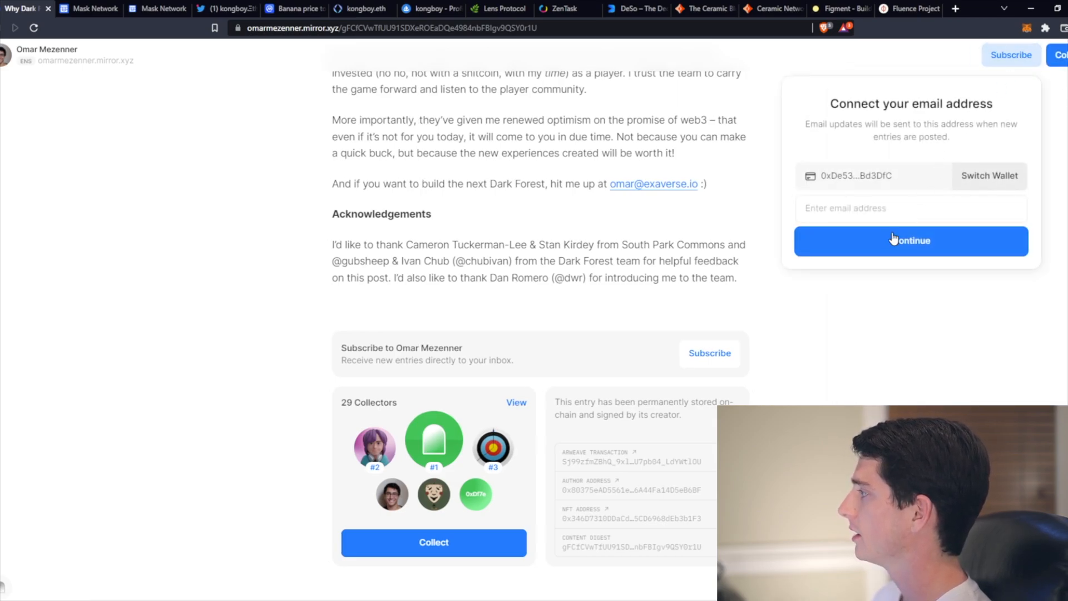
click(911, 208)
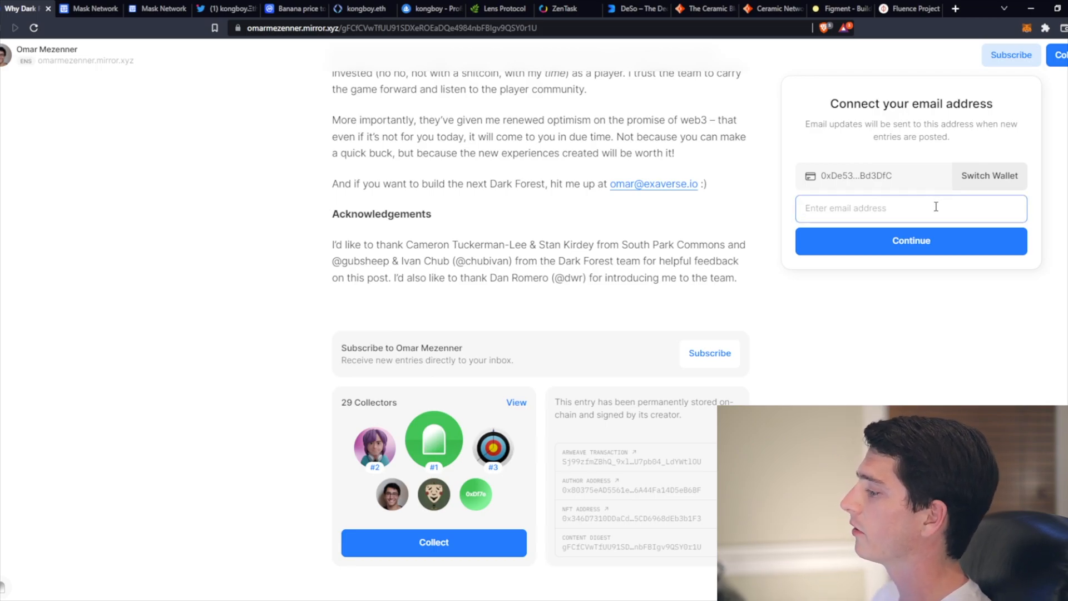
mouse_move(791, 163)
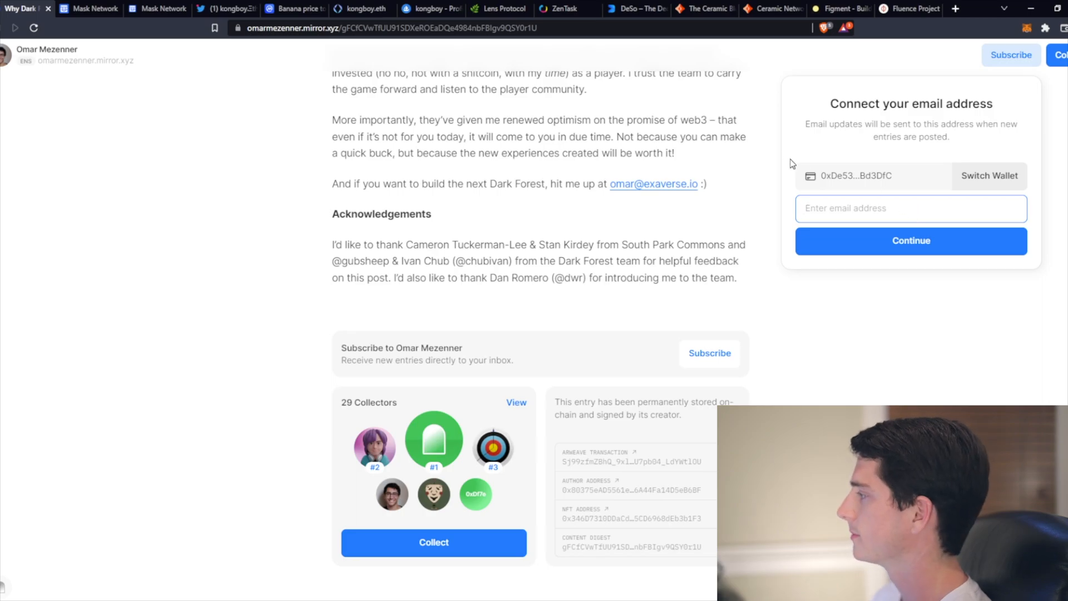
mouse_move(775, 138)
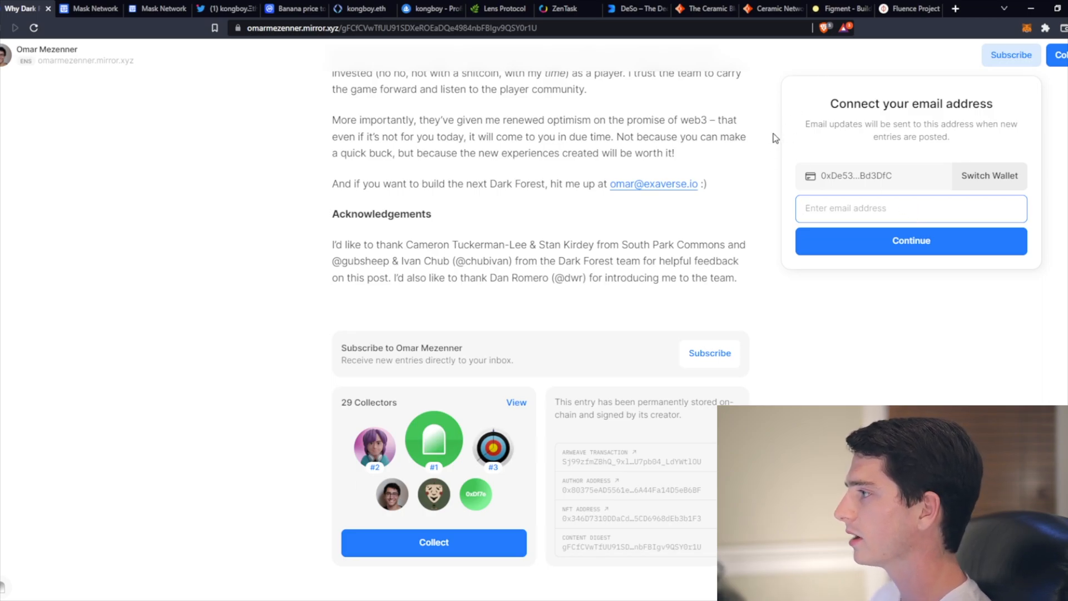
click(211, 227)
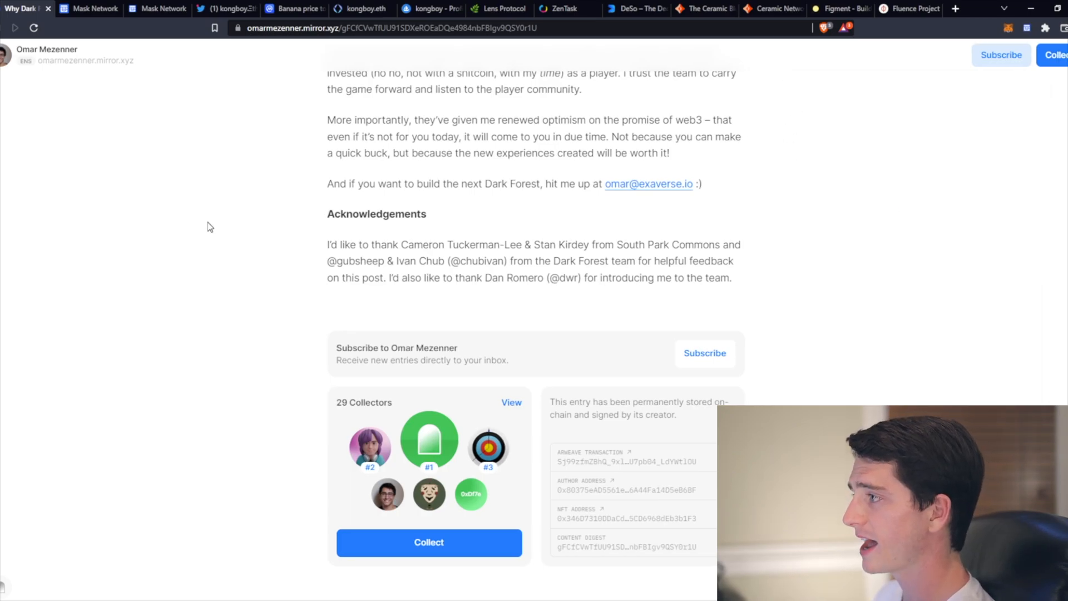
- Switch to the mask.io tab showing 'Your Portal To The New, Open Internet.'
click(89, 9)
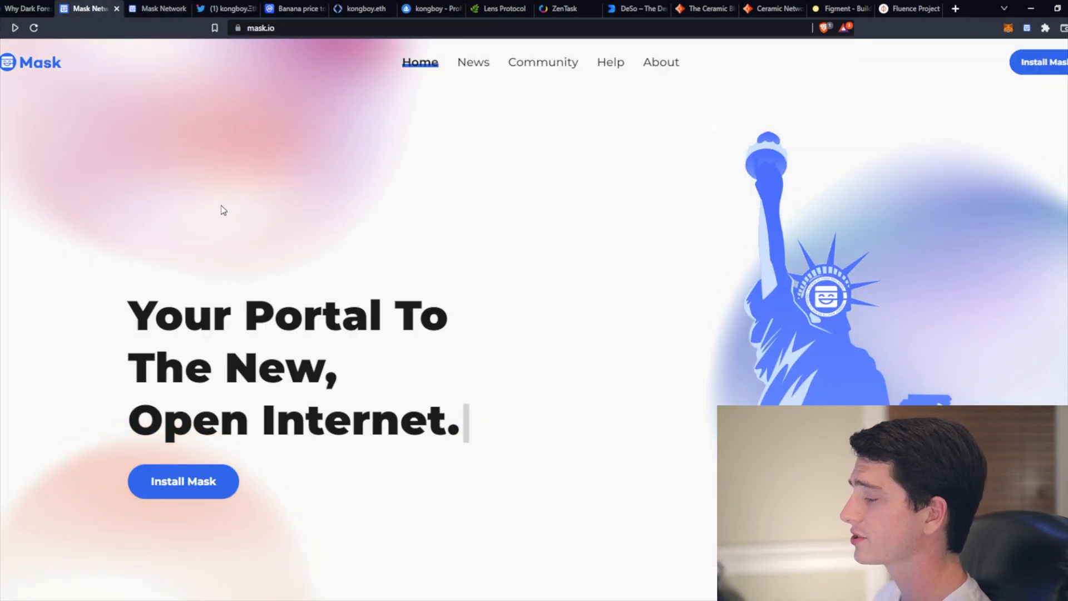
mouse_move(219, 215)
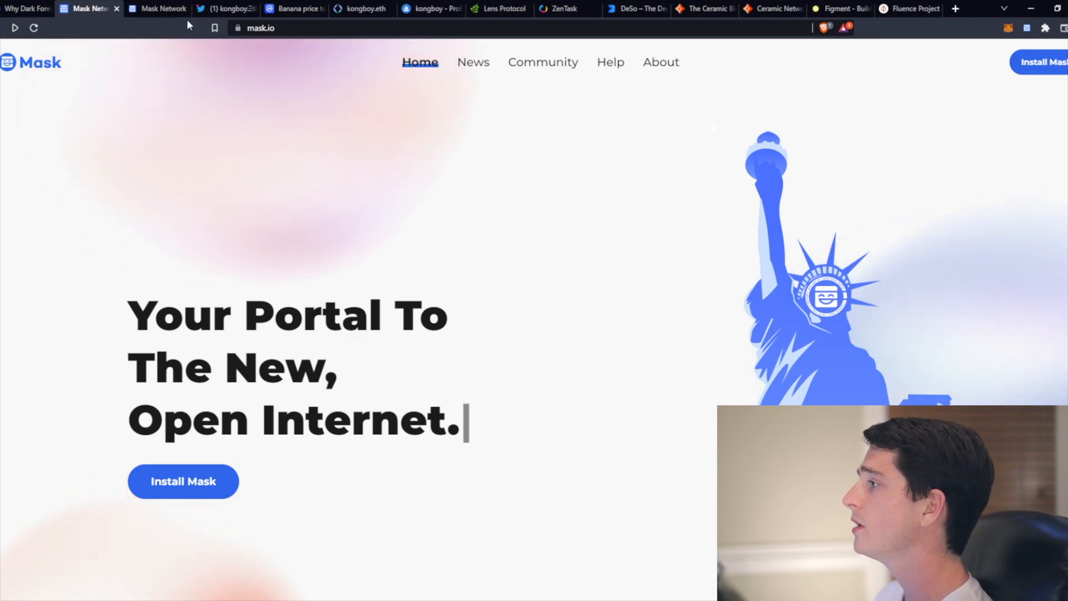
mouse_move(222, 9)
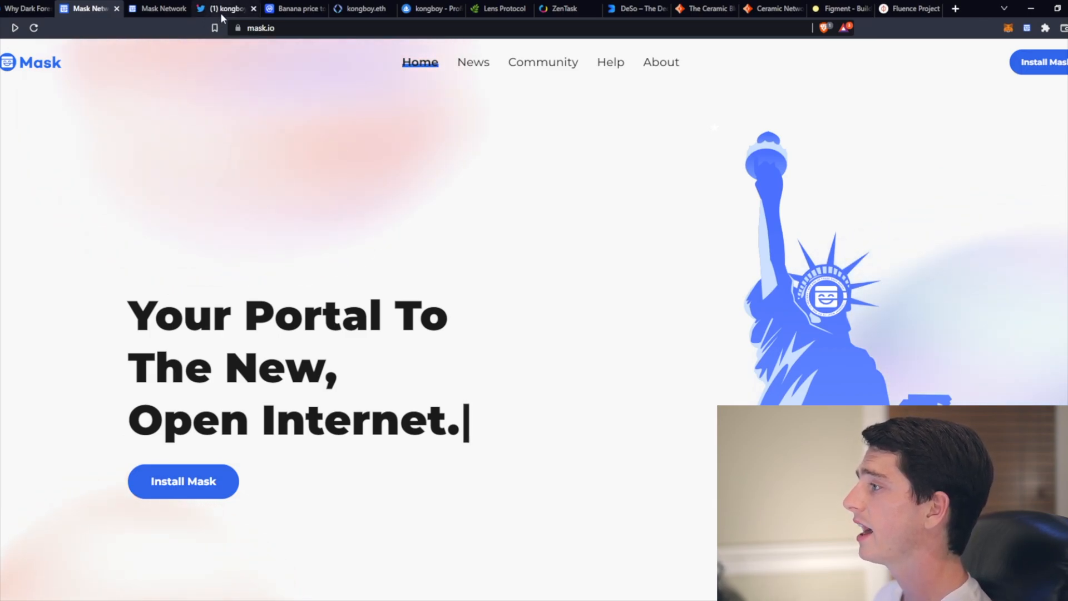
- Go to the Twitter profile and open the Mask Network applications panel from the sidebar
click(224, 8)
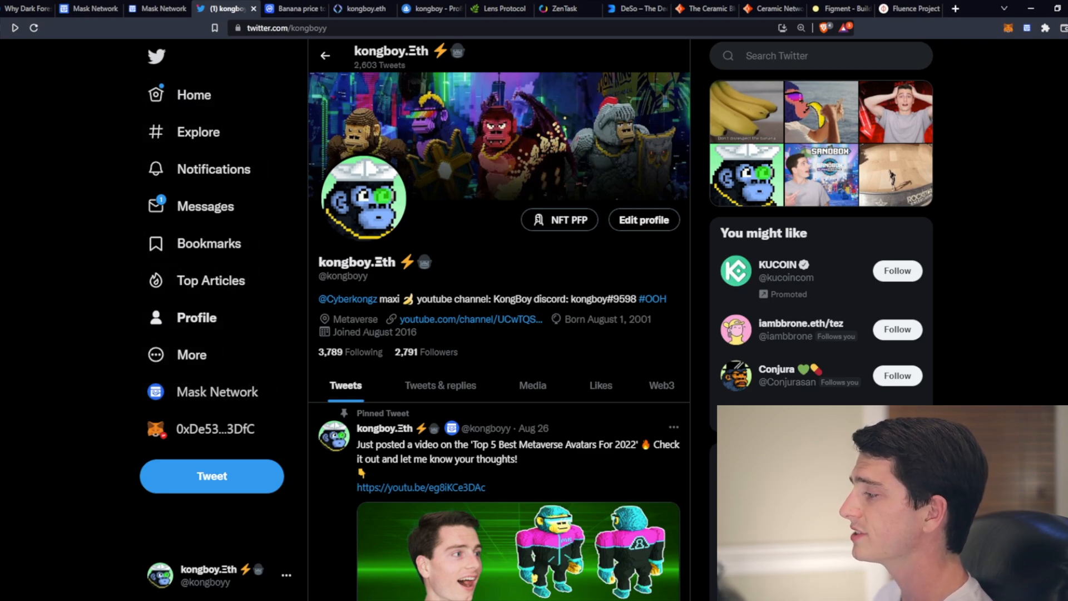
mouse_move(412, 286)
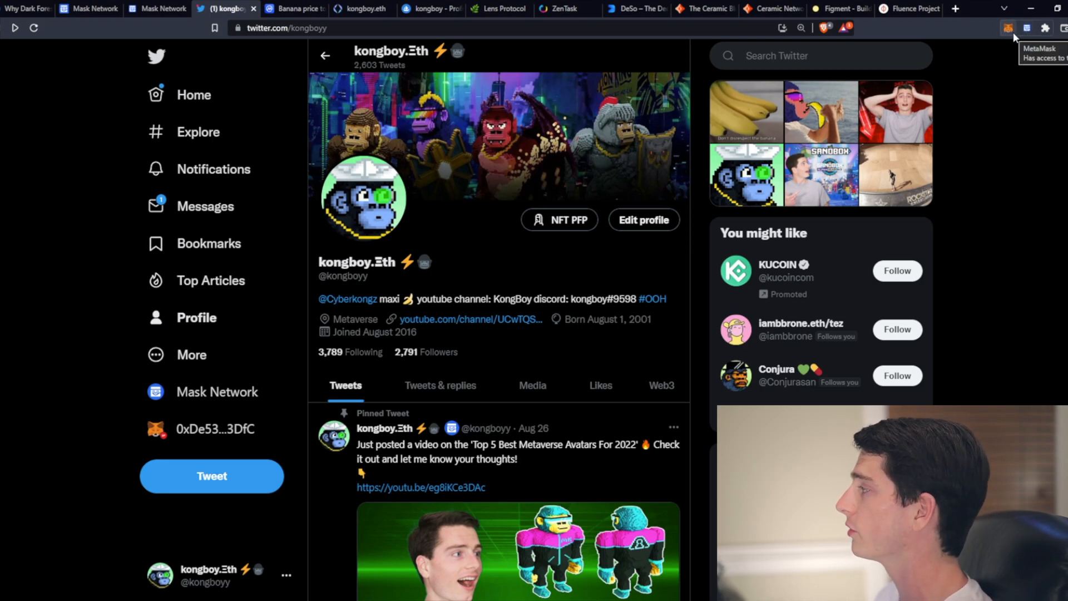
mouse_move(997, 41)
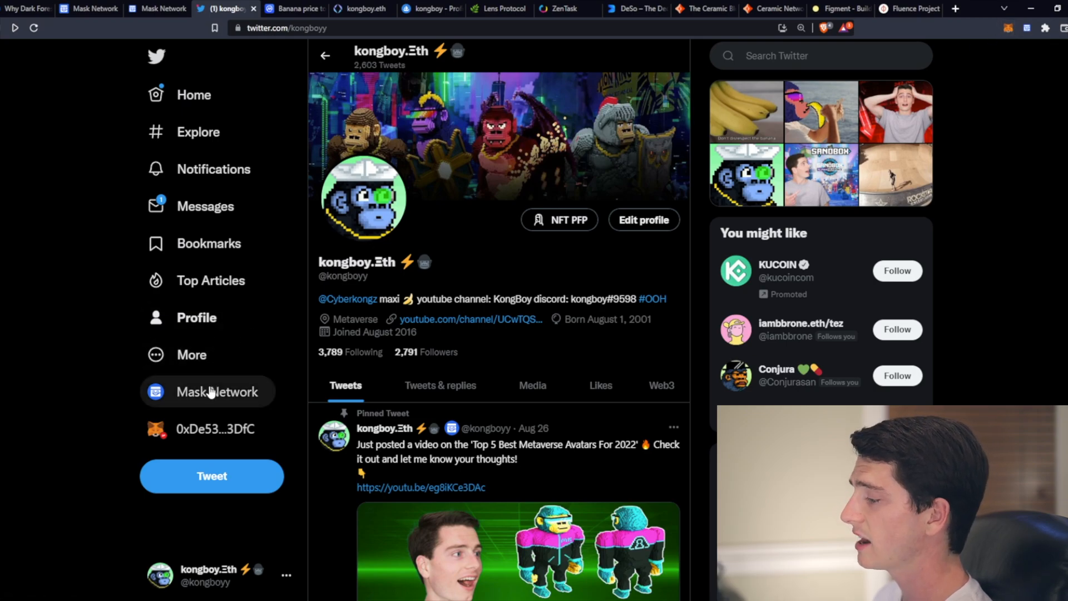
click(217, 391)
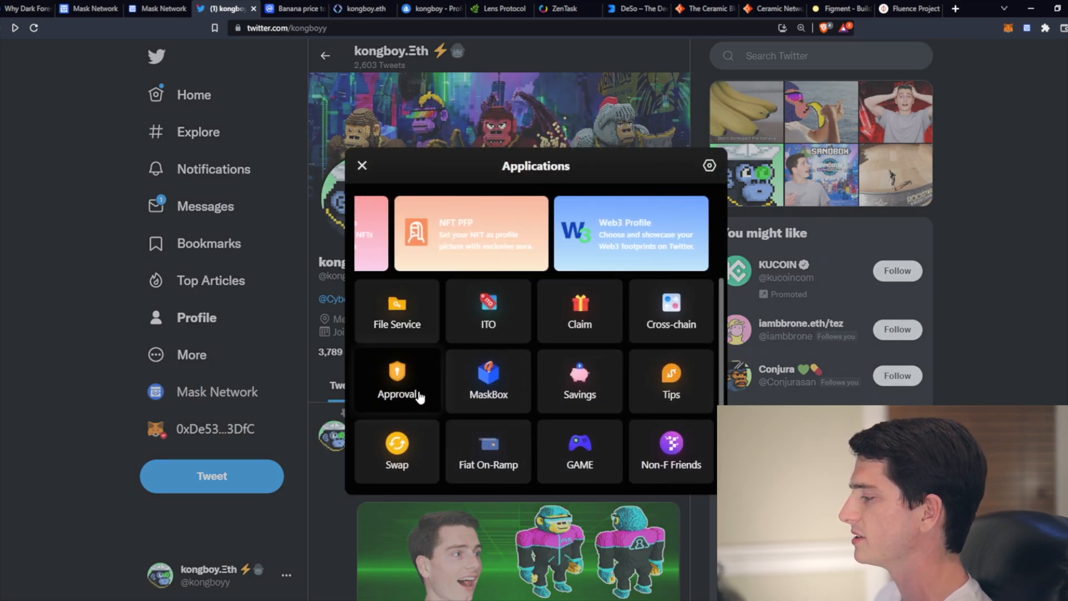
- Check ETH-chain token approvals in the Approval tool, scrolling the infinite allowances down to VOLT
click(396, 380)
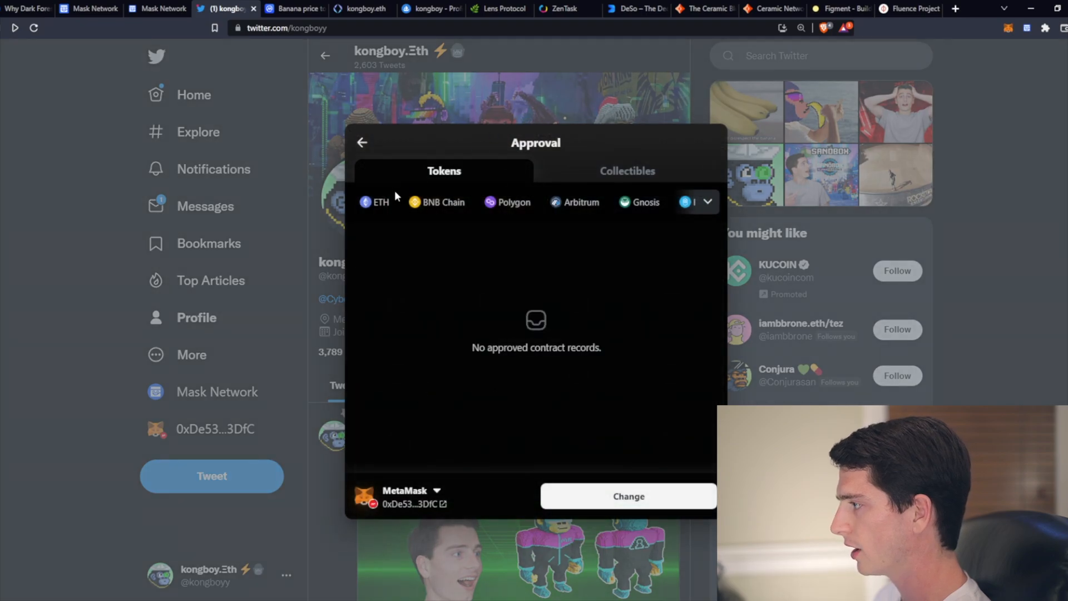
click(375, 201)
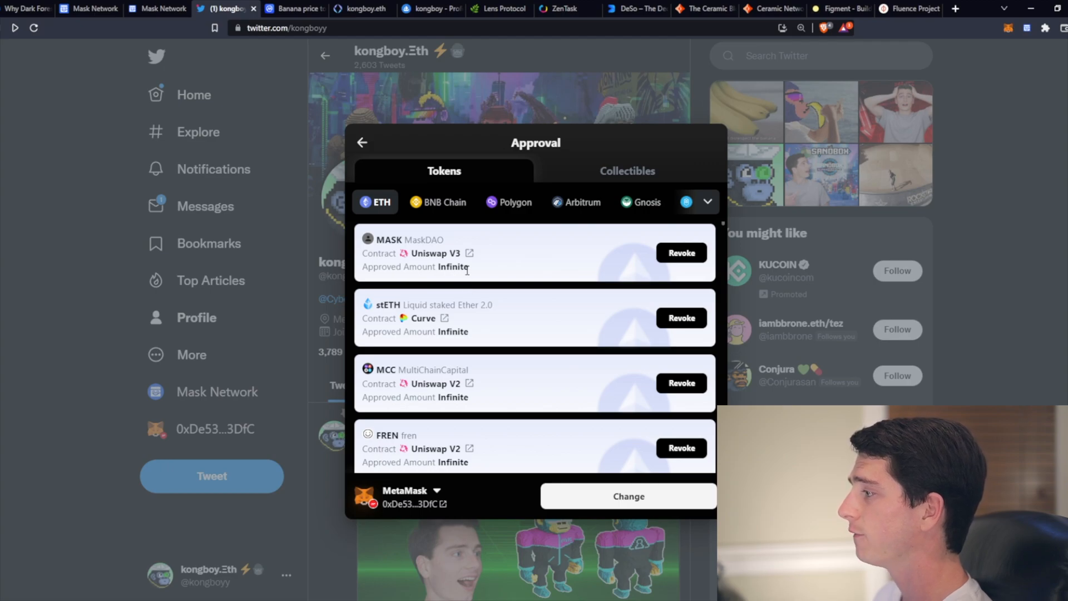
mouse_move(482, 360)
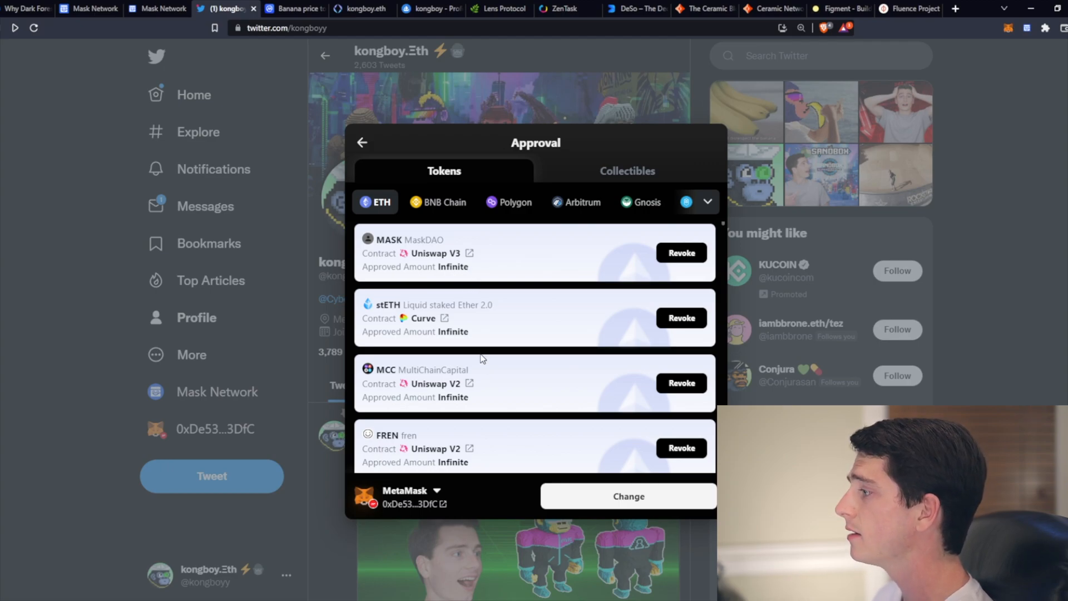
scroll(down, 3)
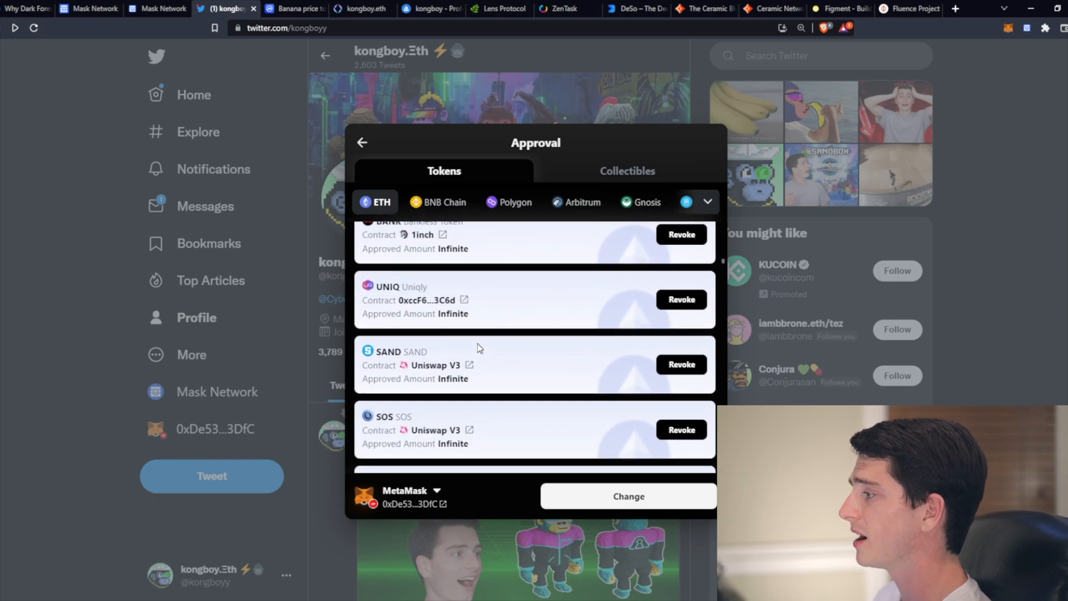
scroll(down, 3)
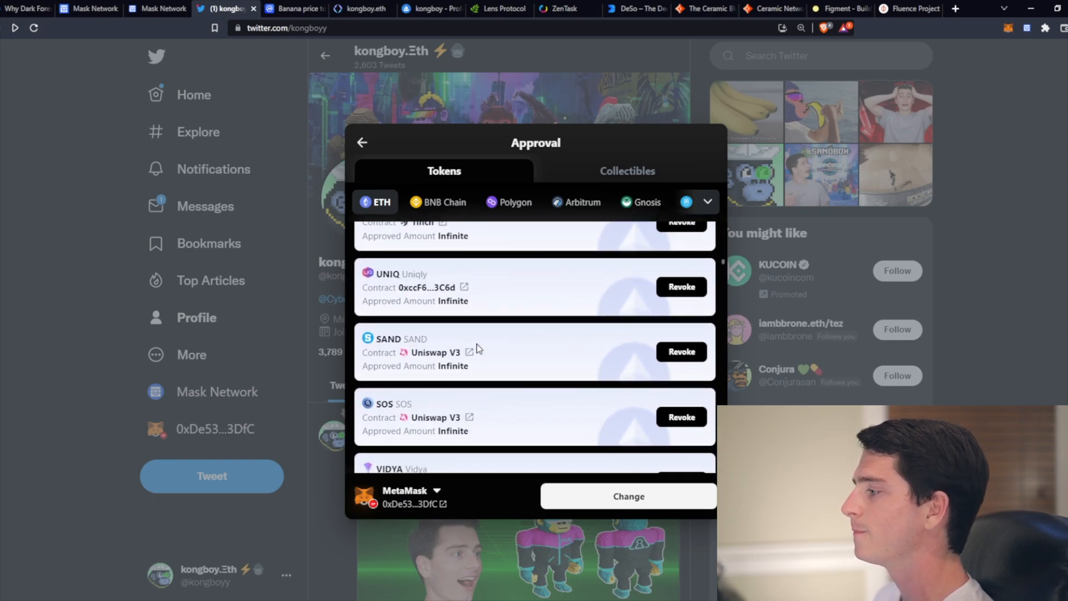
scroll(down, 3)
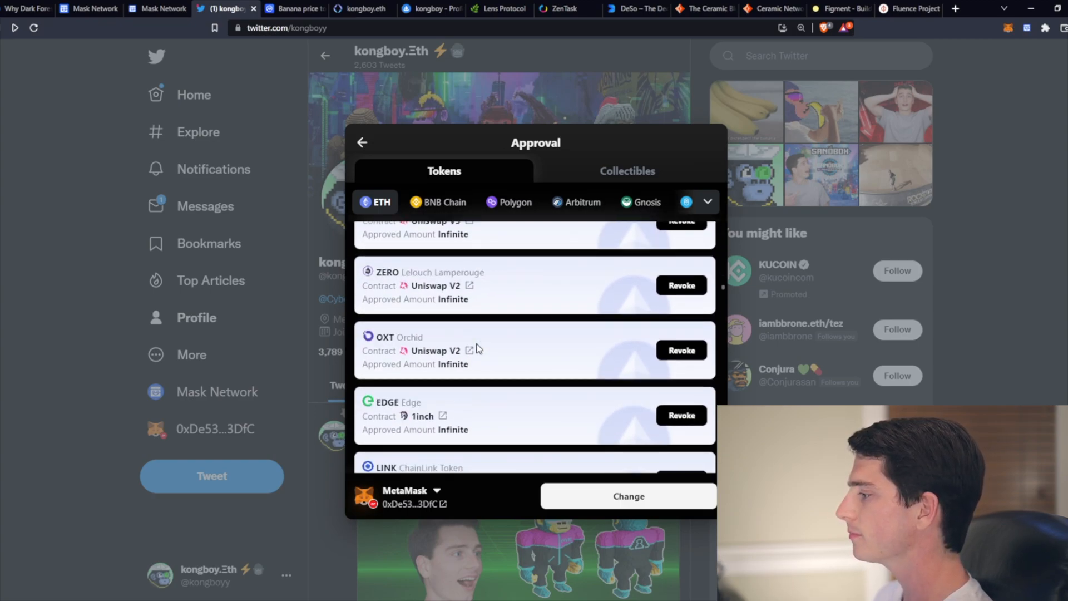
scroll(down, 3)
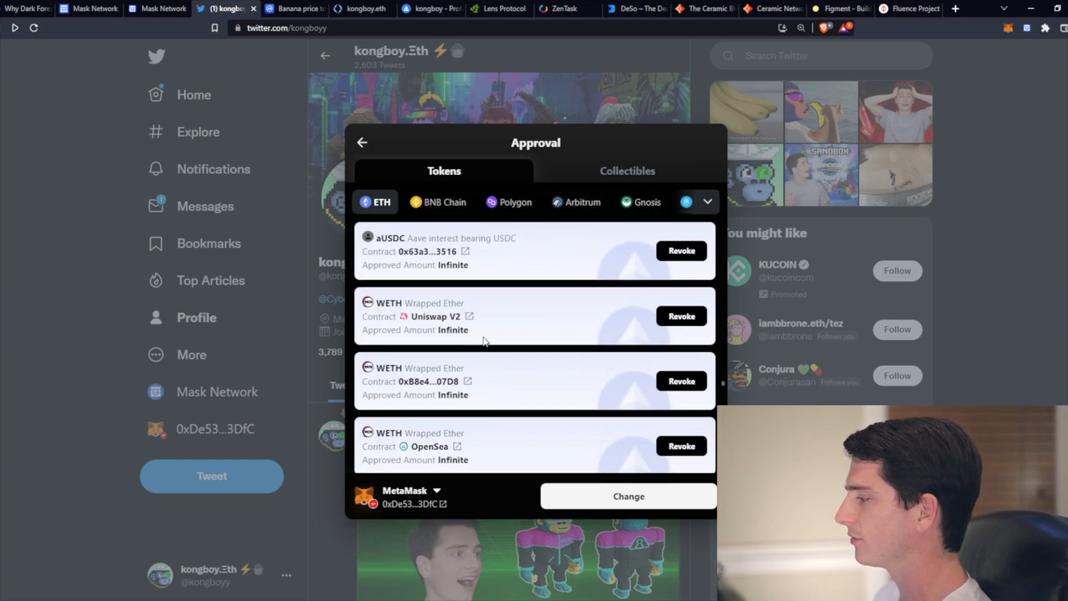
scroll(down, 3)
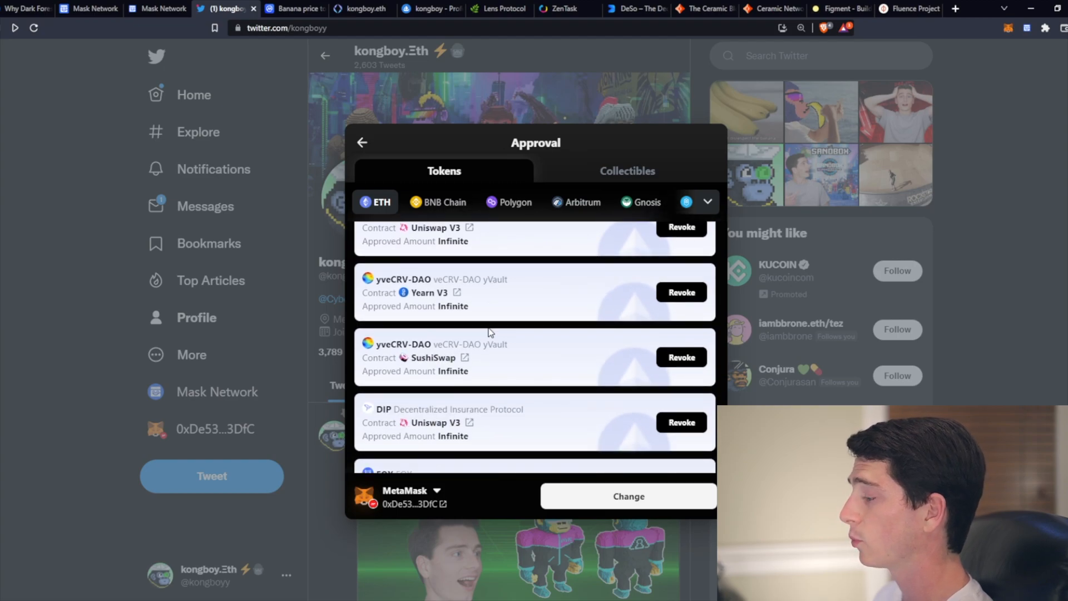
scroll(down, 3)
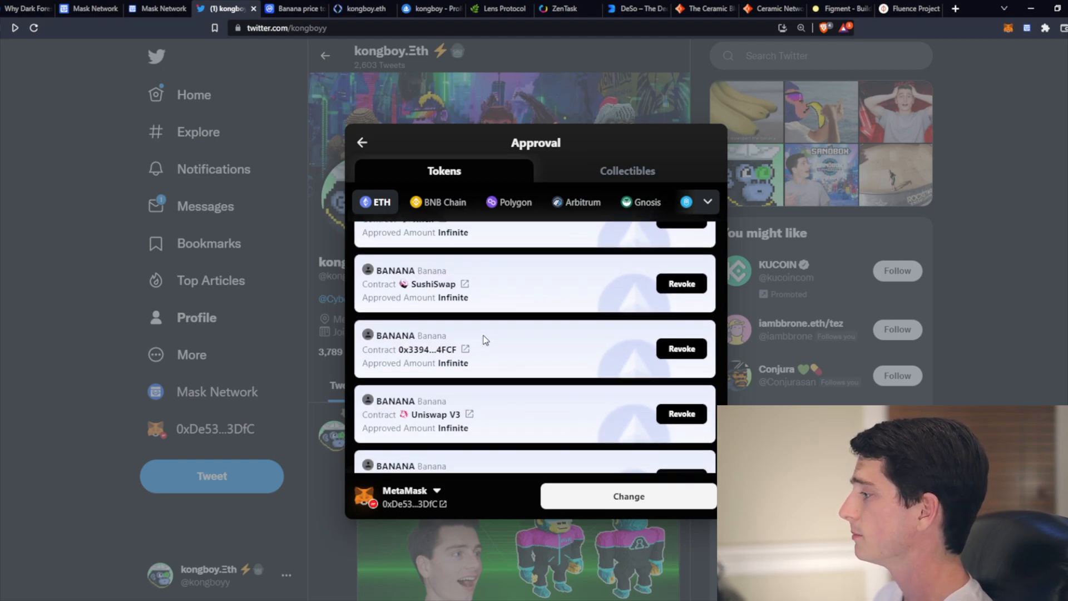
scroll(down, 3)
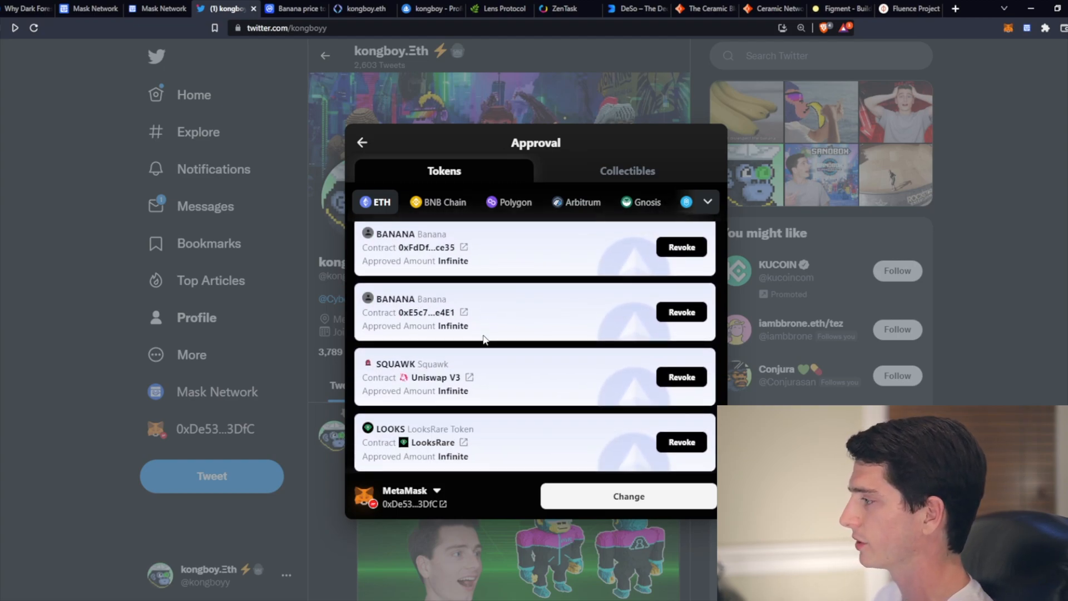
scroll(down, 3)
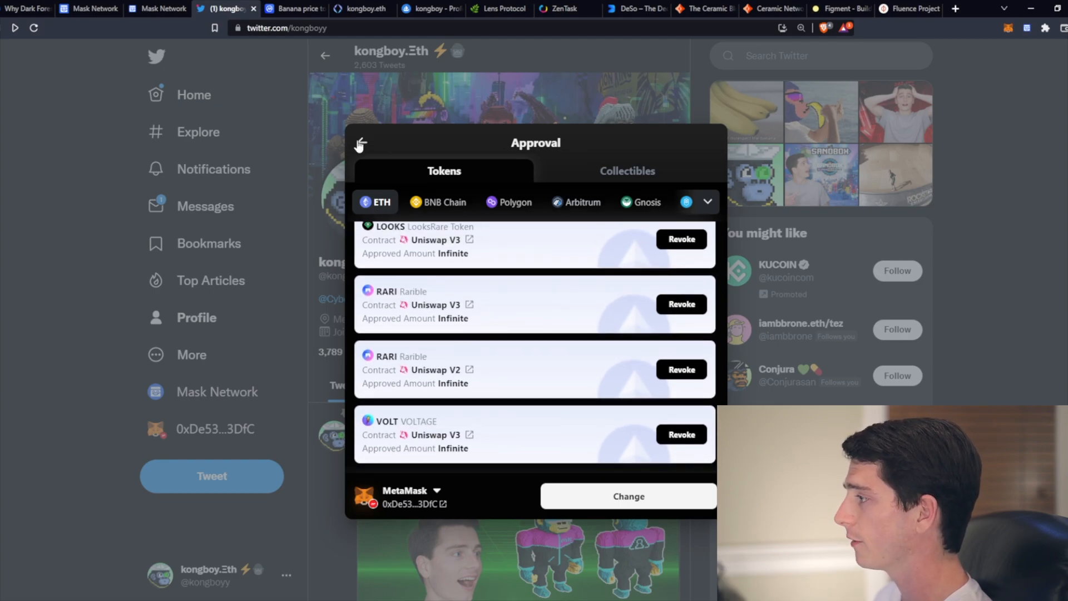
- Return to Applications and browse the Savings deposit options before backing out
click(359, 144)
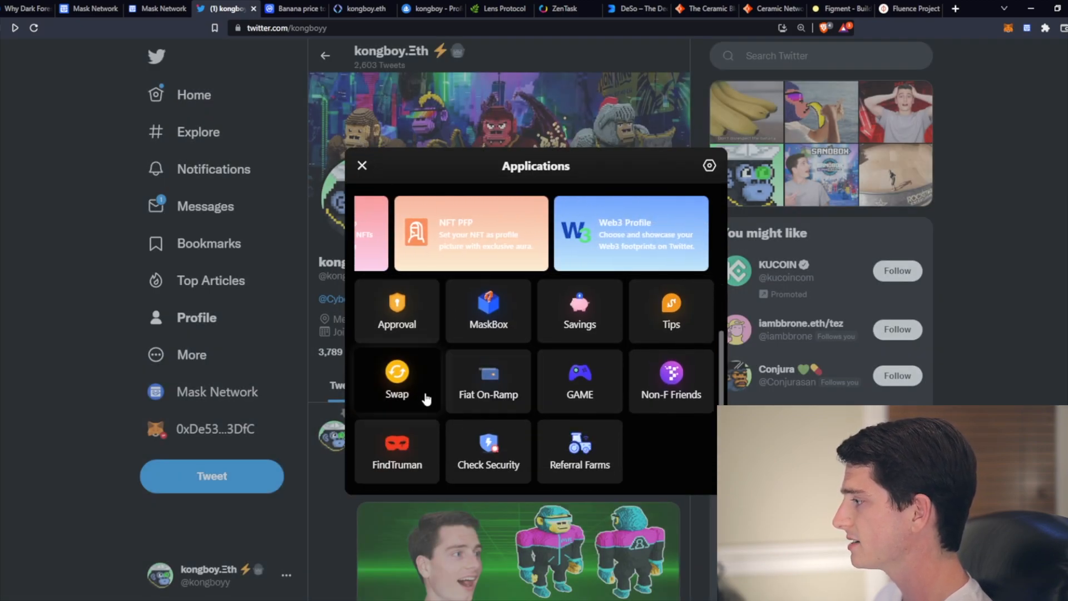
click(396, 380)
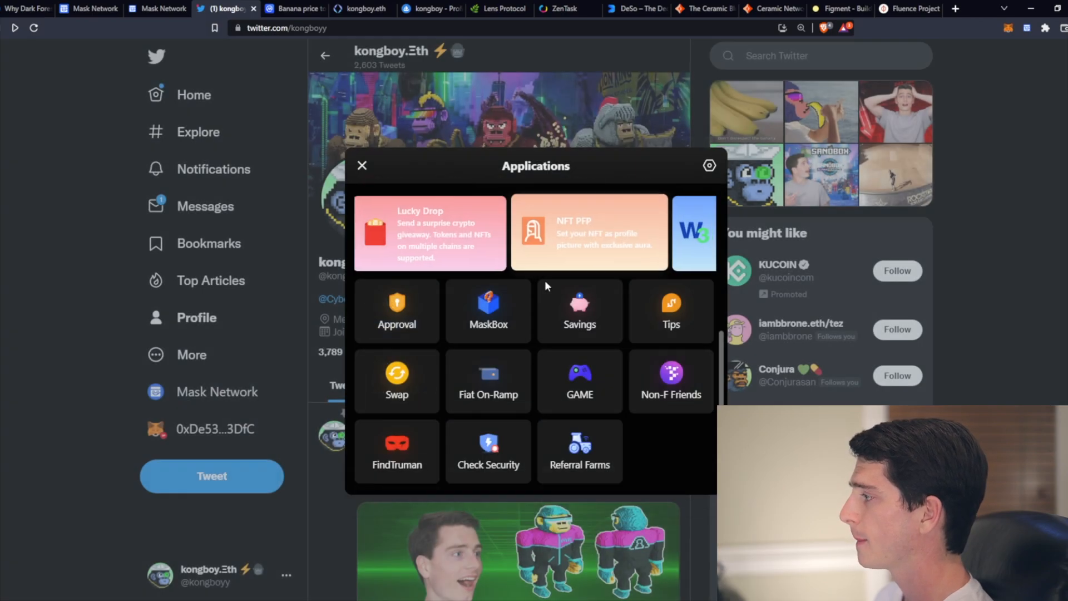
click(578, 310)
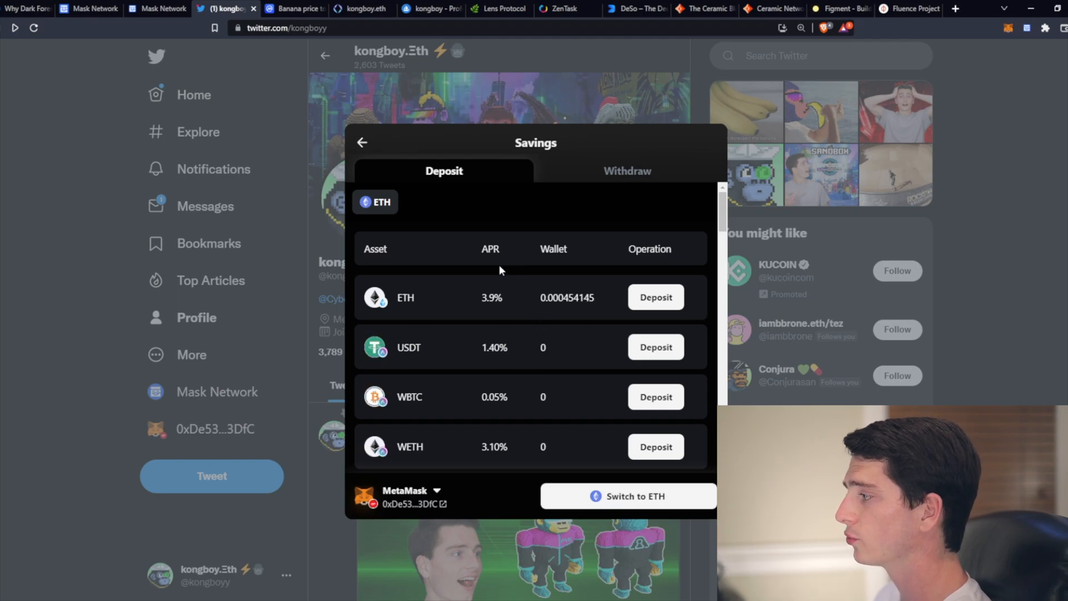
click(362, 142)
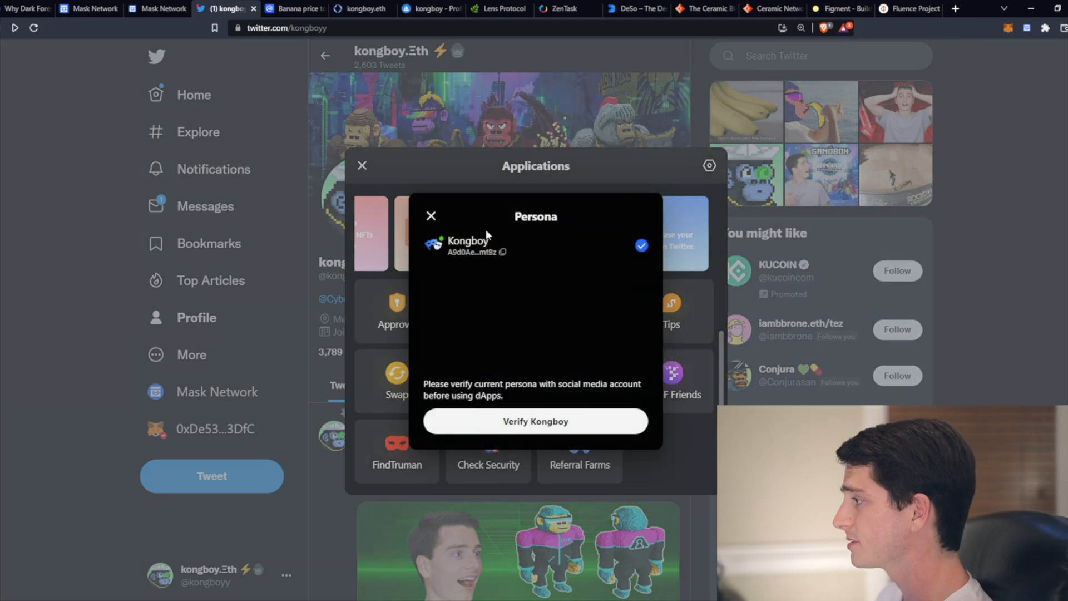
- Dismiss the persona verification prompt, look at File Service, and go back to the applications list
click(431, 216)
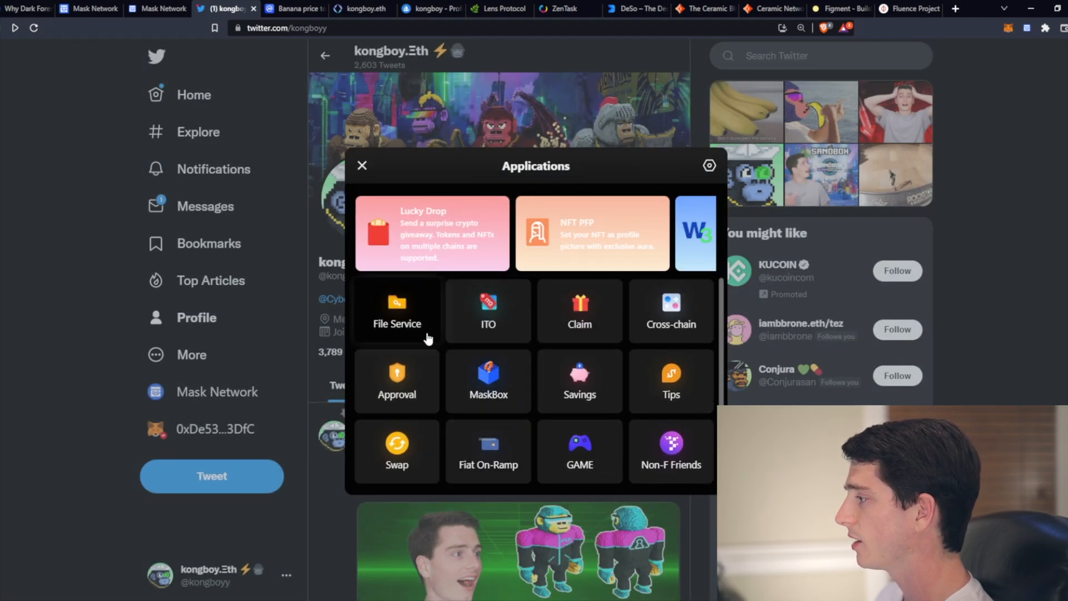
click(396, 310)
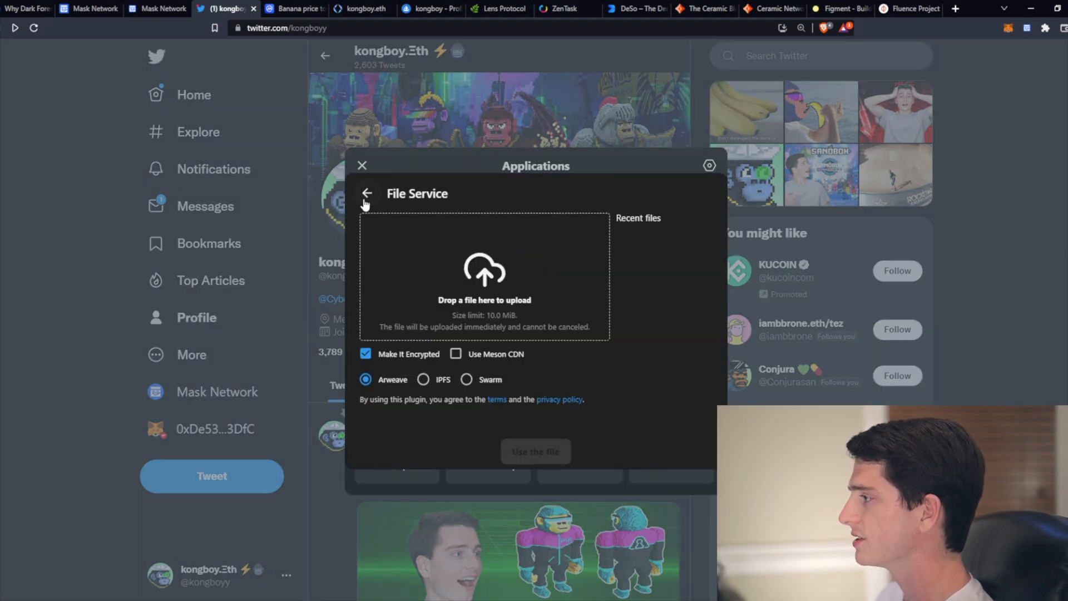
click(366, 194)
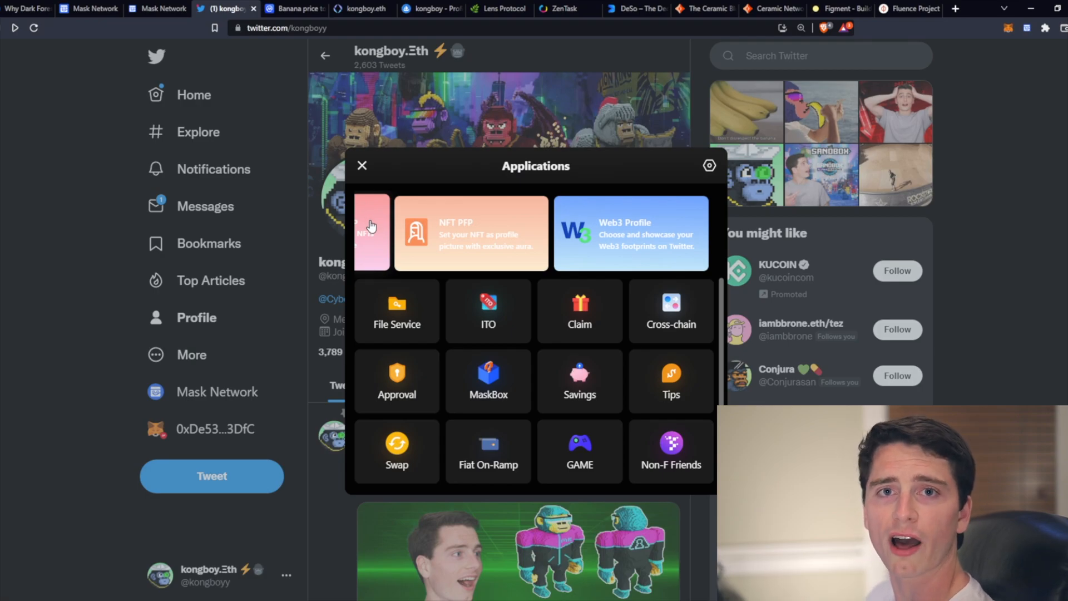
mouse_move(372, 202)
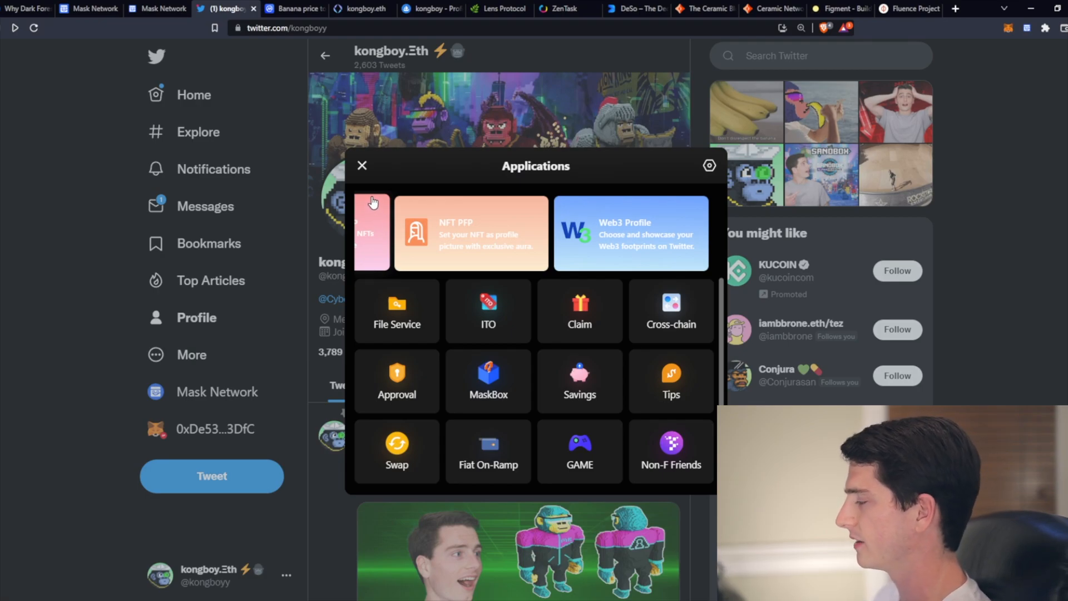
click(363, 166)
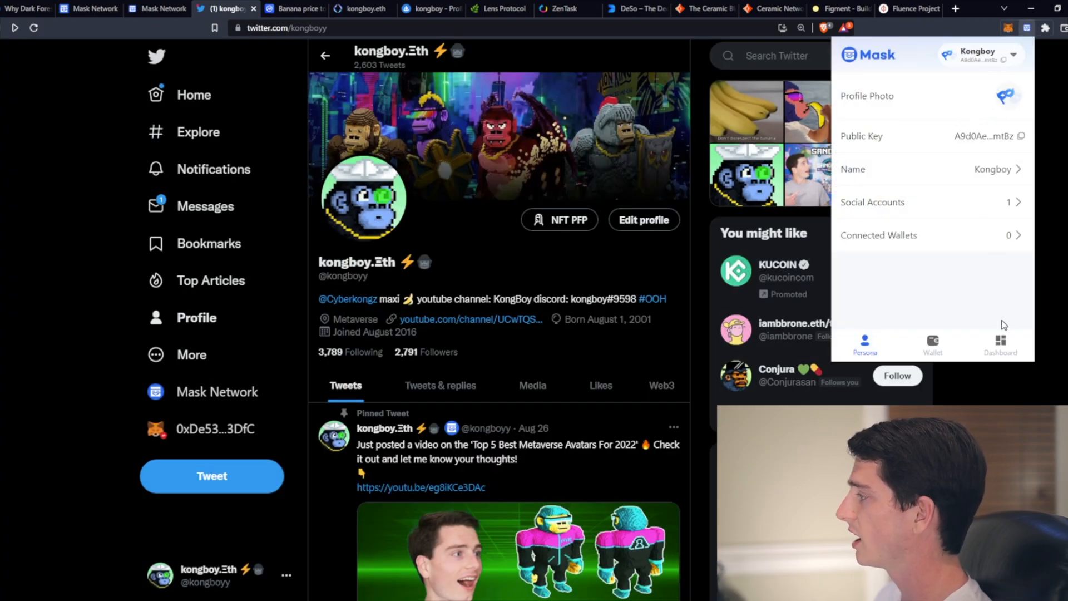
- Open the Kongboy persona dashboard from the Mask popup, then return to the Twitter tab
click(1000, 344)
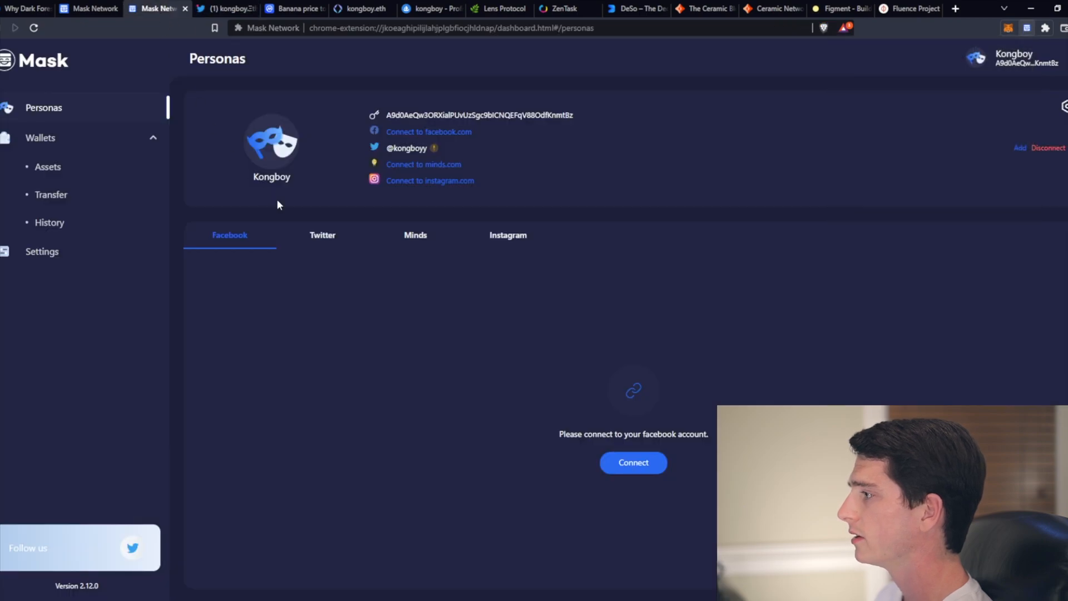
mouse_move(533, 173)
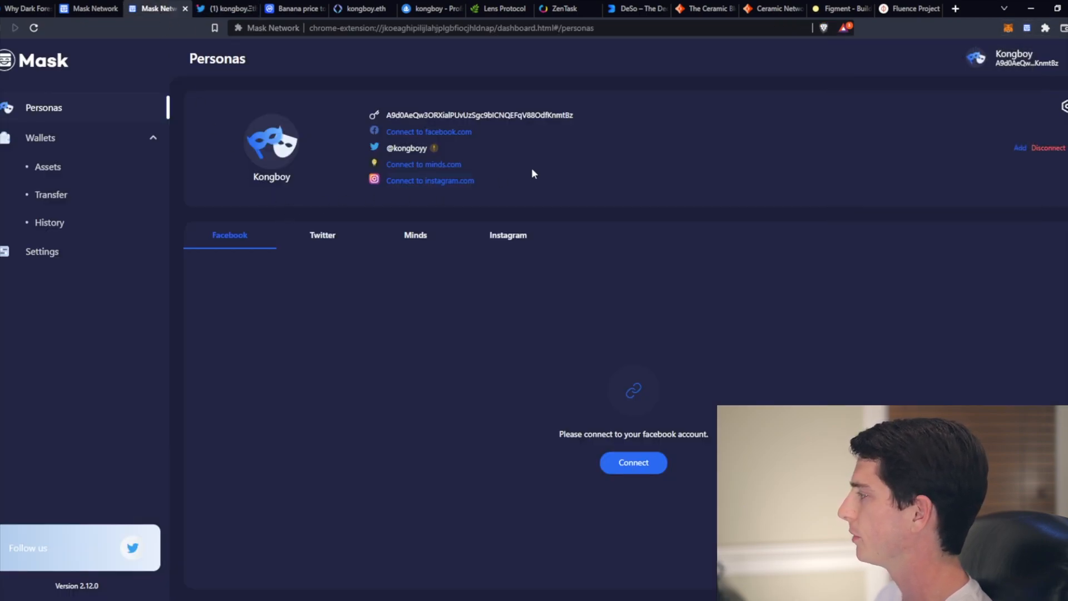
mouse_move(1057, 117)
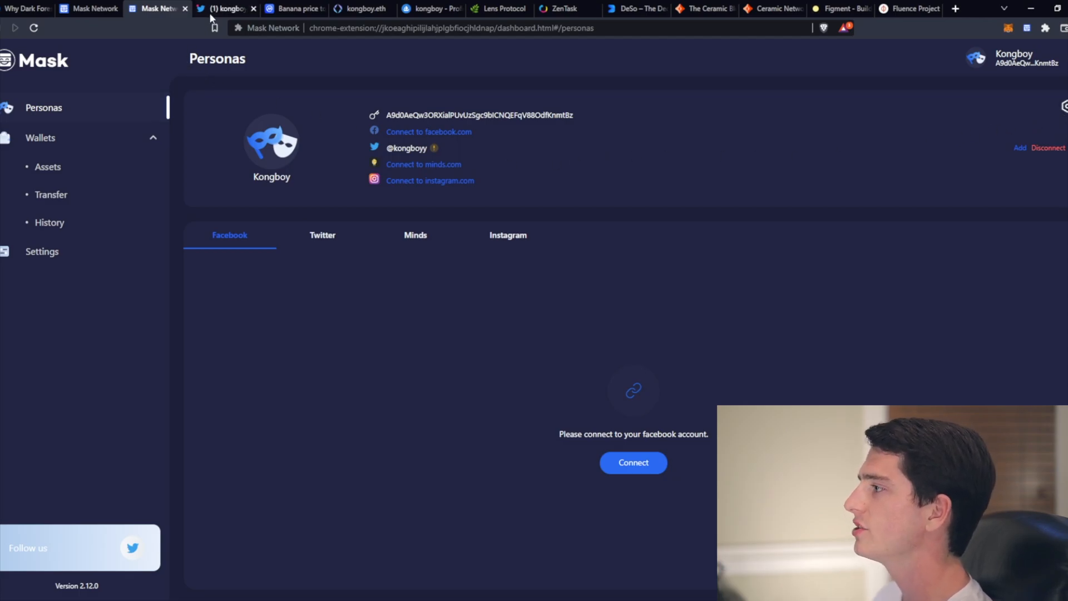
click(224, 7)
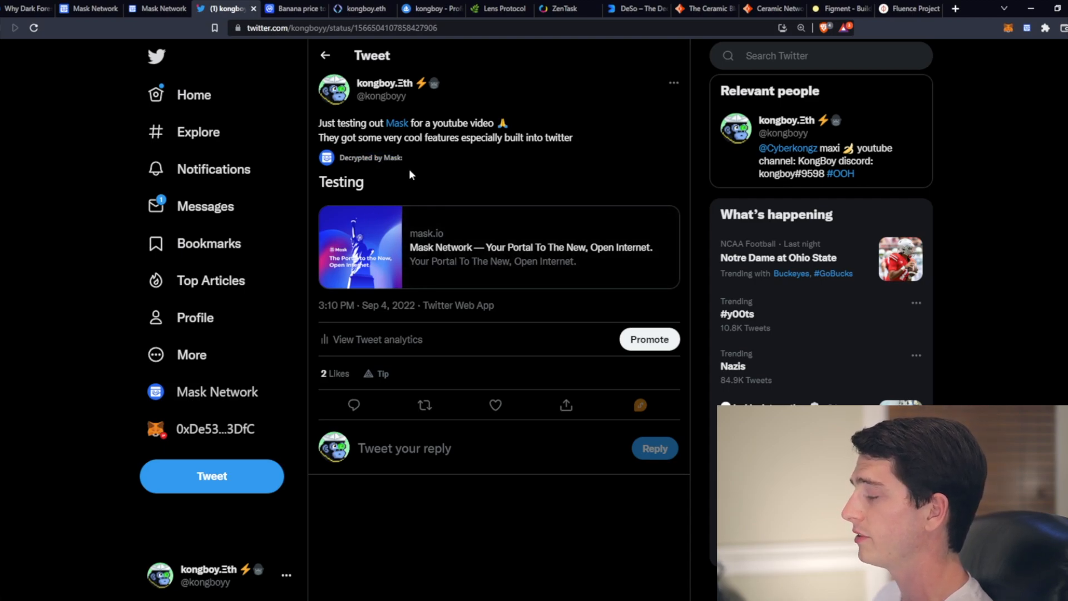
- Review the decrypted 'Testing' tweet, then copy Chainlink's Ethereum contract address from CoinMarketCap
double_click(340, 181)
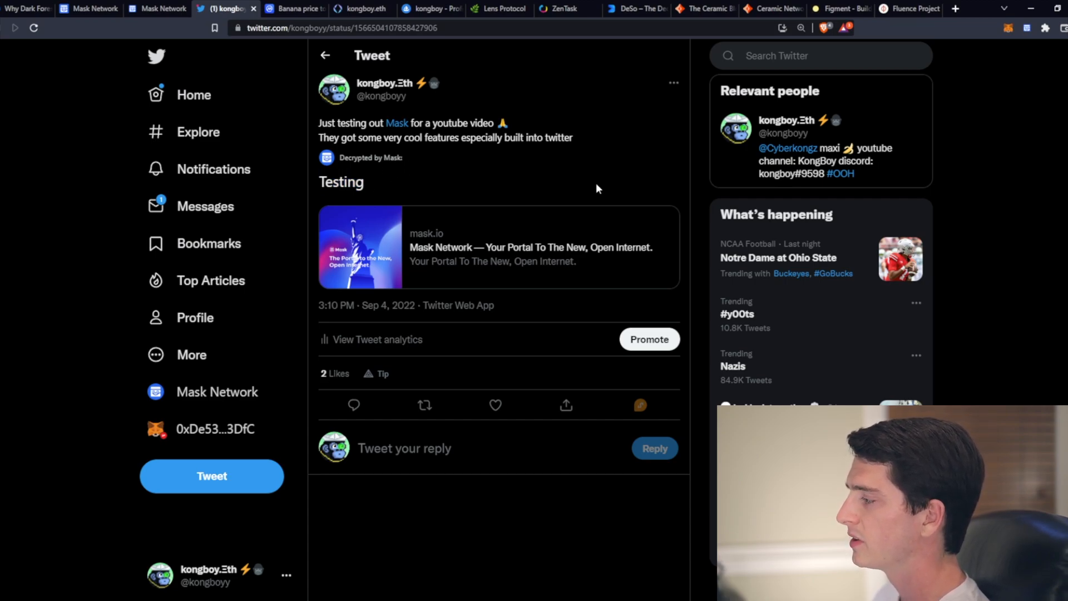
mouse_move(524, 230)
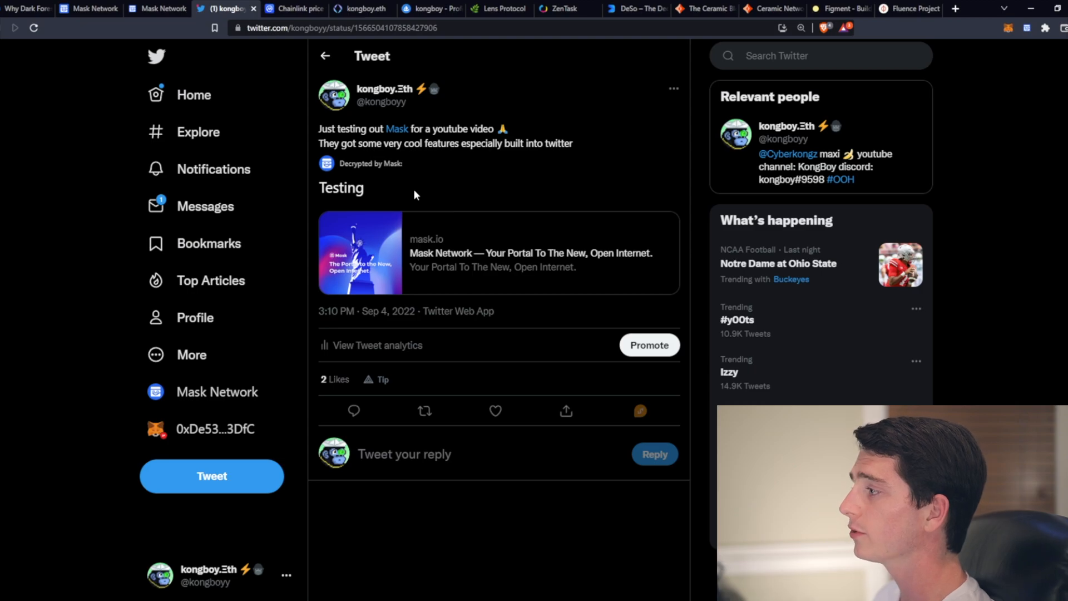
mouse_move(339, 65)
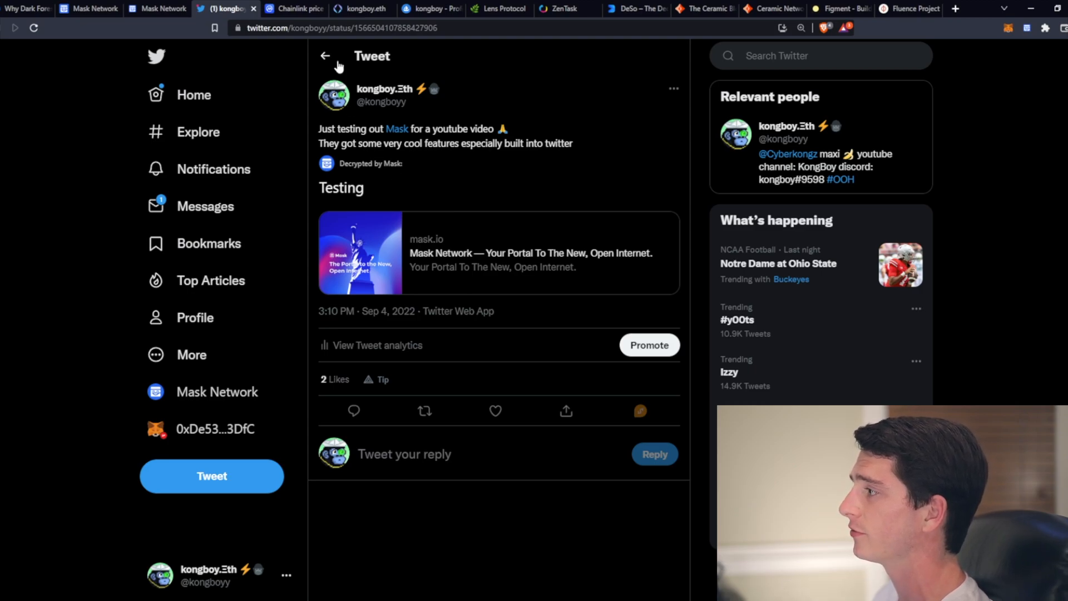
click(294, 7)
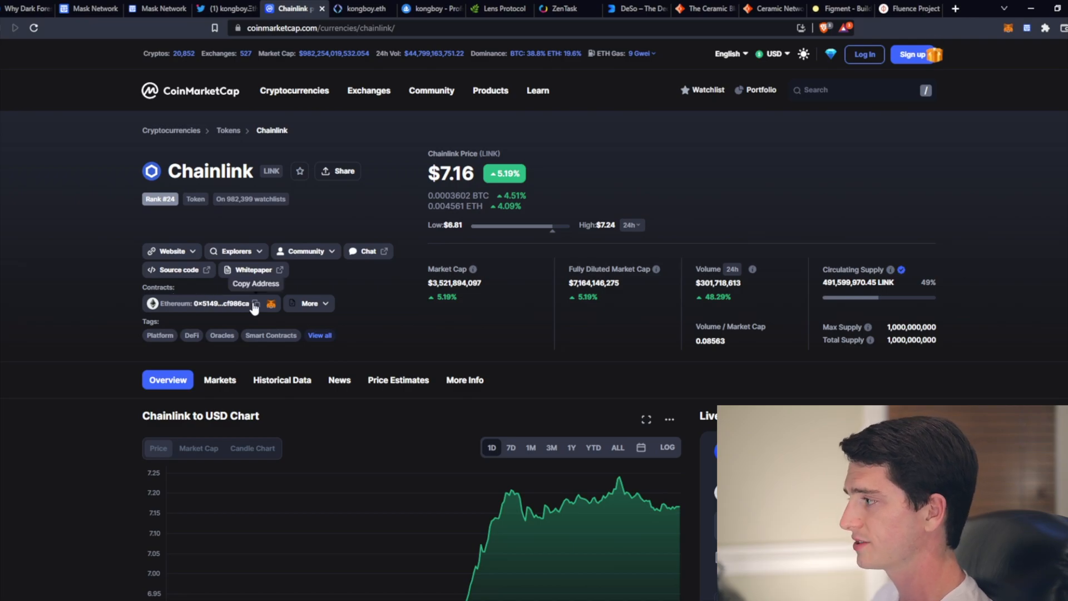
click(225, 9)
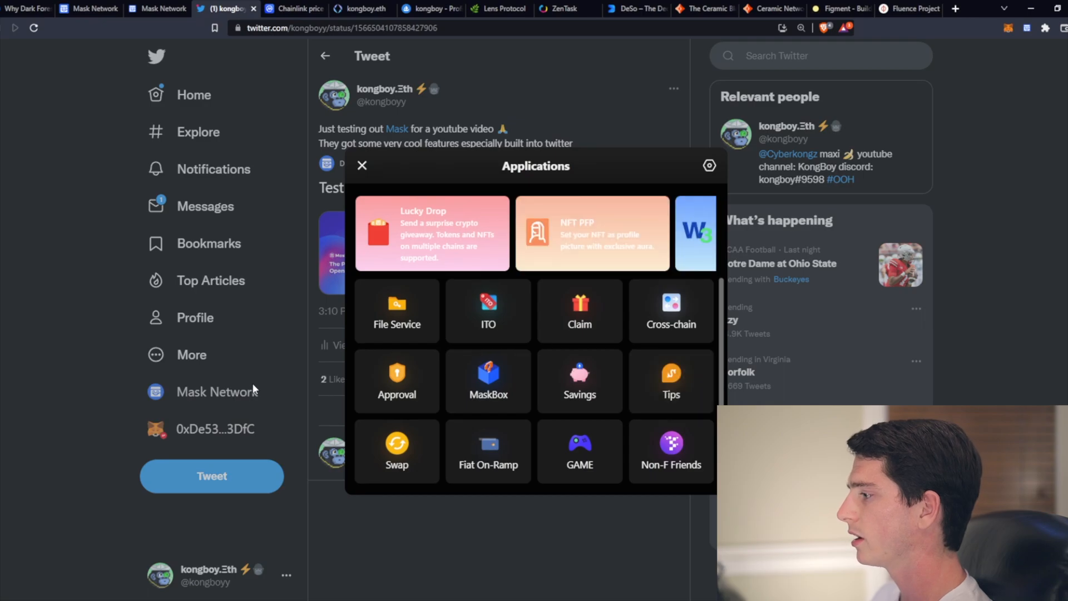
- Run Check Security on contract 0x514910771af9ca656af840dff83e8264ecf986ca, confirming LINK shows no risky factors
scroll(down, 3)
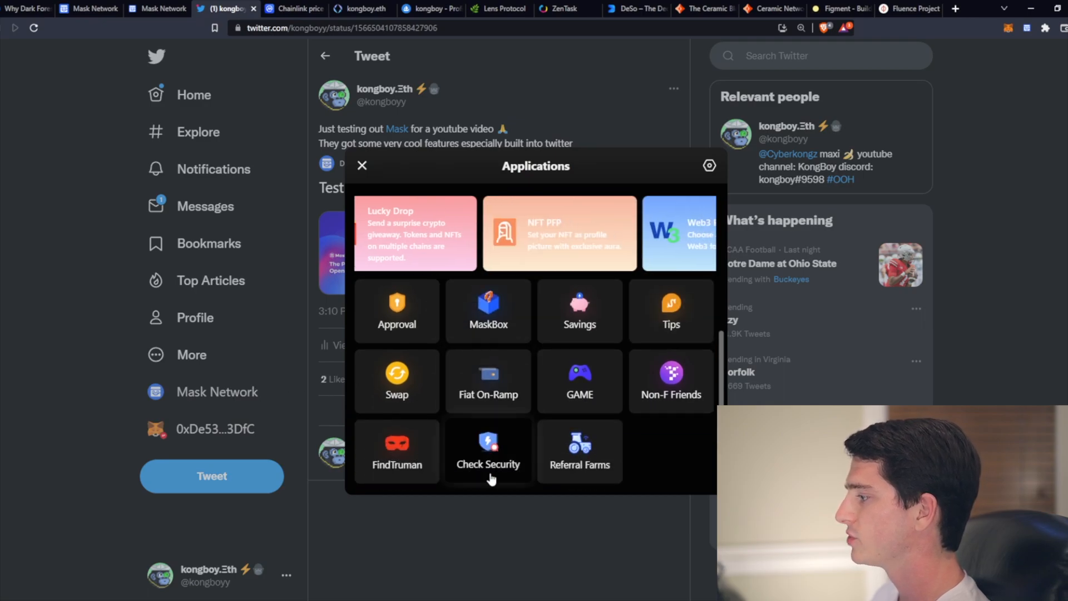
click(487, 451)
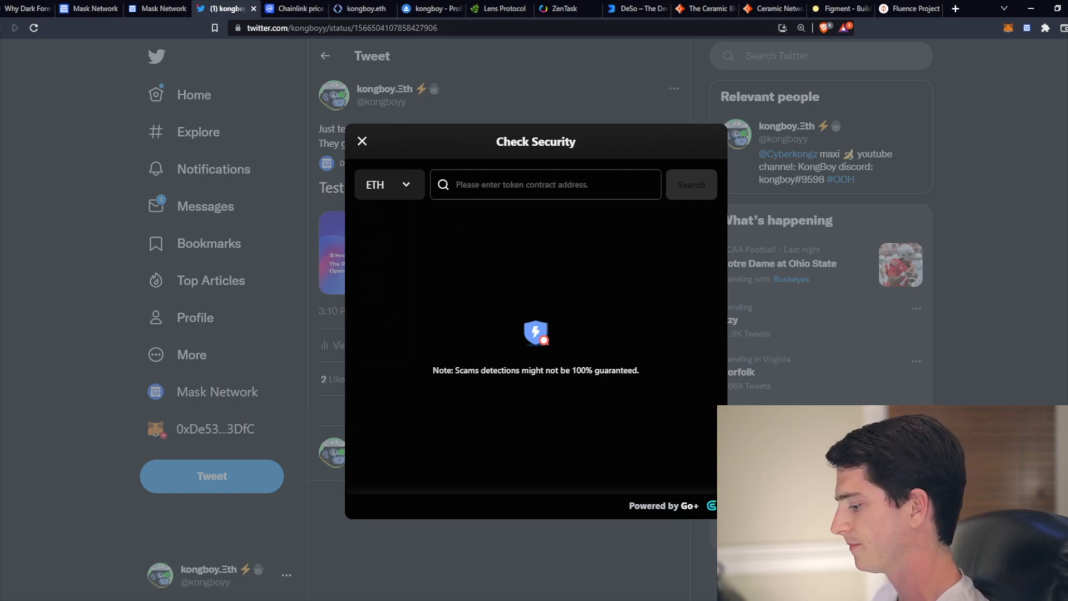
text(0x514910771af9ca656af840dff83e8264ecf986ca)
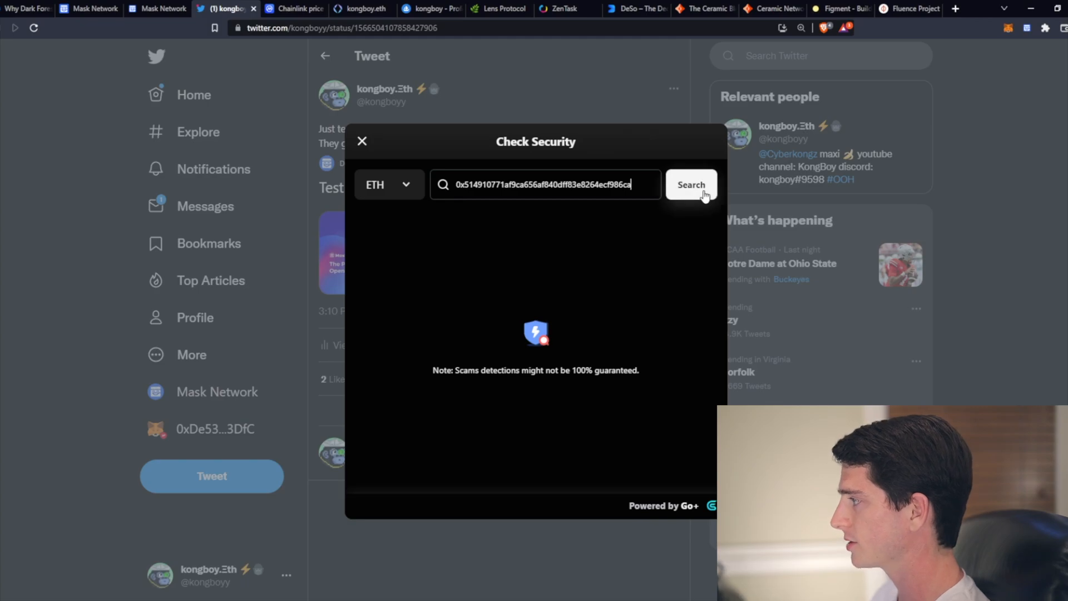
click(690, 185)
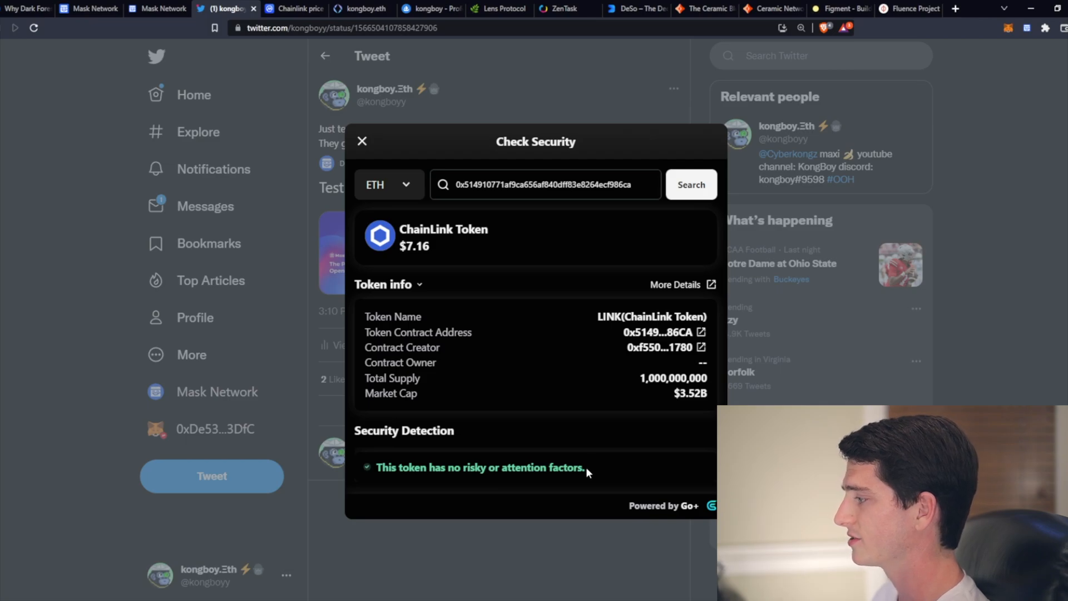
mouse_move(575, 346)
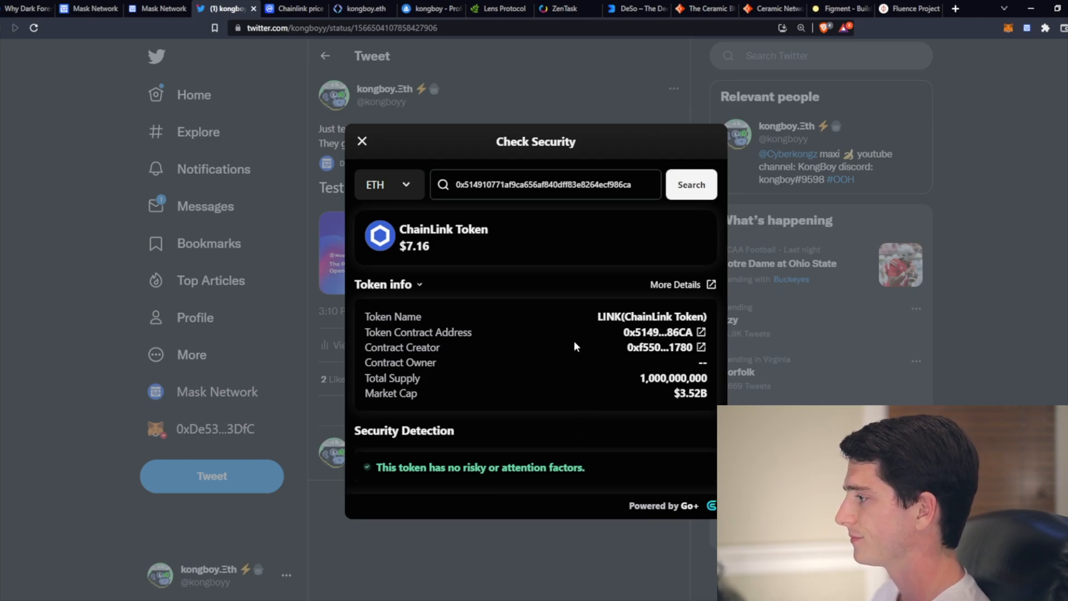
mouse_move(512, 248)
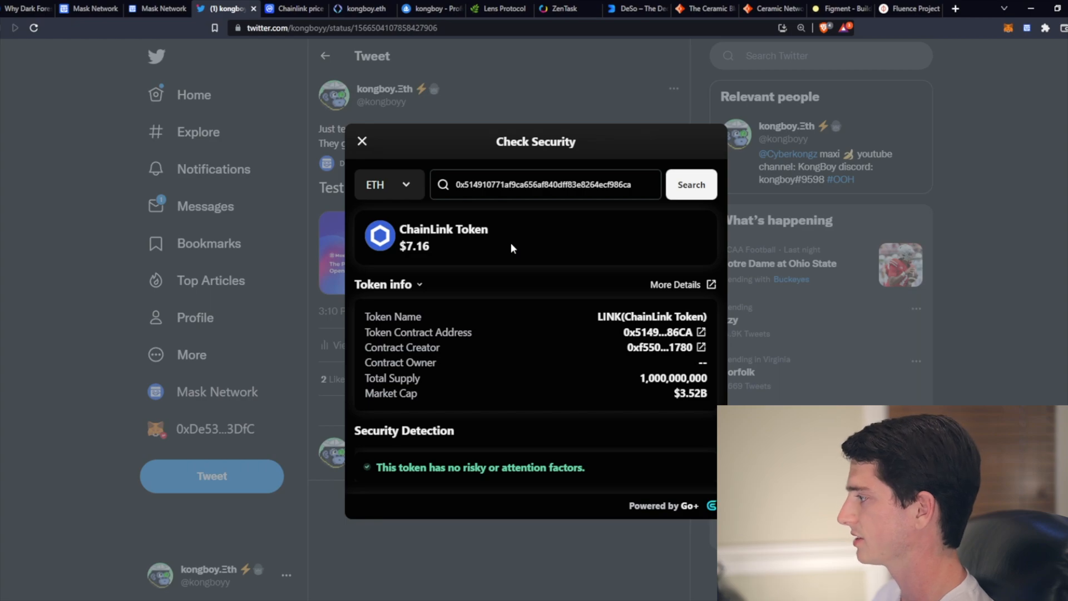
mouse_move(558, 353)
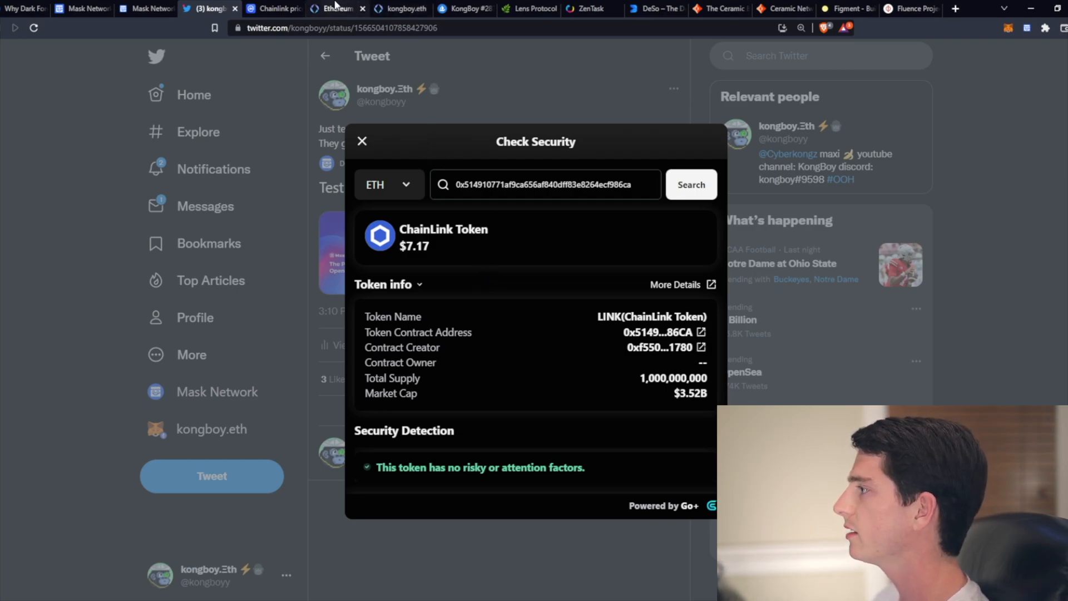
- Switch to the ens.domains tab showing the ENS decentralised naming homepage
click(334, 9)
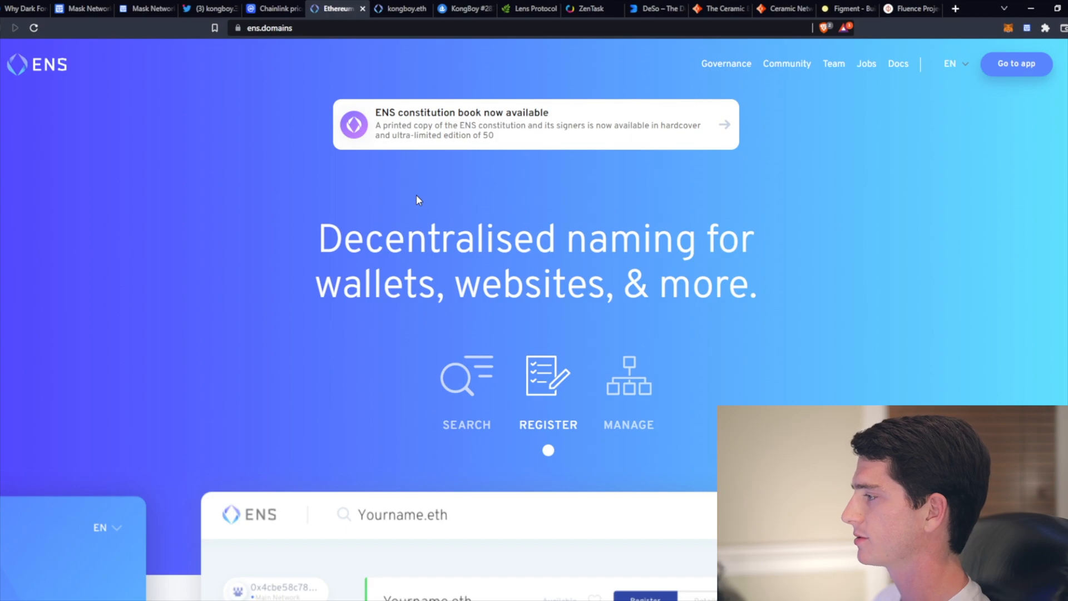
mouse_move(491, 273)
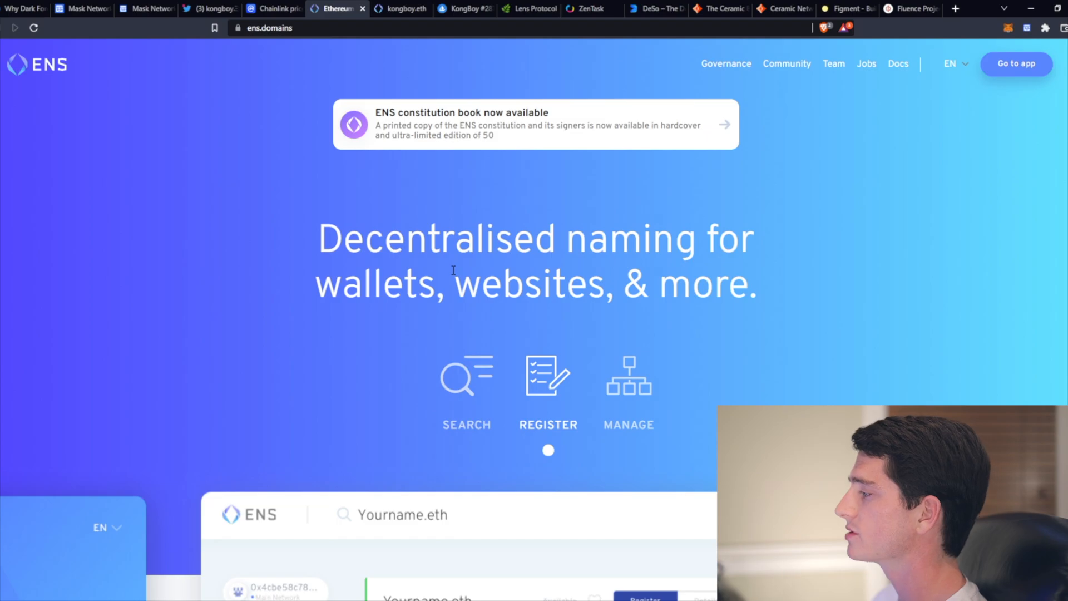
mouse_move(399, 9)
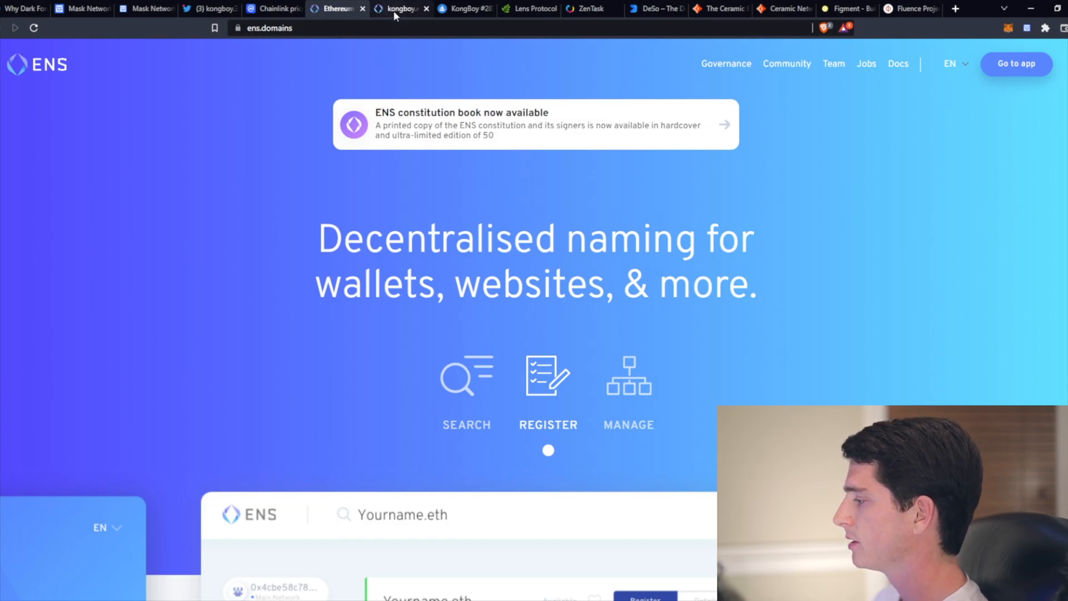
click(398, 9)
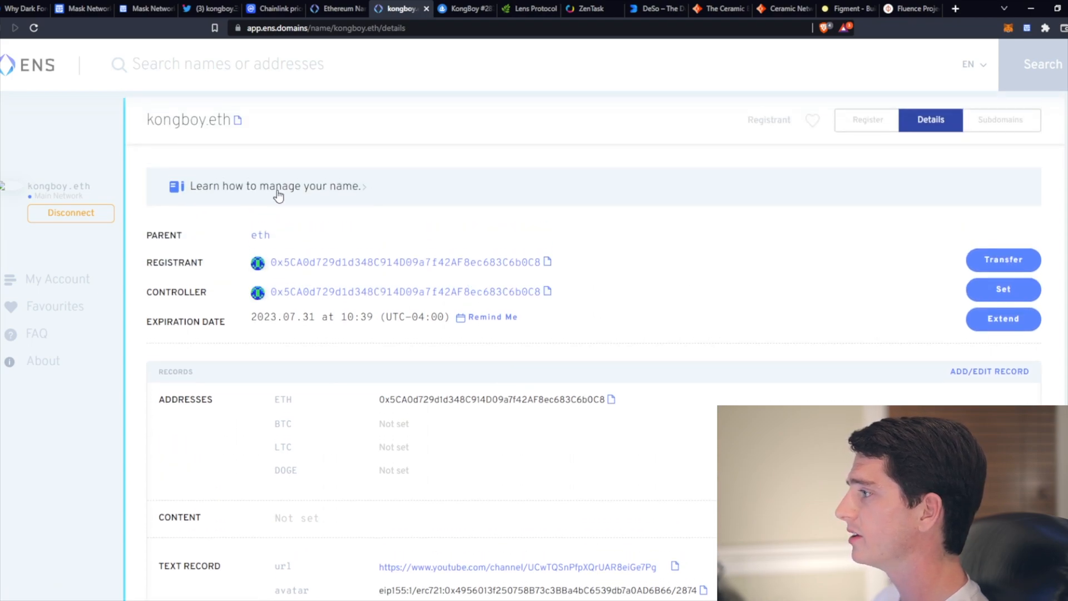
scroll(down, 3)
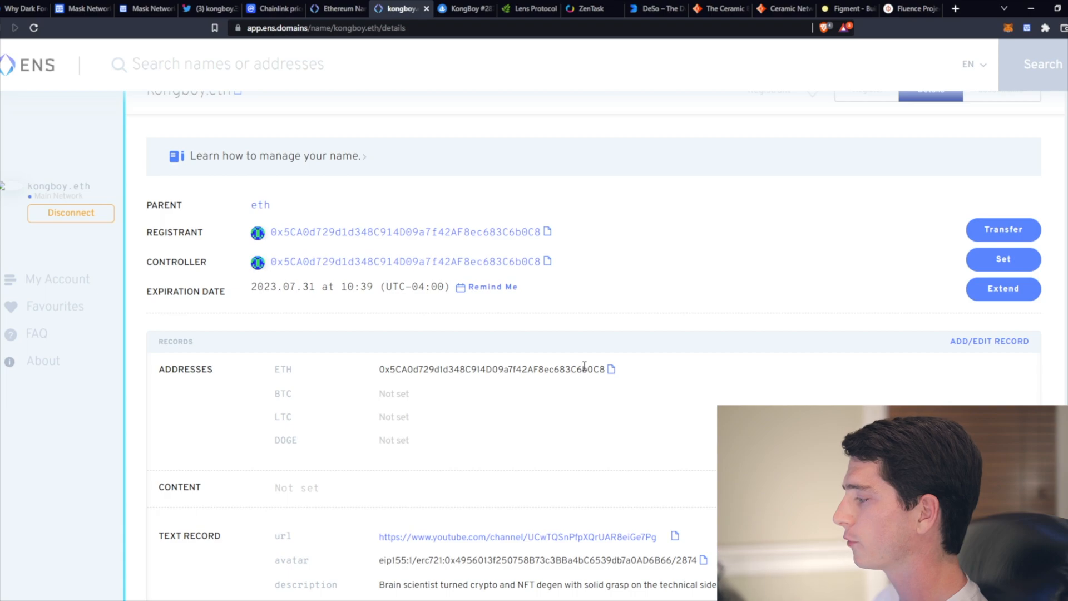
scroll(down, 3)
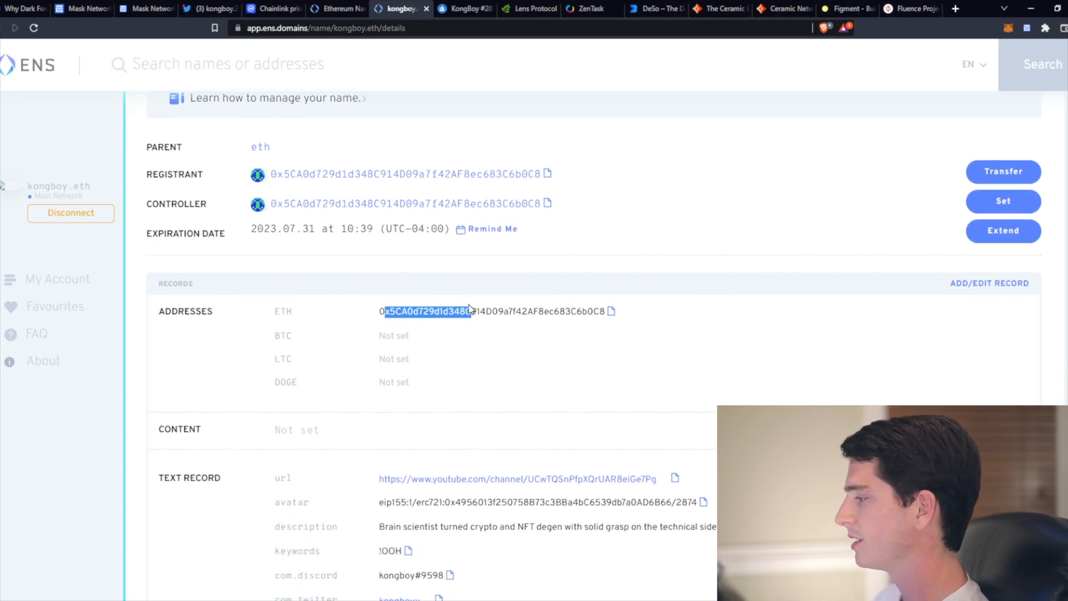
scroll(down, 3)
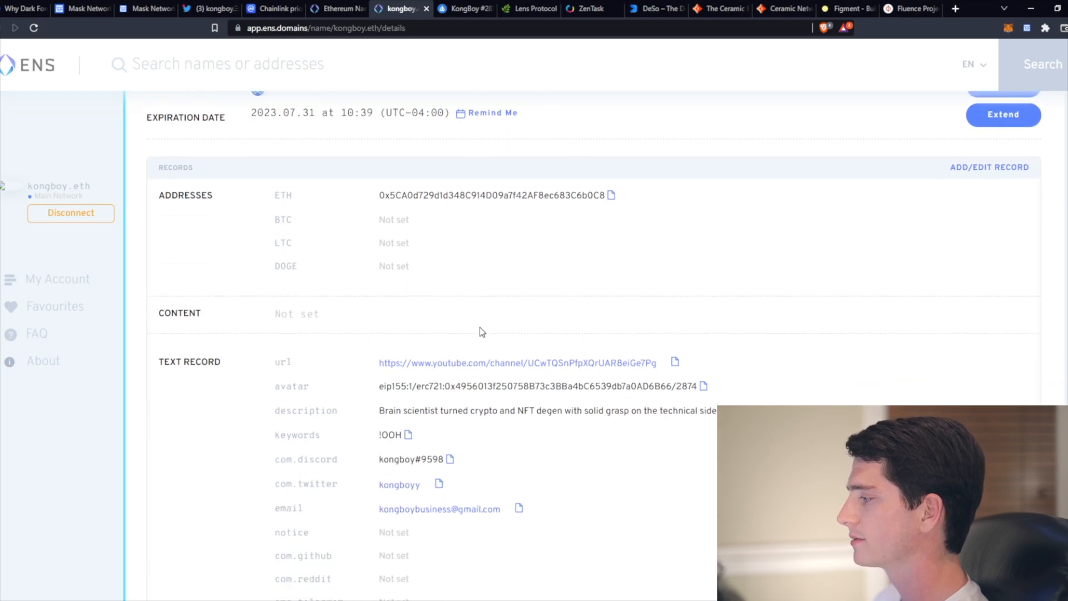
scroll(down, 3)
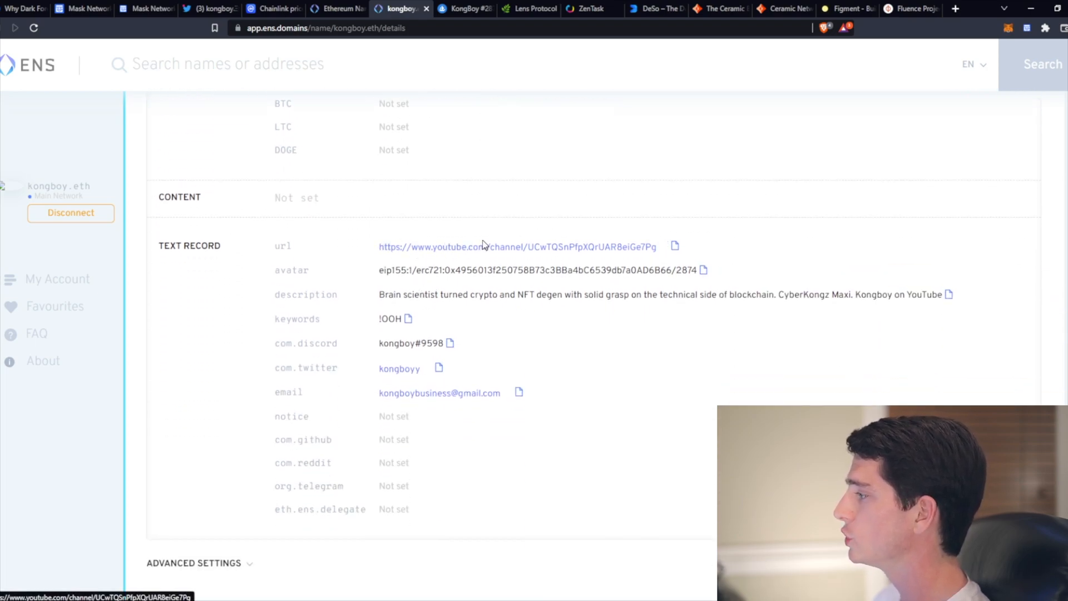
double_click(389, 293)
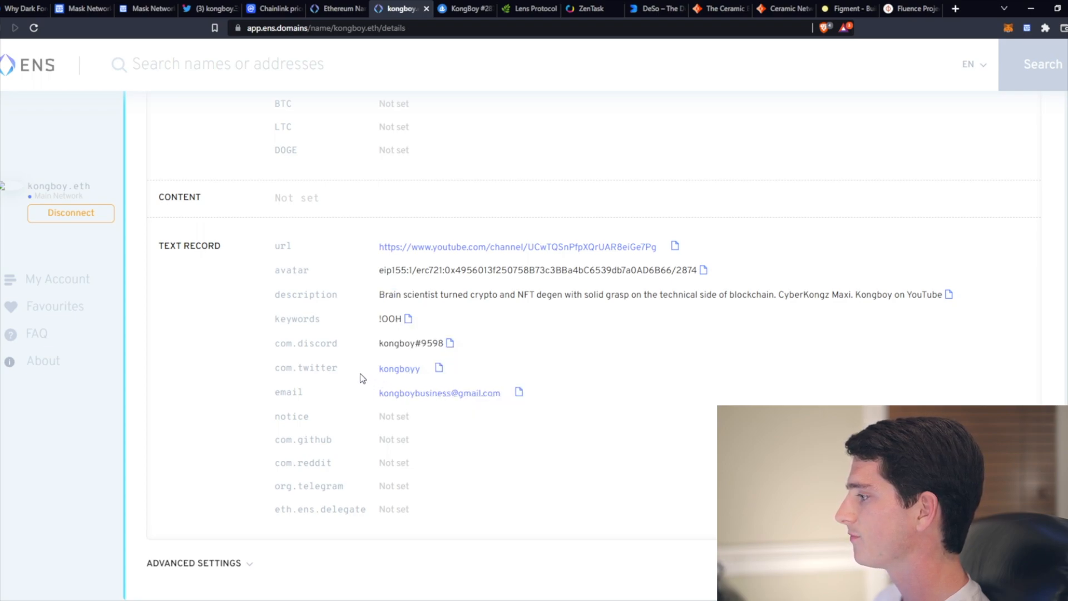
scroll(up, 3)
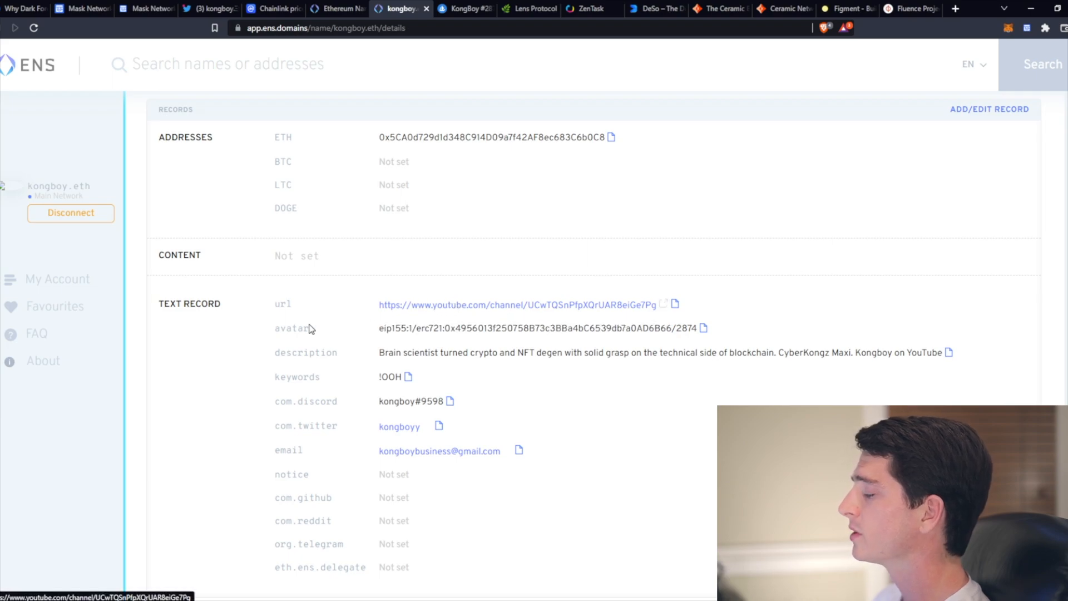
mouse_move(377, 332)
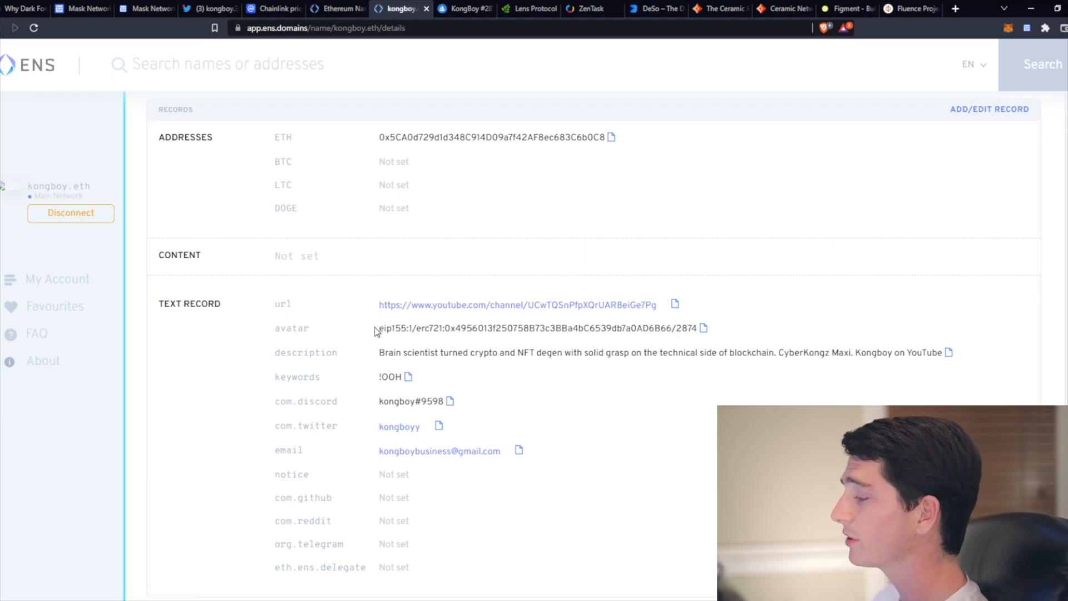
scroll(up, 3)
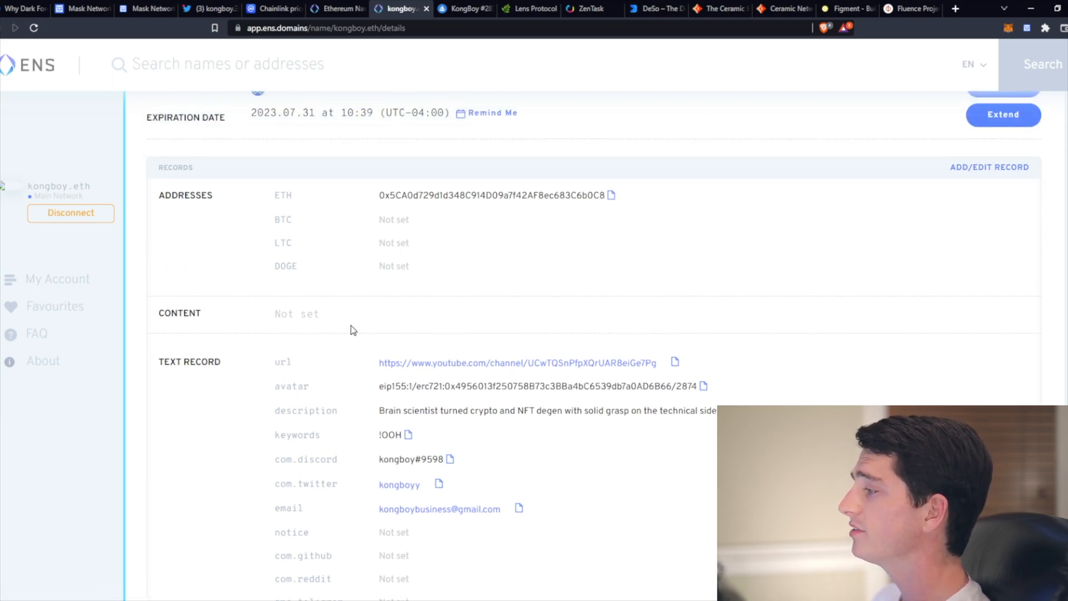
scroll(down, 3)
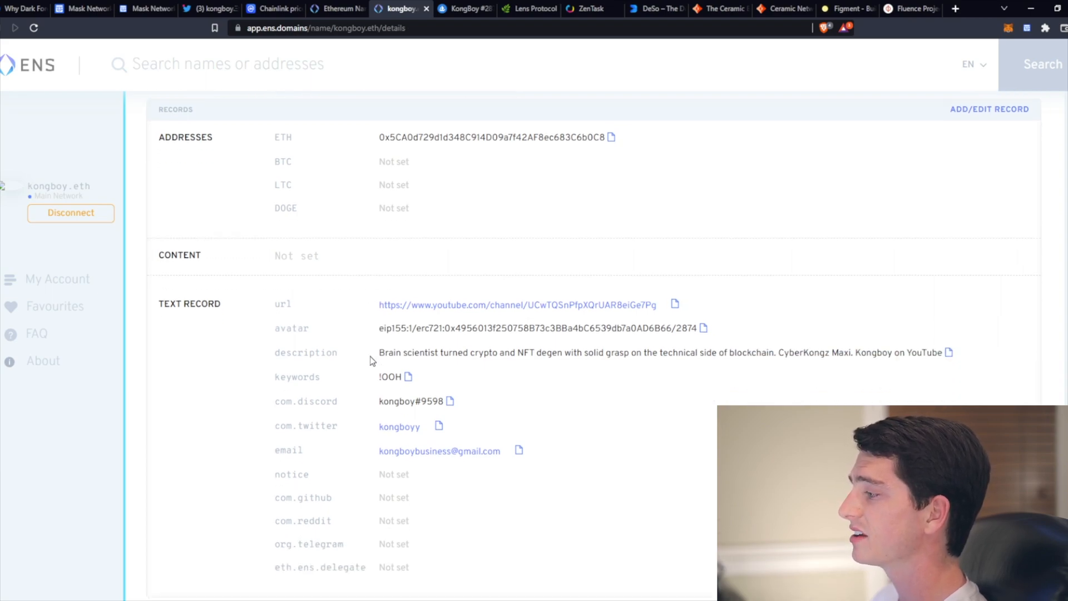
mouse_move(361, 360)
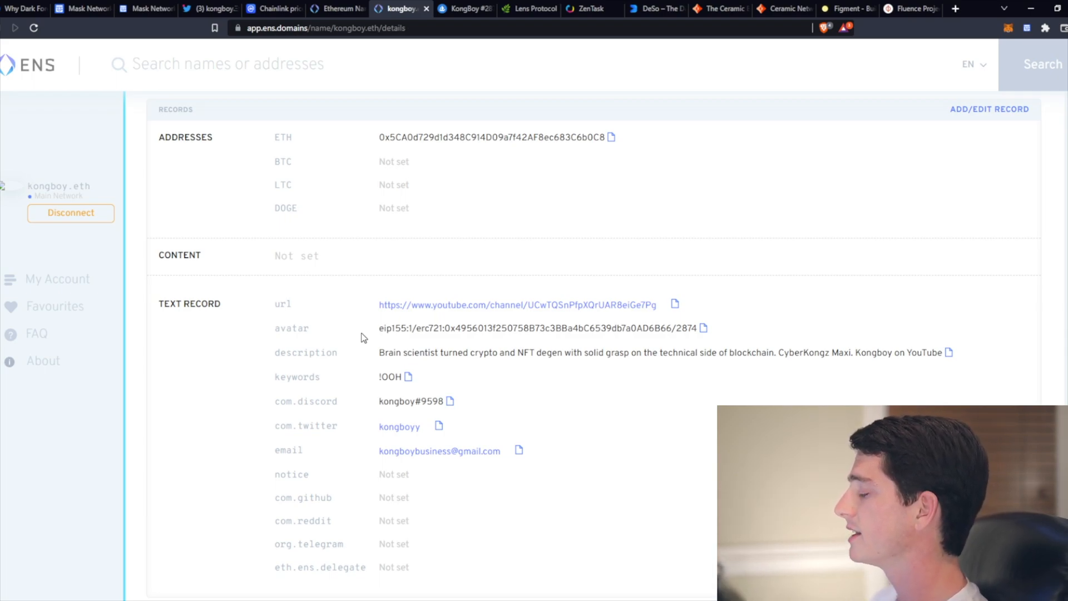
mouse_move(478, 226)
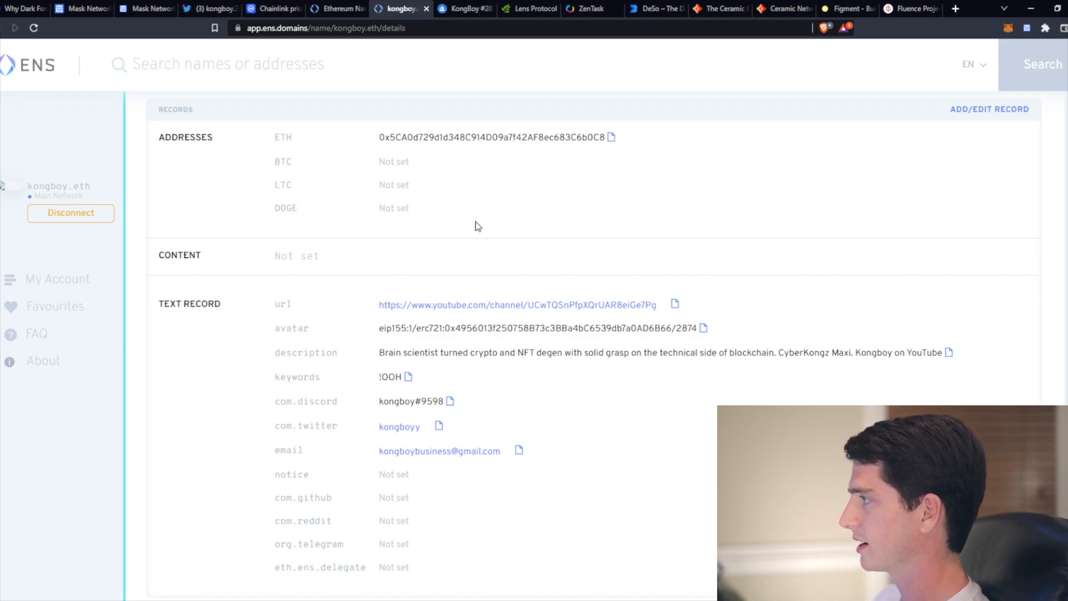
mouse_move(458, 196)
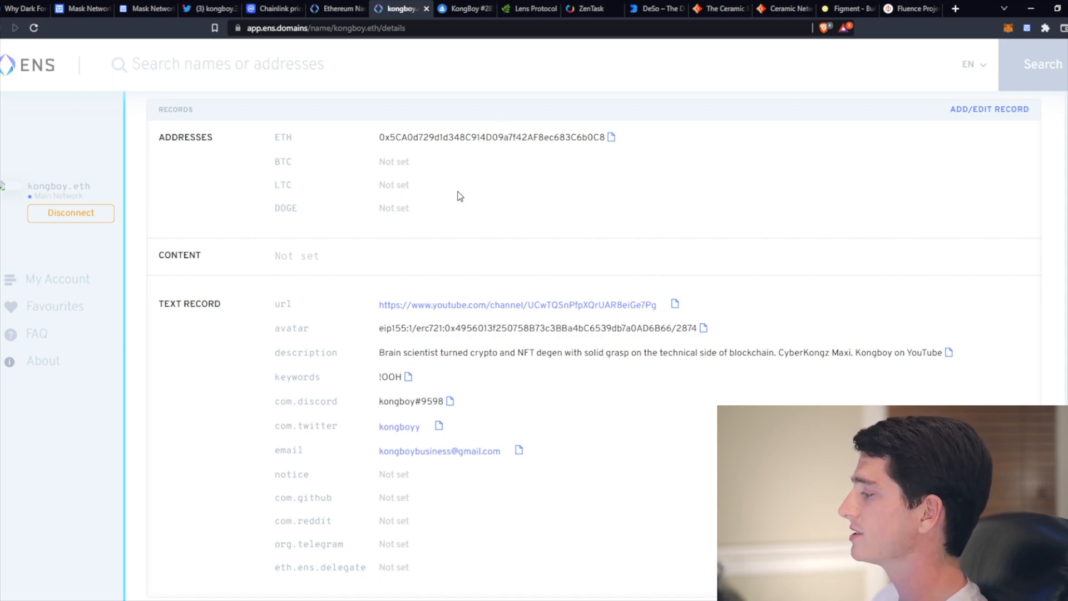
mouse_move(459, 204)
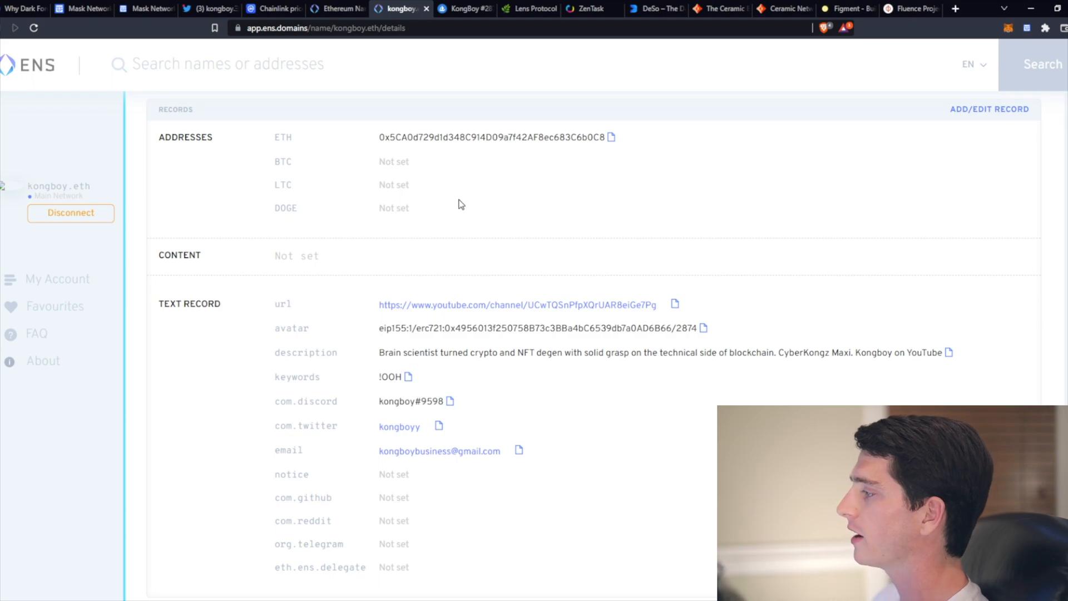
mouse_move(436, 229)
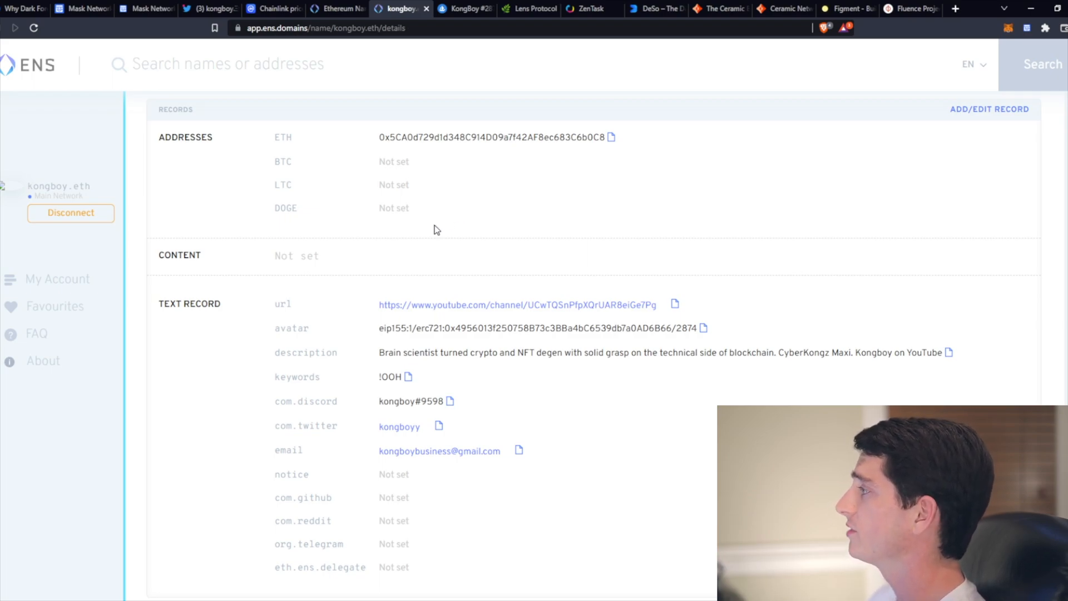
mouse_move(475, 50)
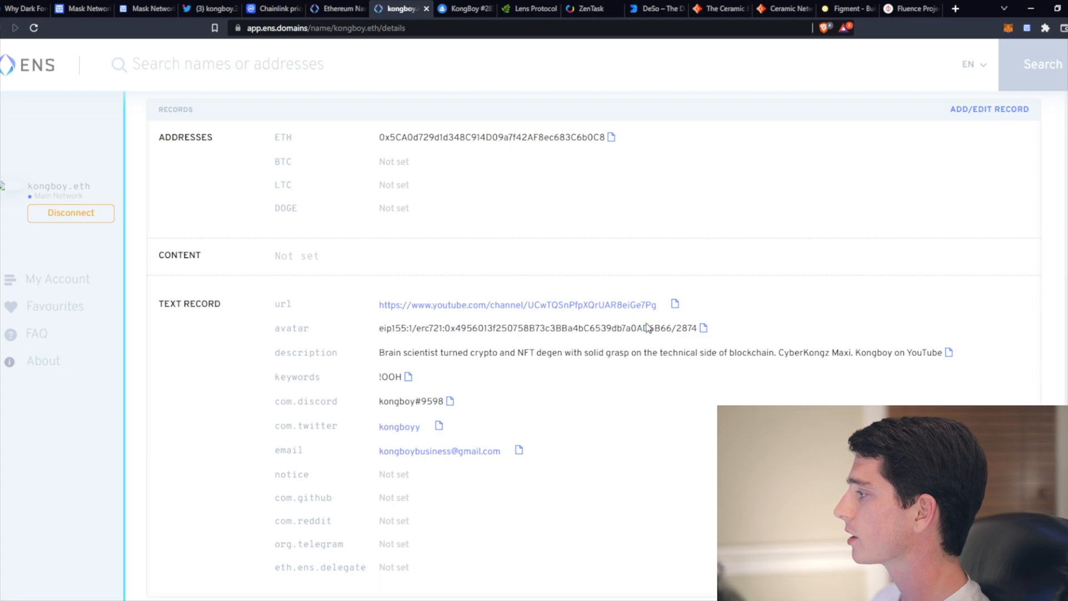
mouse_move(463, 8)
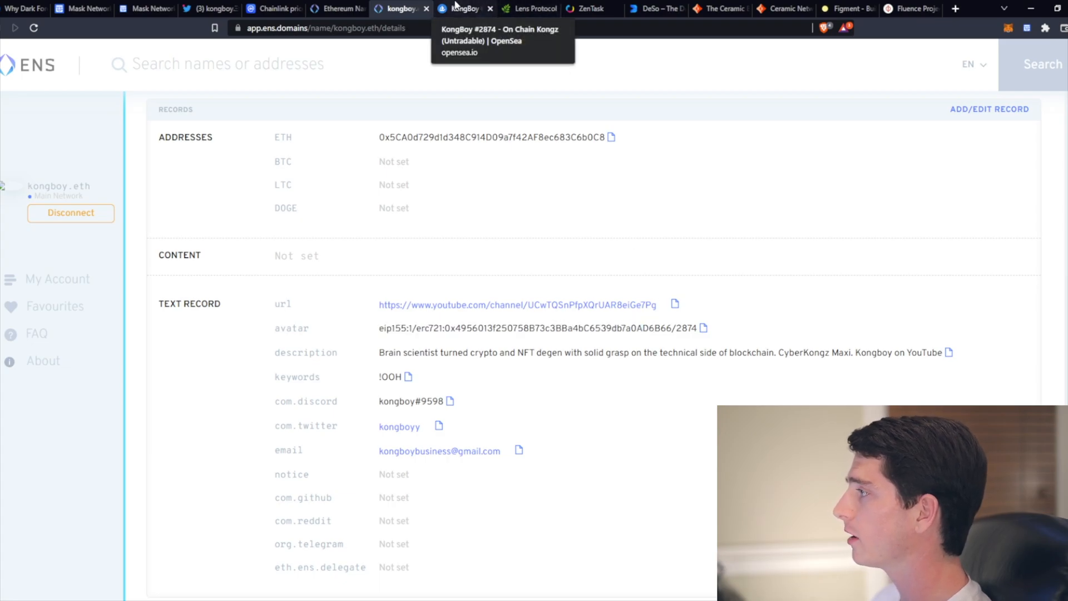
- Filter kongboy's Collected items on OpenSea by 2874 to reveal the KongBoy #2874 NFTs
click(463, 7)
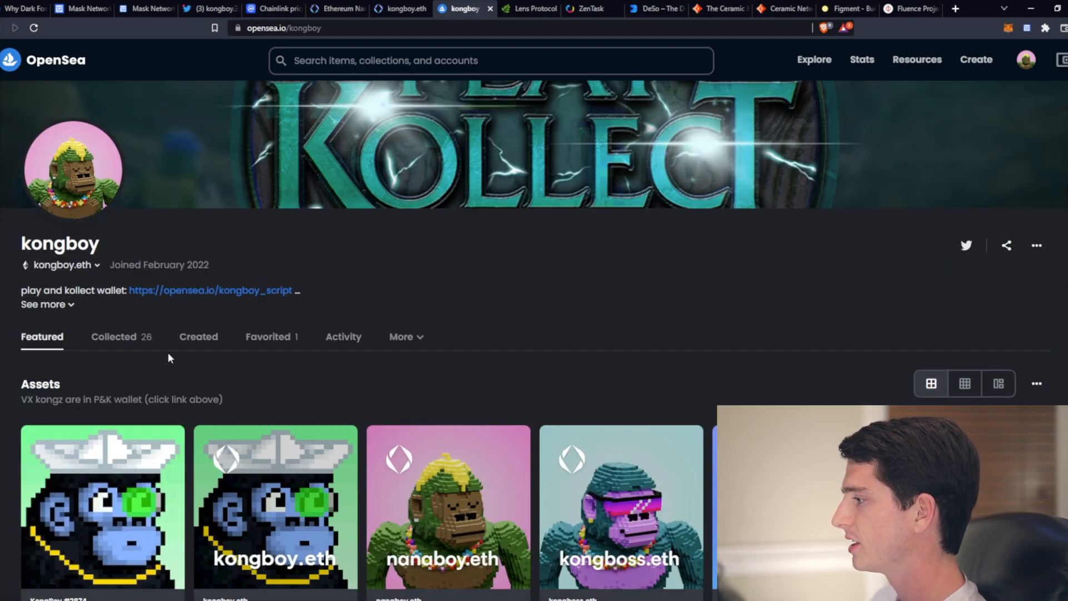
click(115, 336)
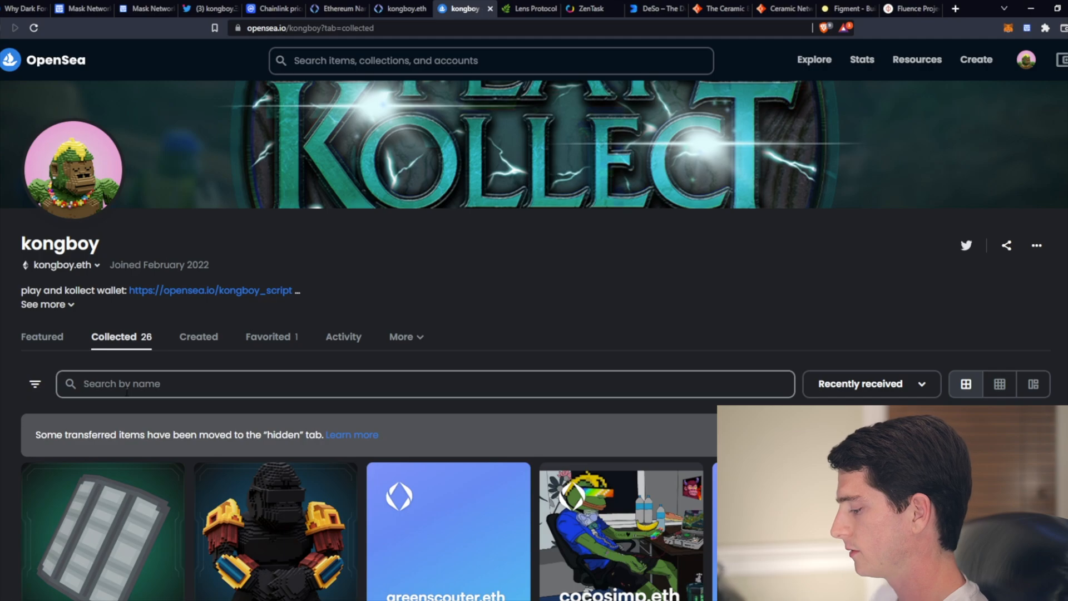
text(2874)
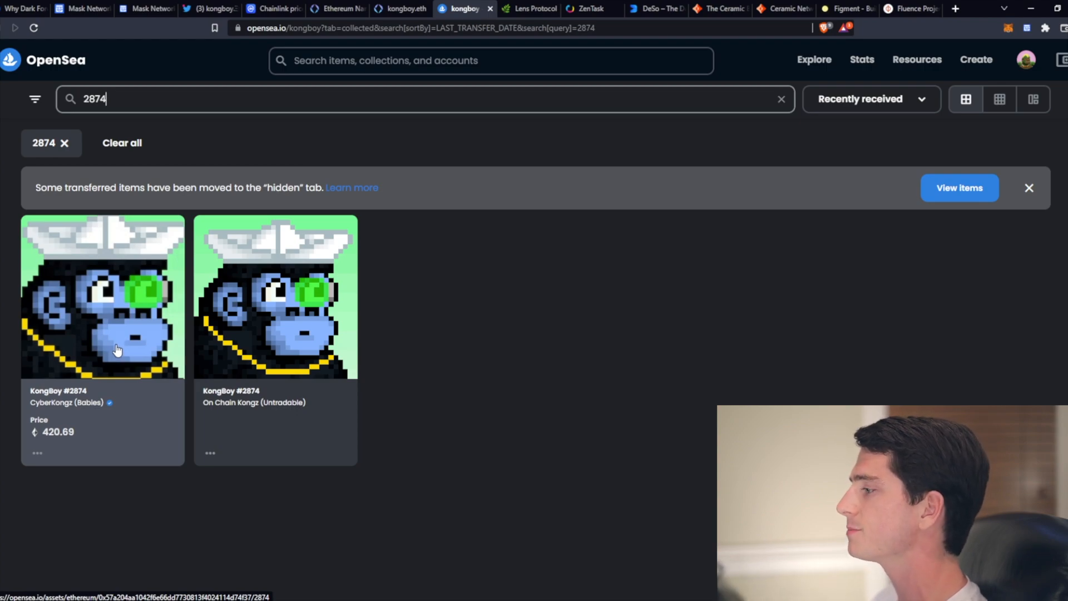
mouse_move(530, 315)
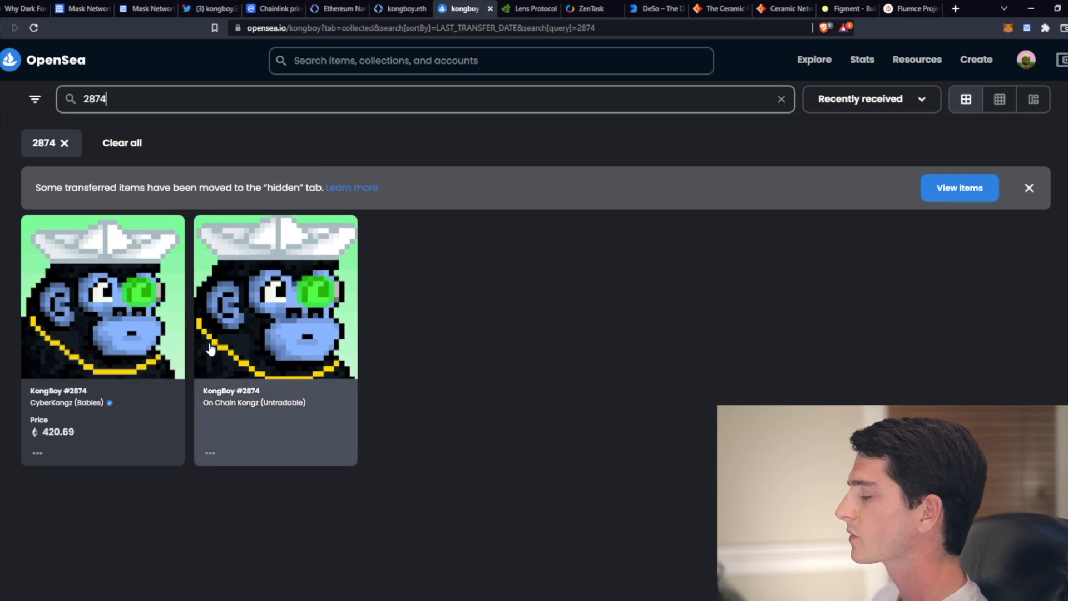
mouse_move(268, 320)
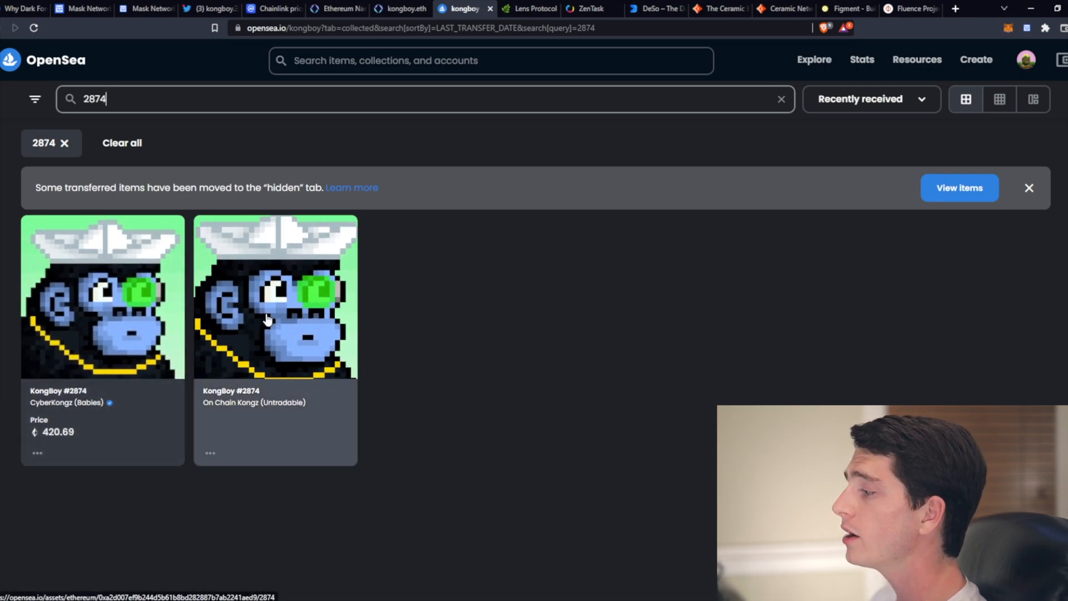
mouse_move(277, 330)
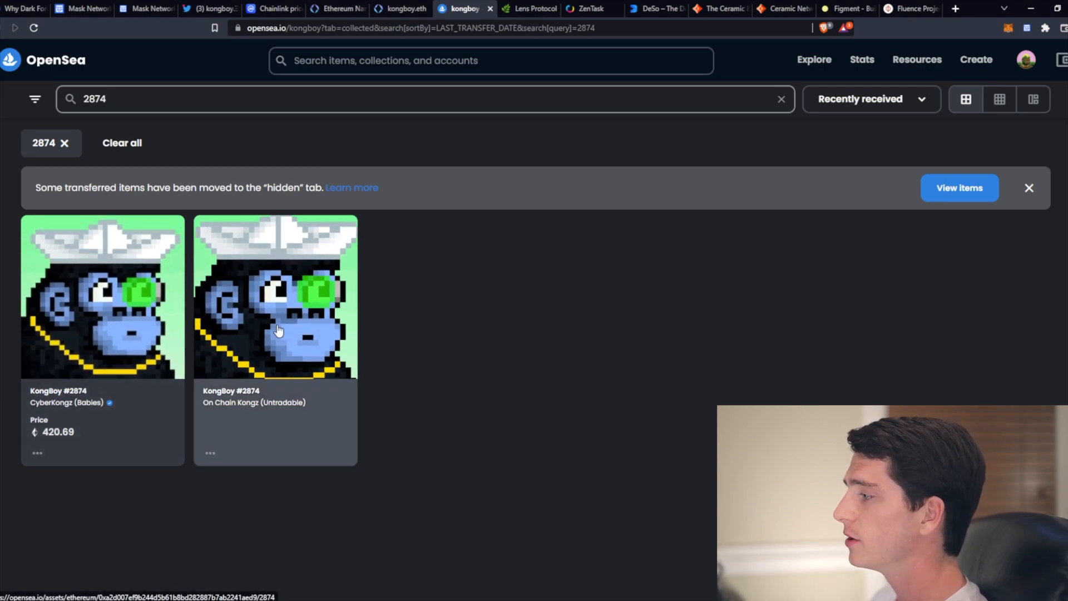
mouse_move(428, 325)
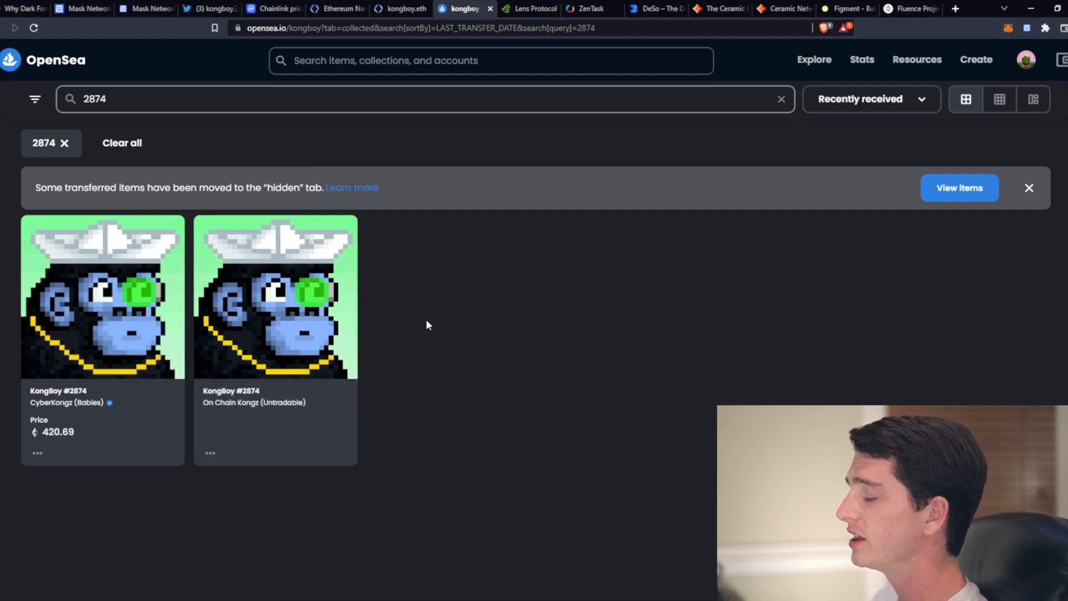
mouse_move(421, 331)
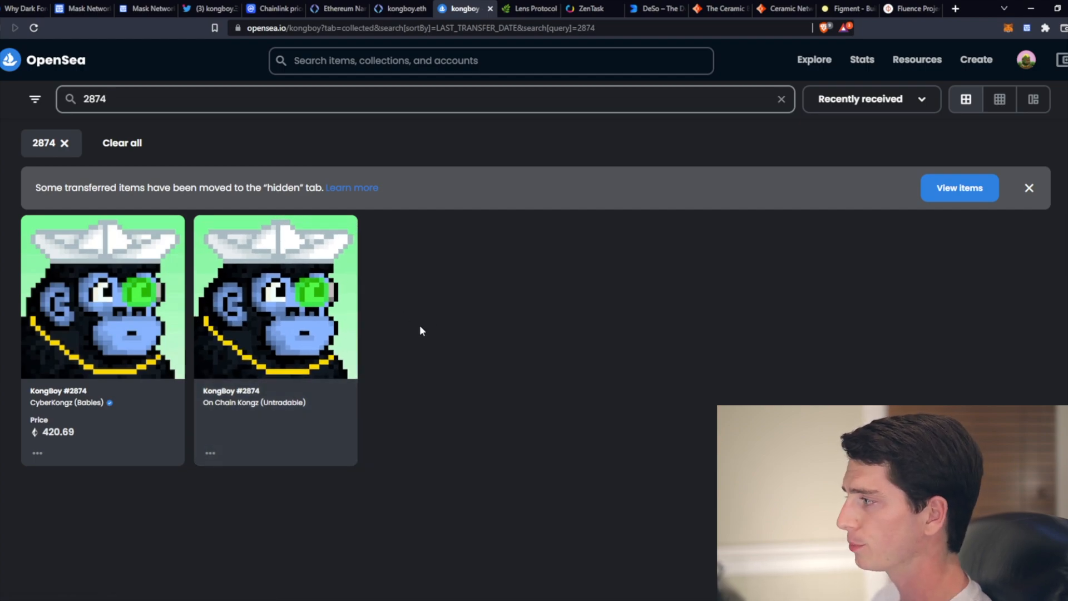
mouse_move(421, 320)
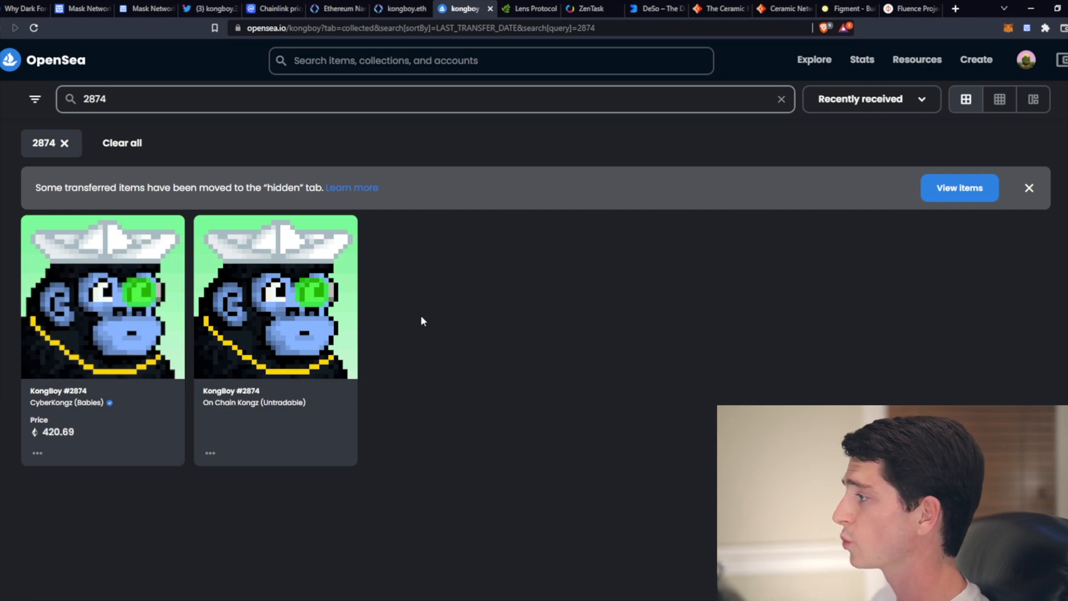
mouse_move(323, 307)
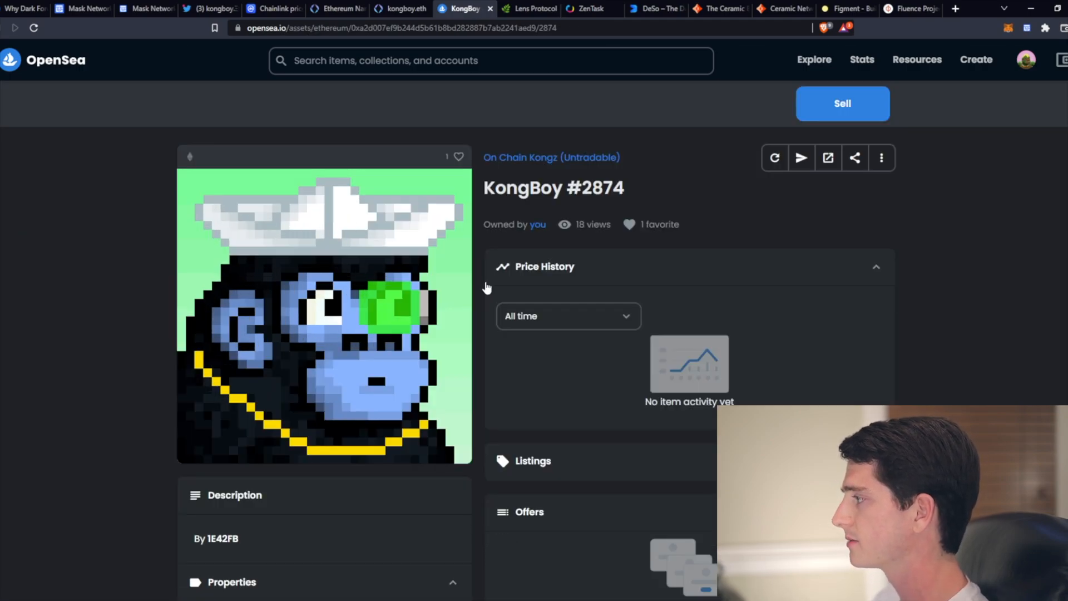
- Query tokenURI for token 2874 under Read Contract and view the returned base64 metadata
scroll(down, 3)
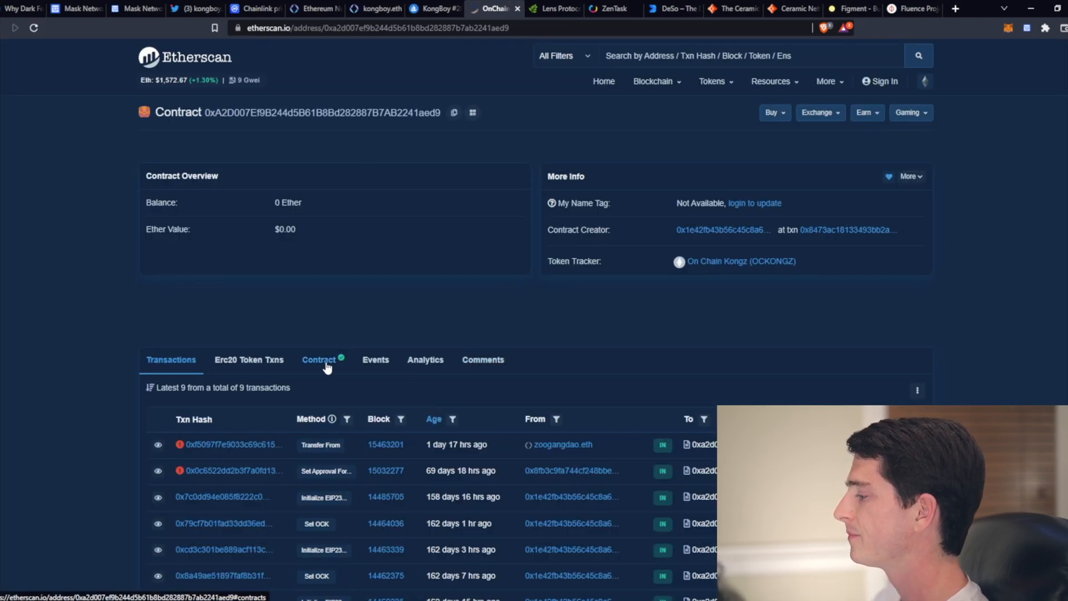
click(319, 360)
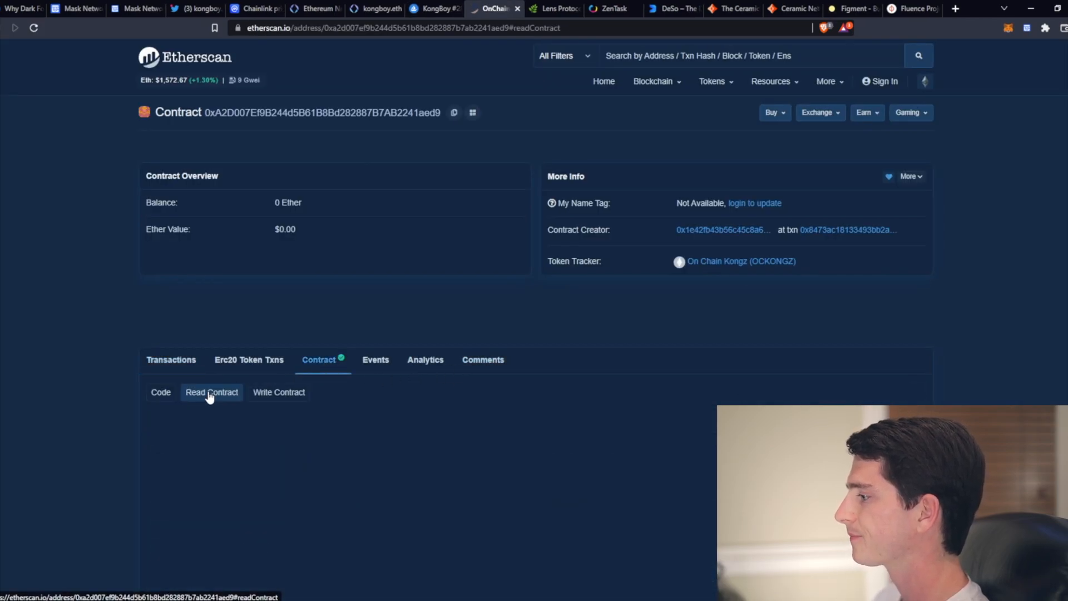
click(211, 392)
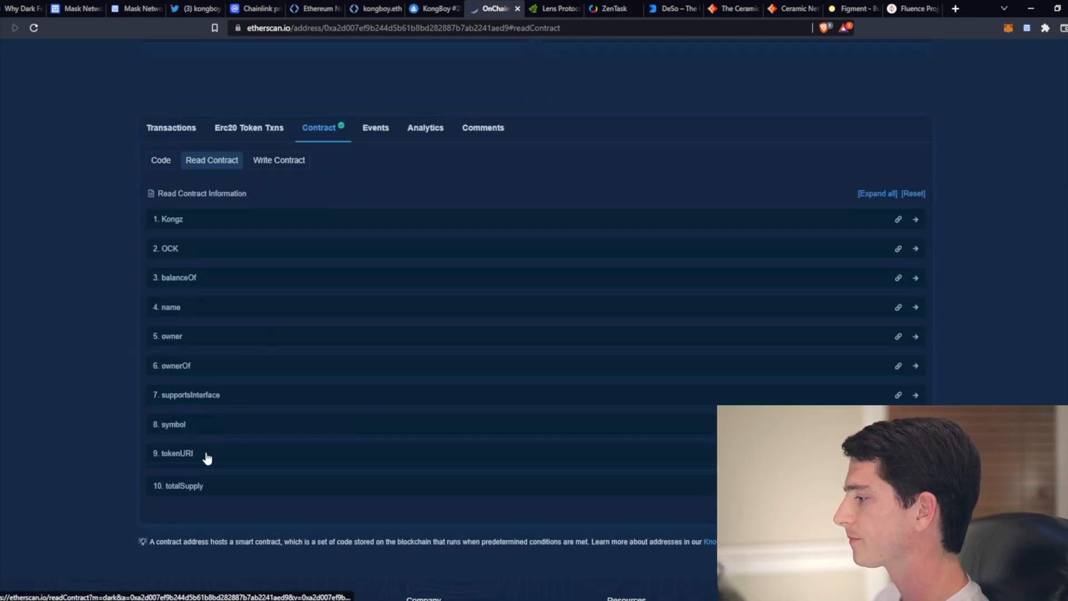
click(177, 453)
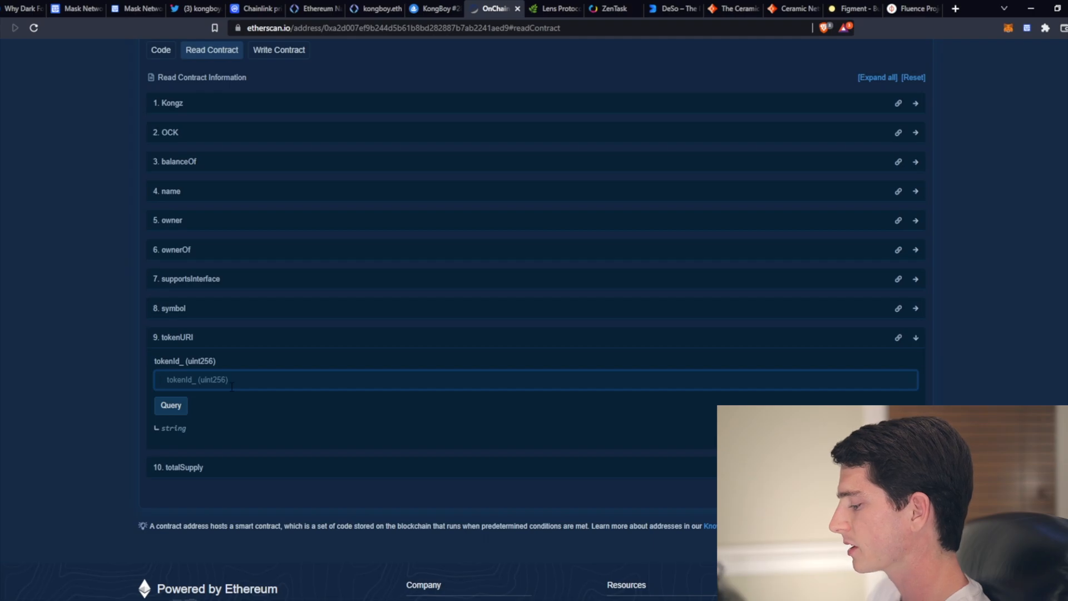
text(2874)
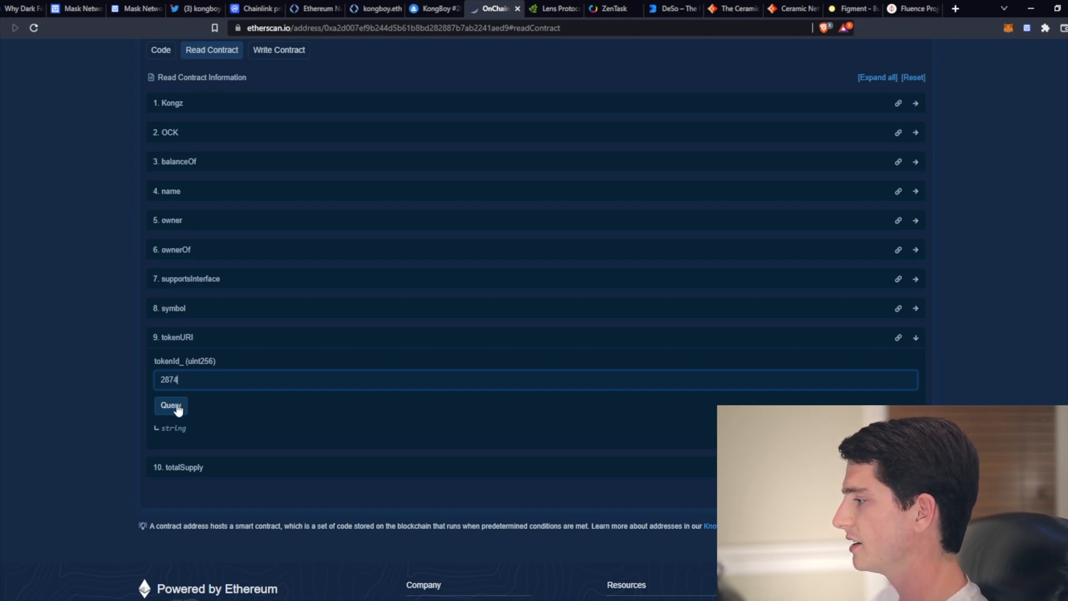
click(169, 405)
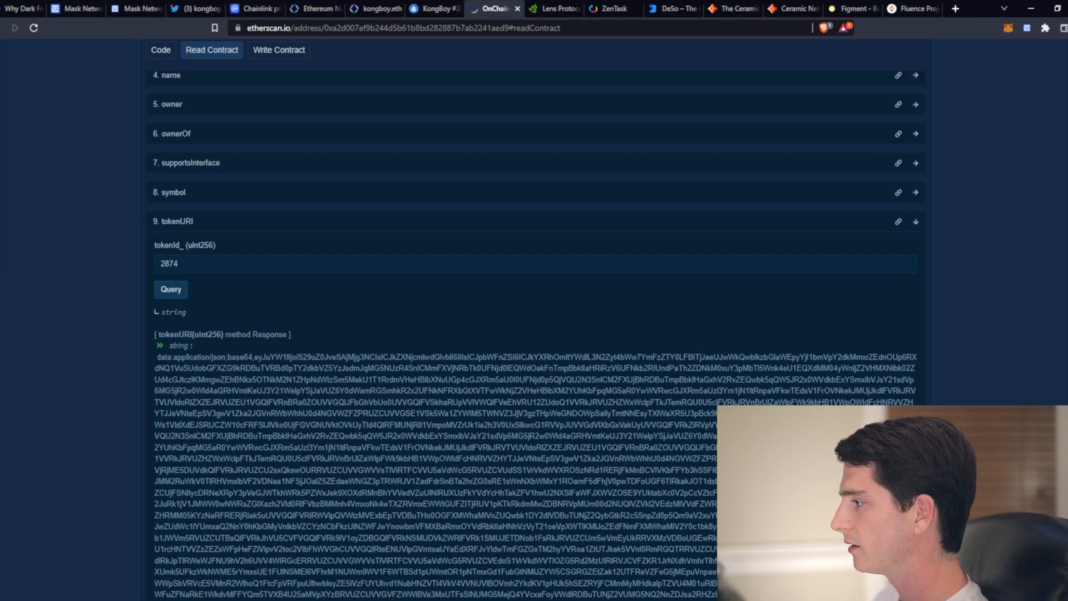
scroll(down, 3)
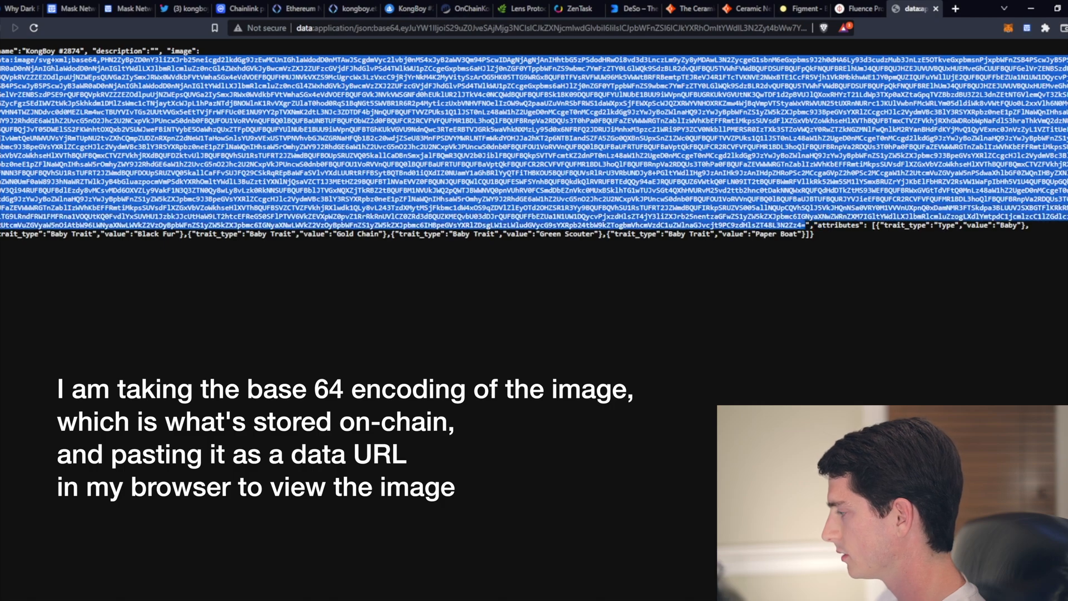
- Load the data:image/svg+xml base64 URL to render the KongBoy #2874 pixel-art ape
click(955, 9)
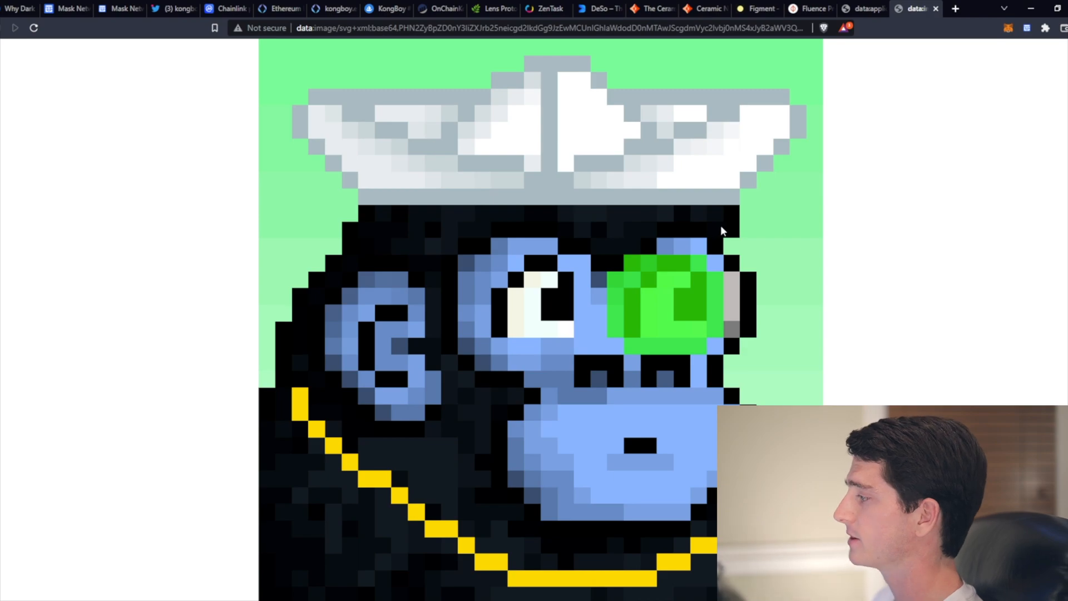
mouse_move(870, 19)
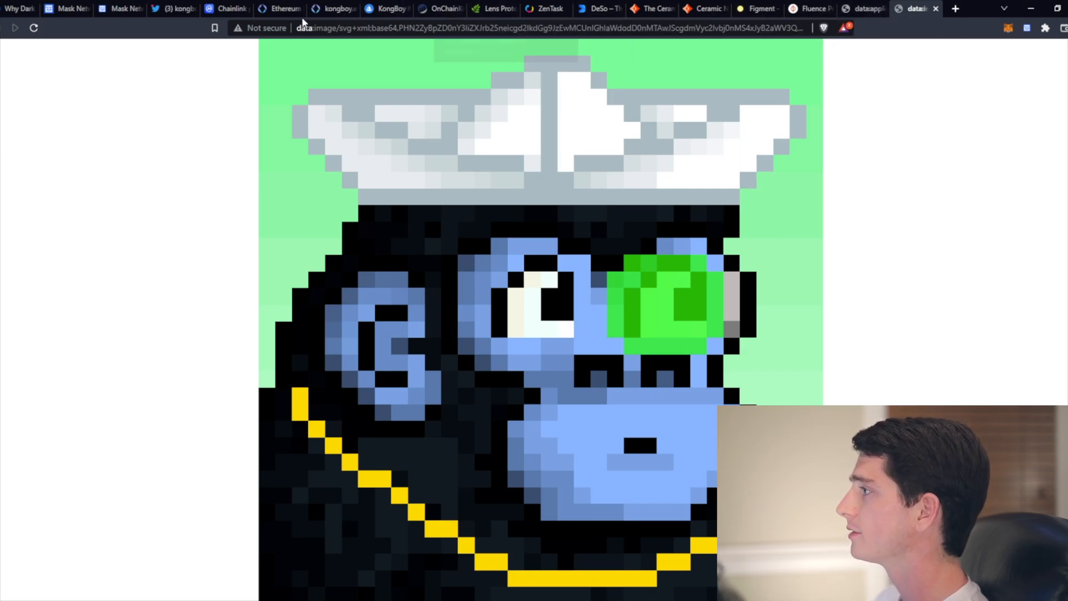
click(334, 9)
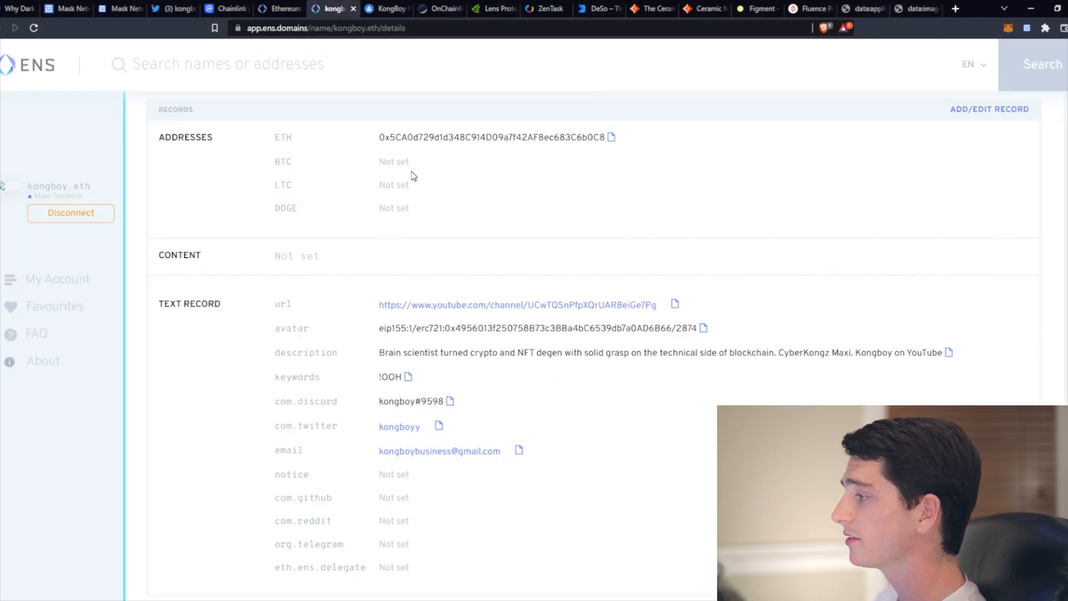
mouse_move(448, 219)
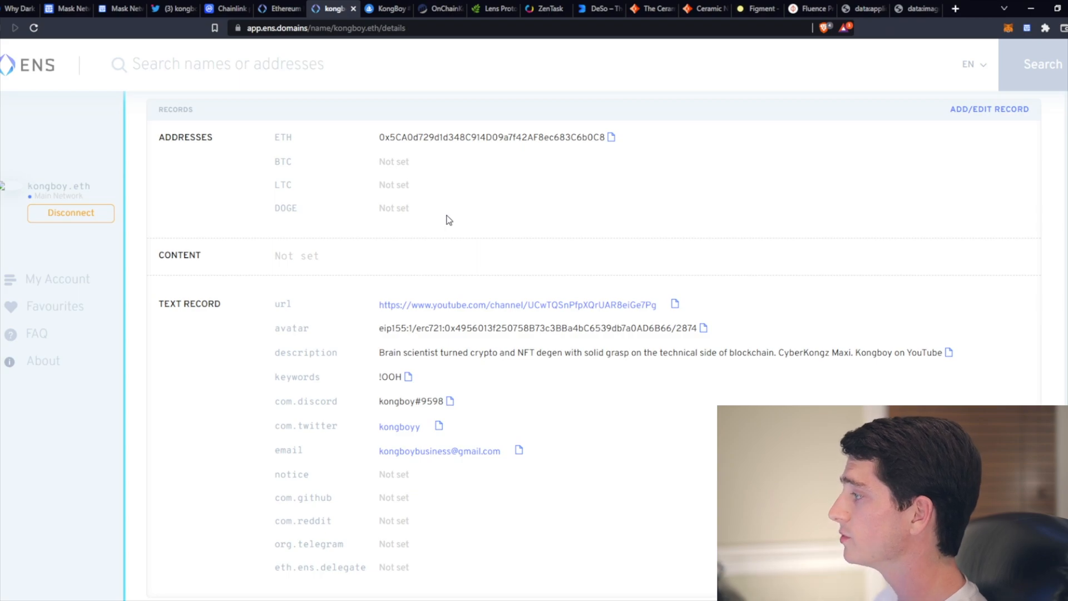
mouse_move(466, 287)
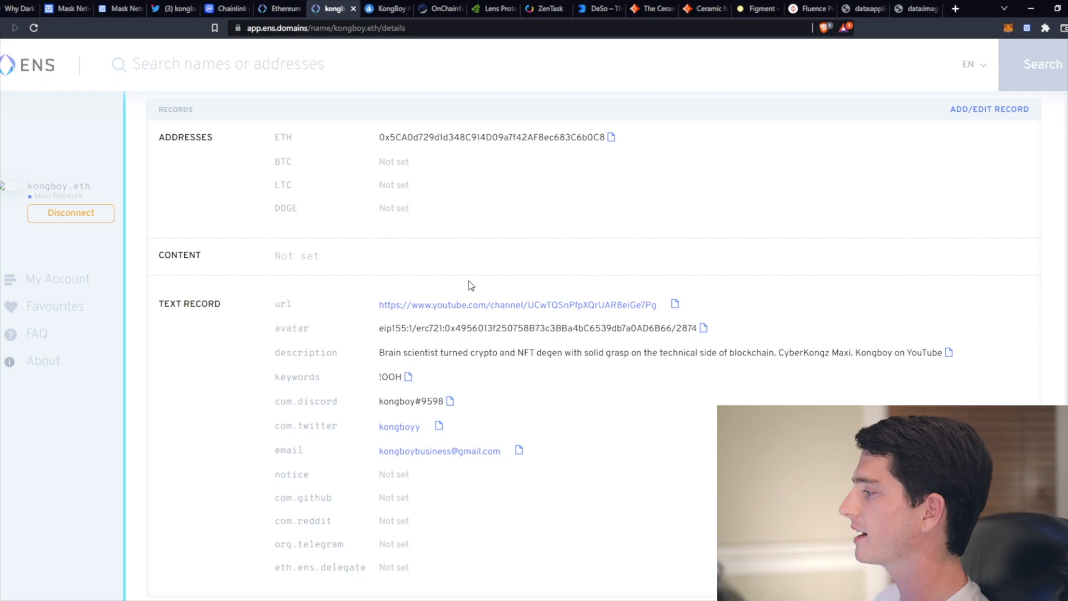
mouse_move(487, 281)
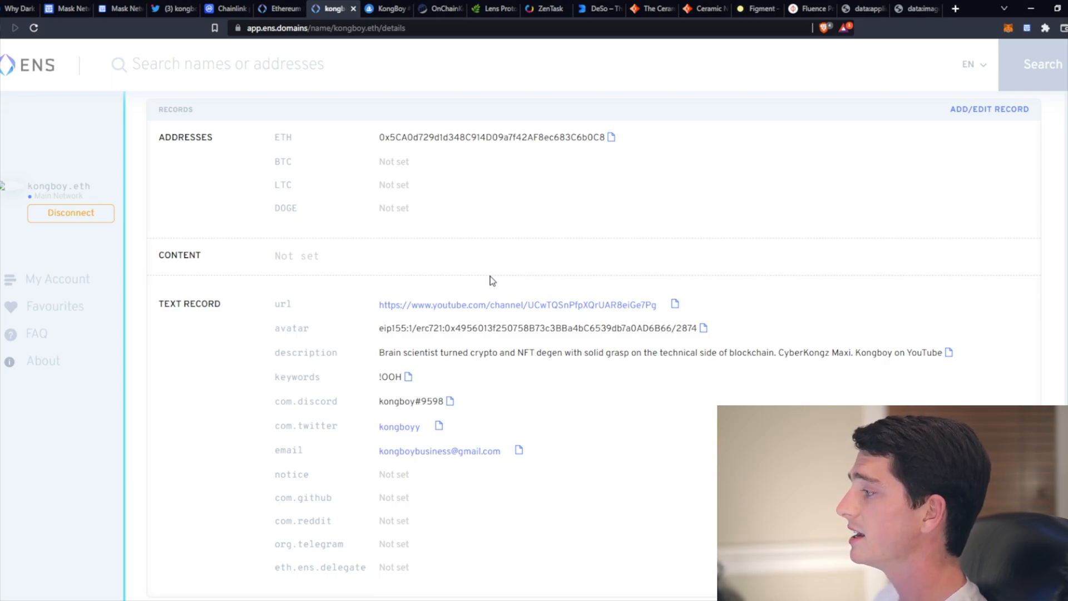
click(463, 8)
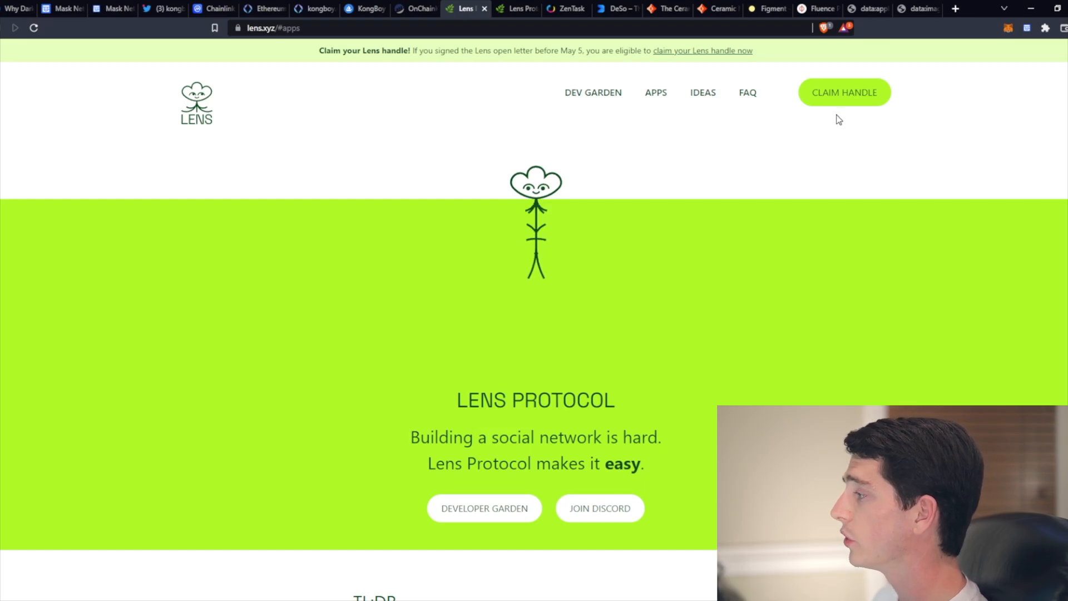
mouse_move(823, 97)
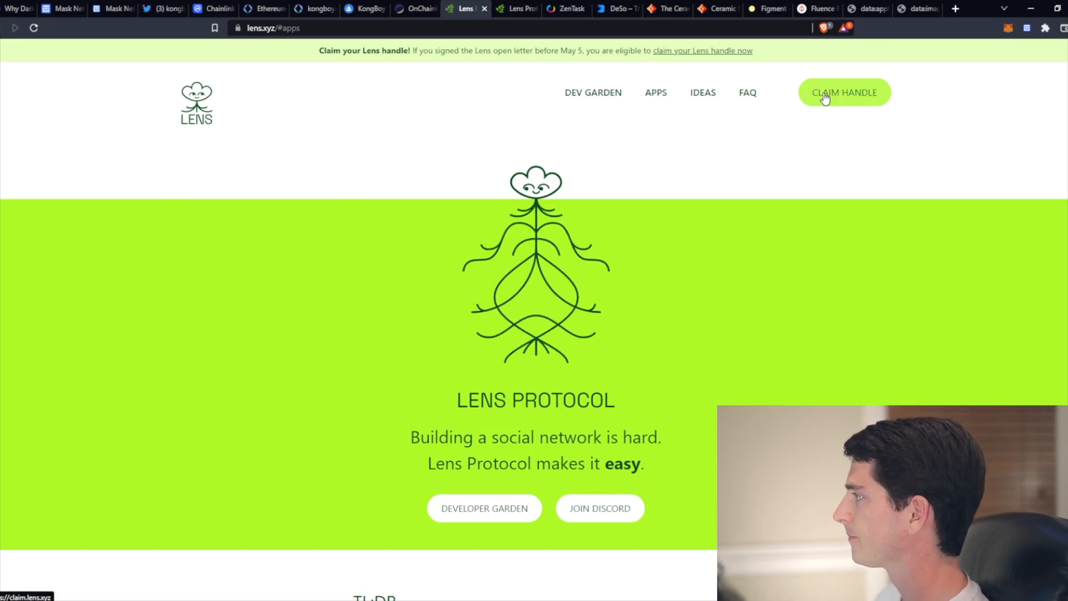
click(845, 92)
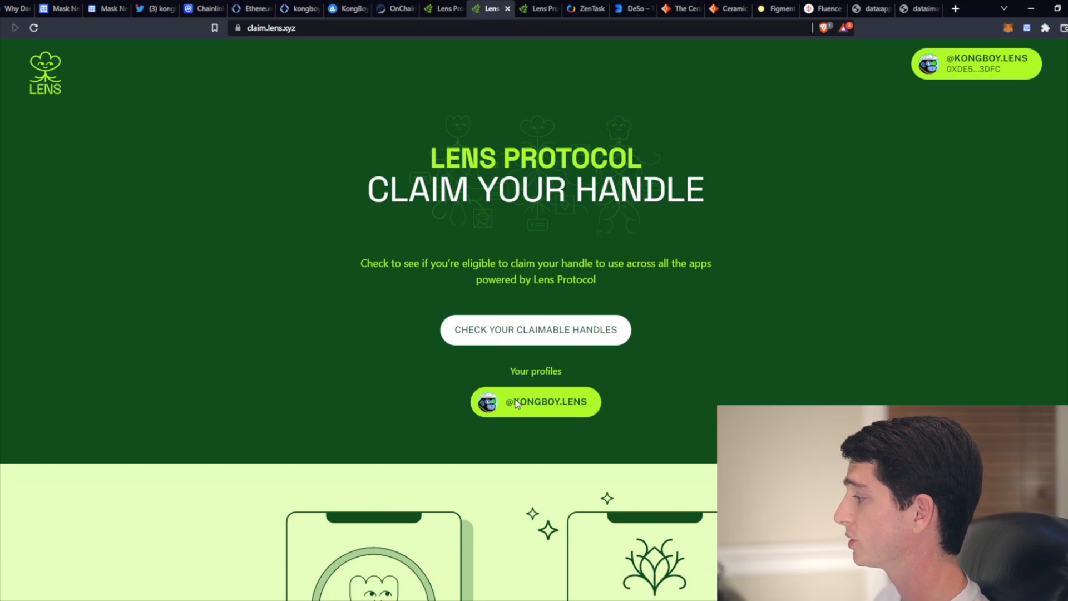
mouse_move(517, 427)
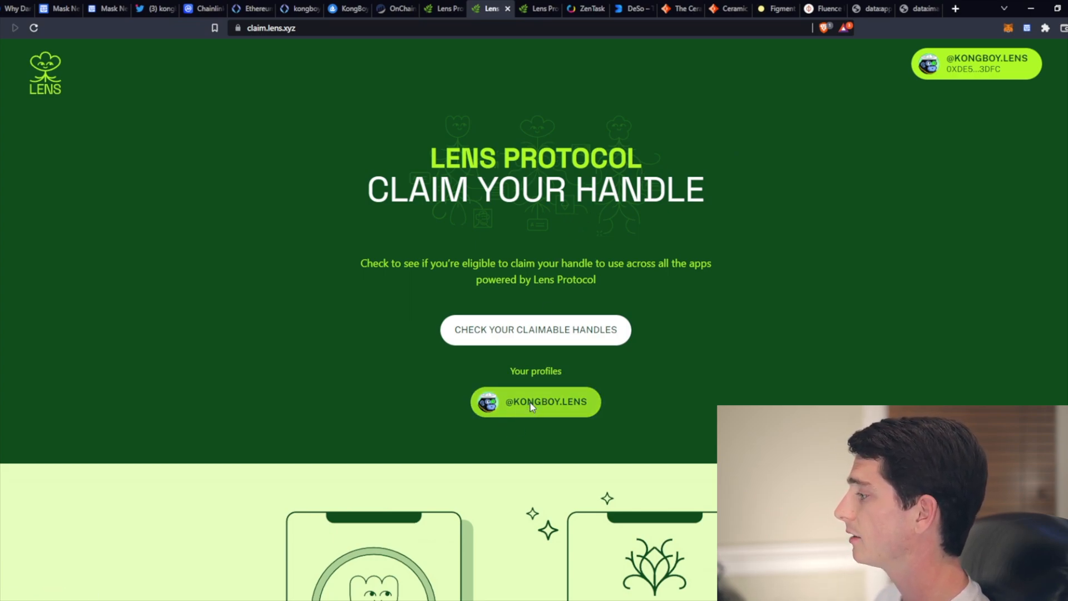
click(535, 401)
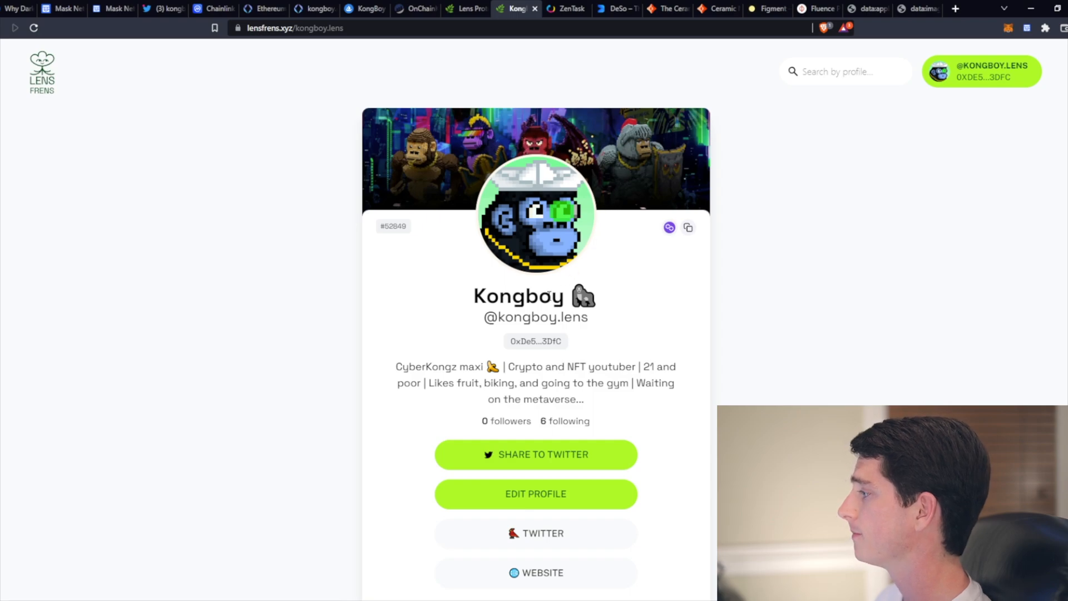
mouse_move(564, 435)
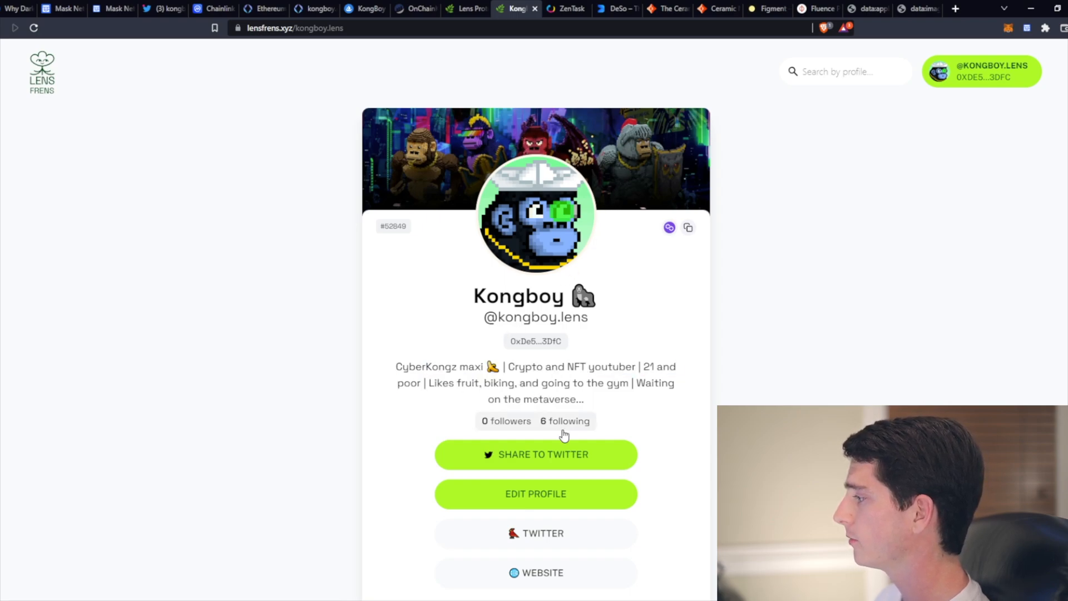
mouse_move(571, 433)
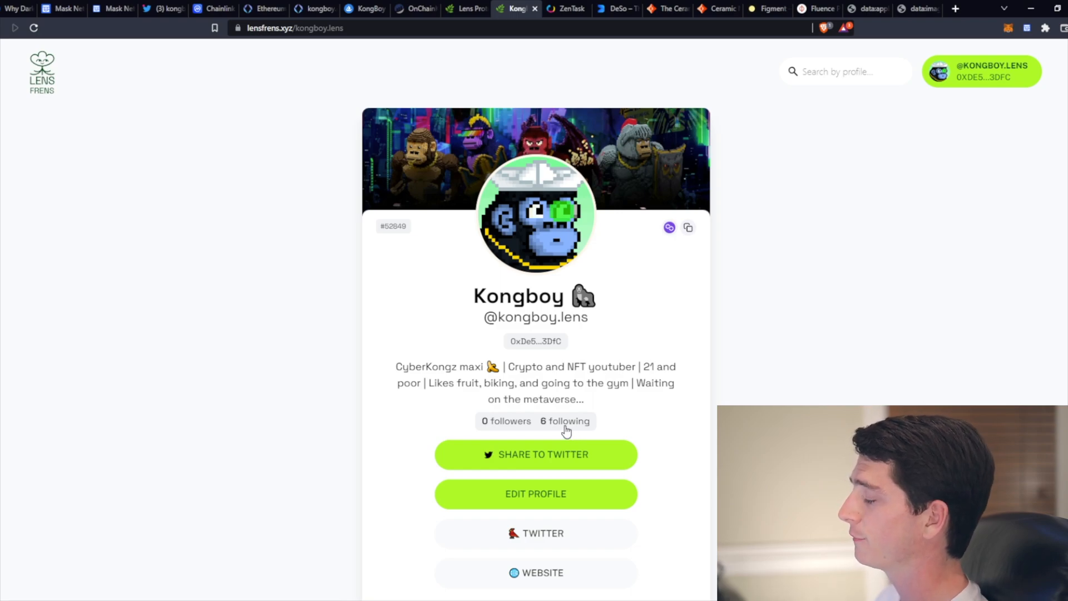
scroll(down, 3)
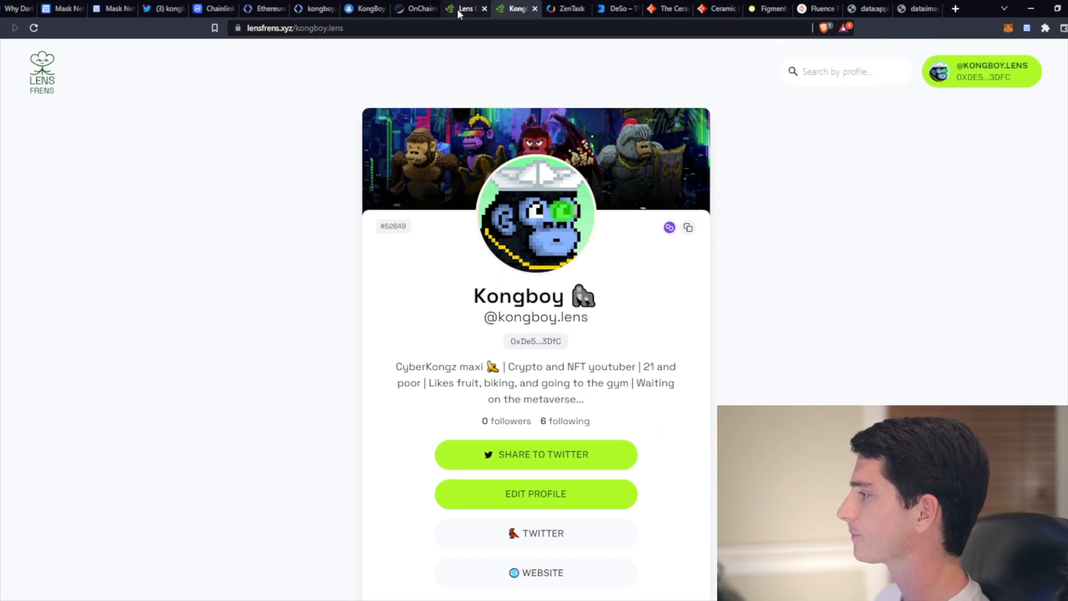
mouse_move(468, 8)
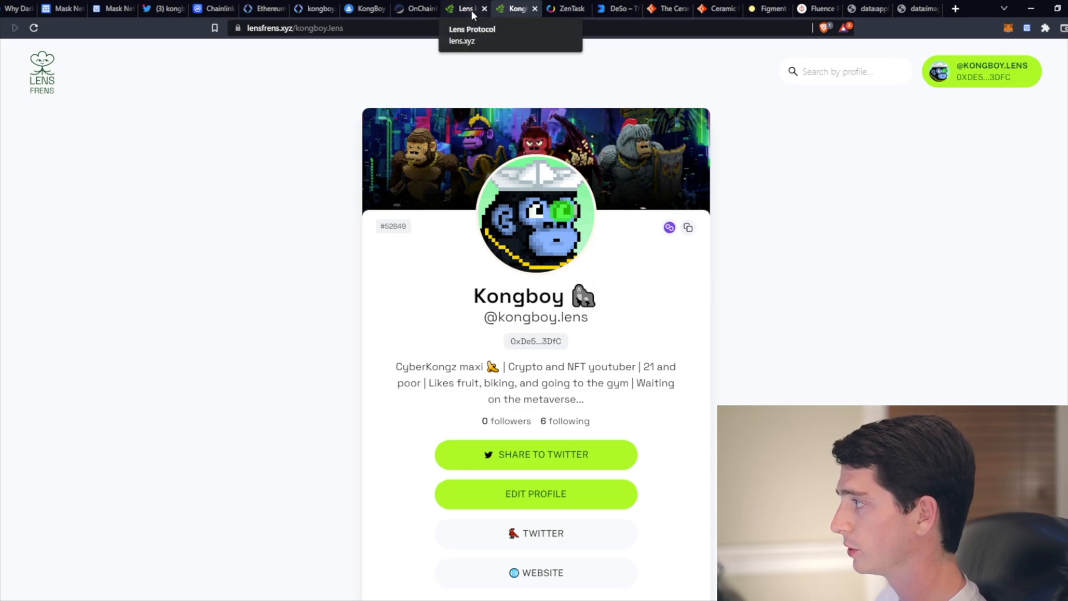
- Browse the Apps Powered by Lens carousel showing Lenster, Phaver and Iris
click(463, 8)
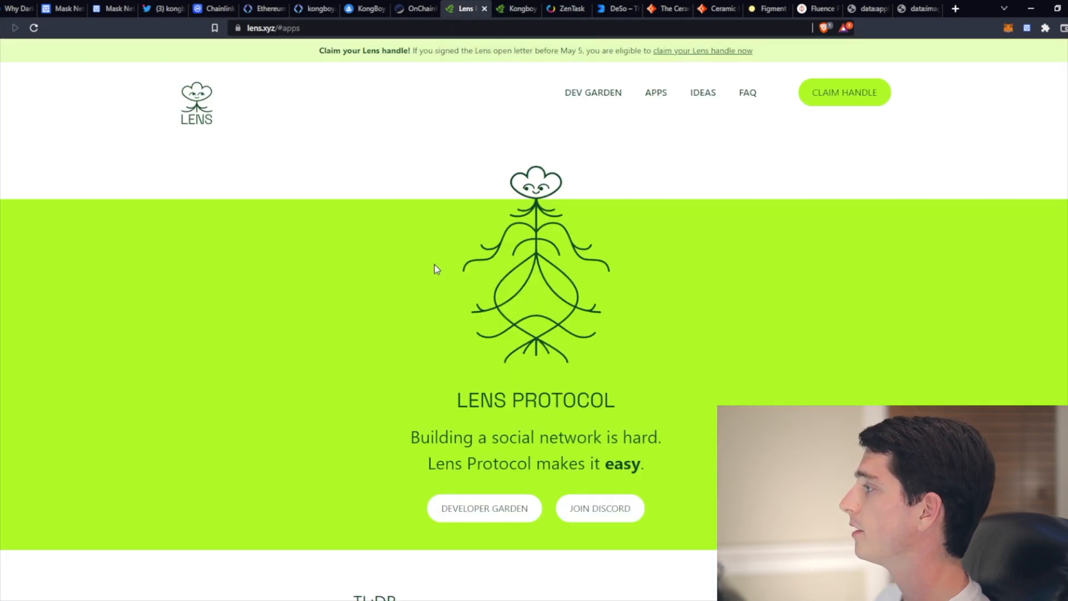
scroll(down, 3)
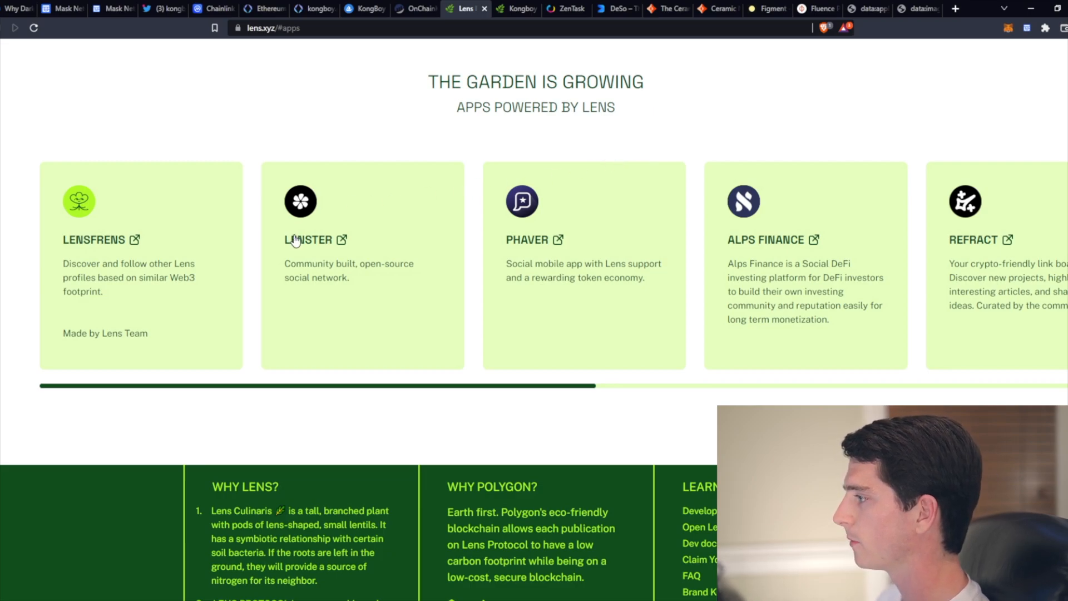
mouse_move(447, 390)
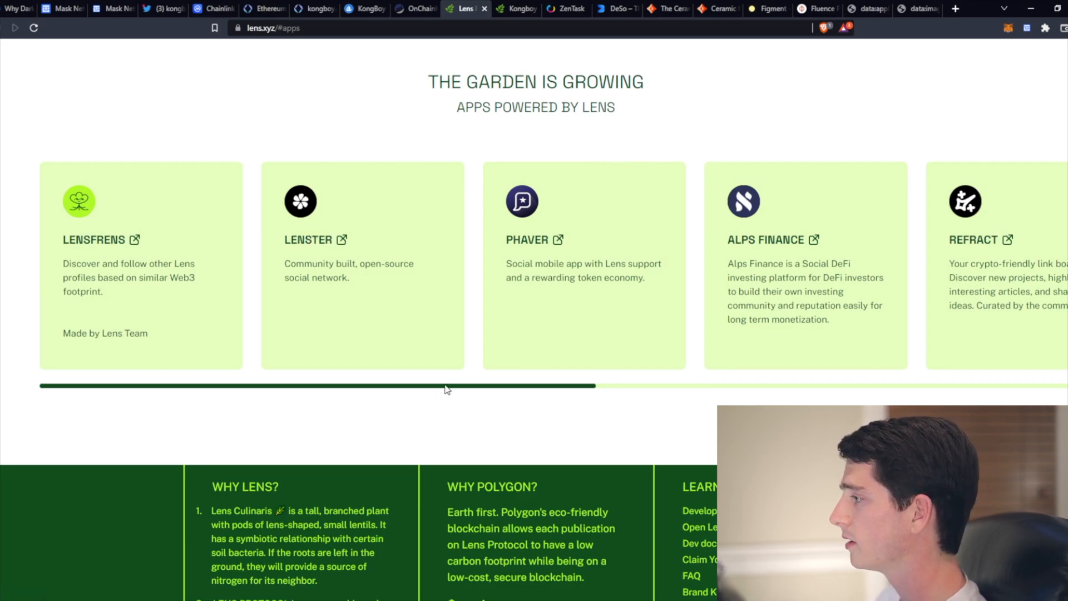
scroll(right, 3)
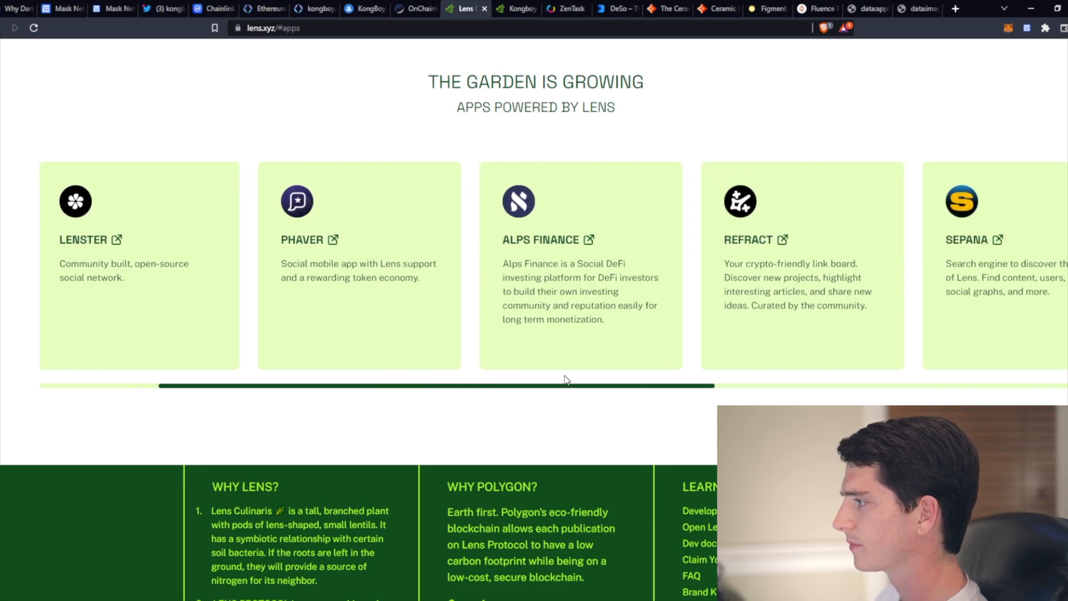
scroll(right, 3)
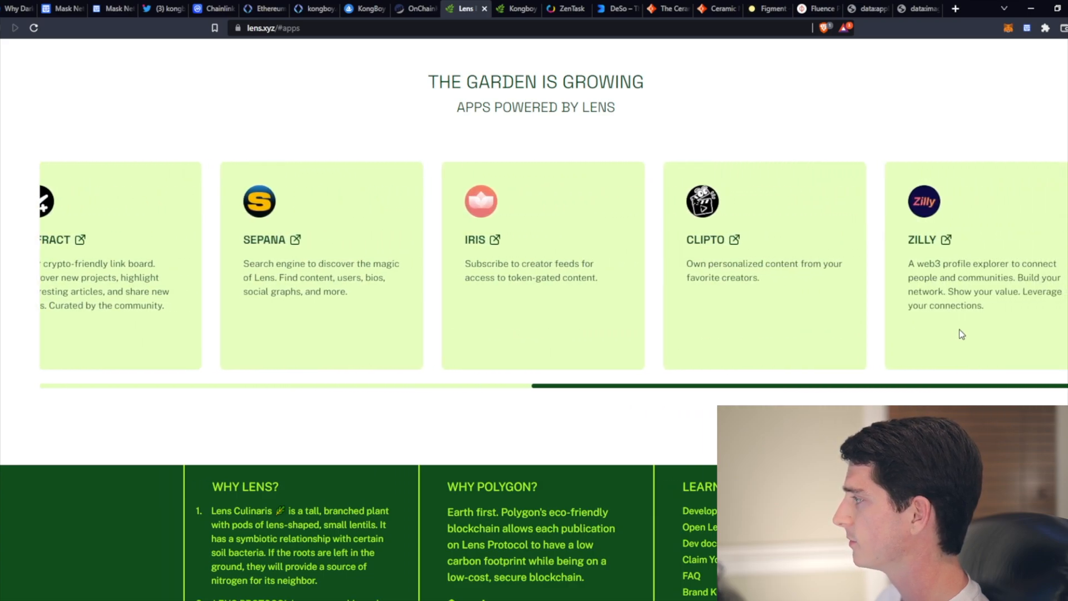
scroll(left, 3)
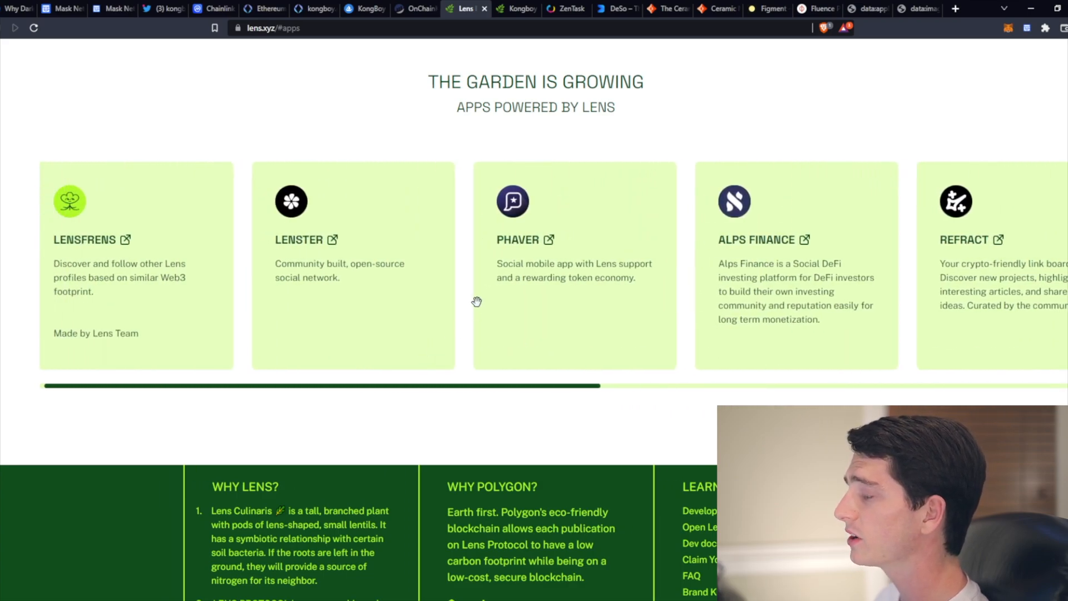
mouse_move(498, 267)
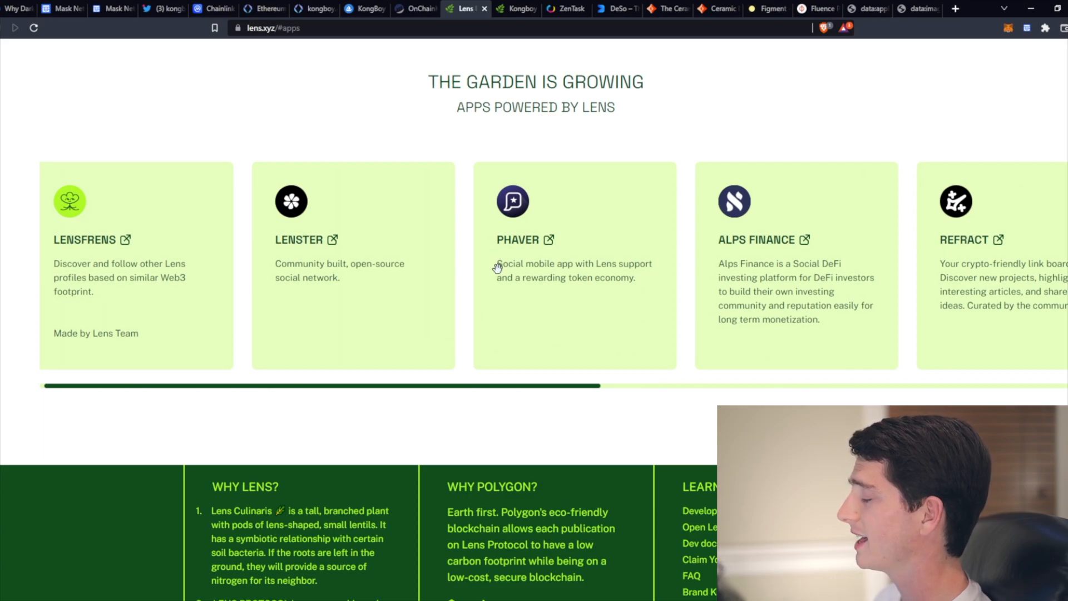
mouse_move(592, 365)
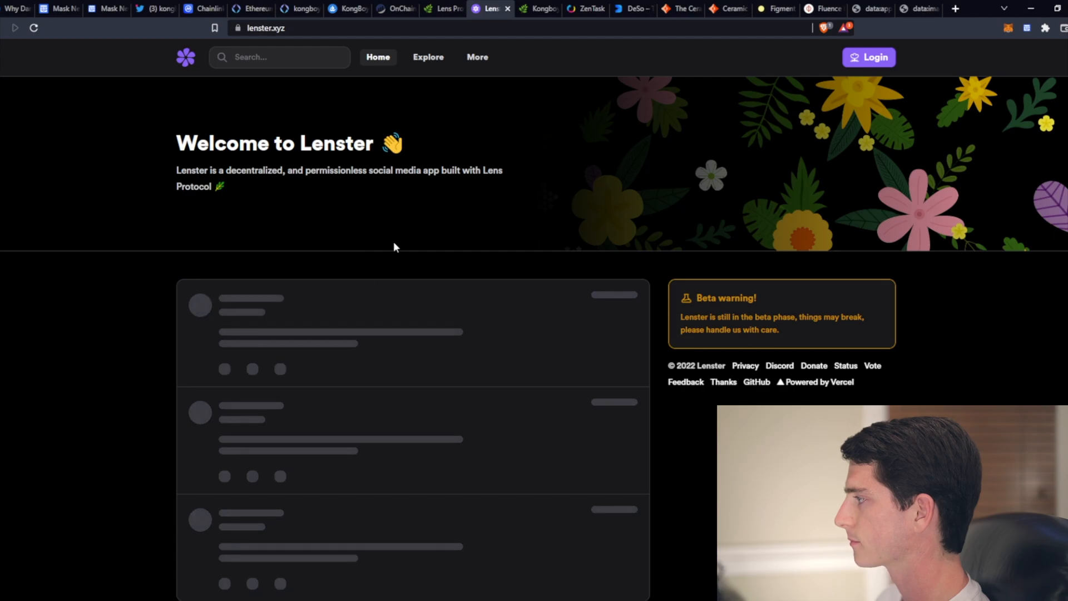
- Sign in to Lenster with Lens and open Your Profile for kongboy.lens
click(869, 57)
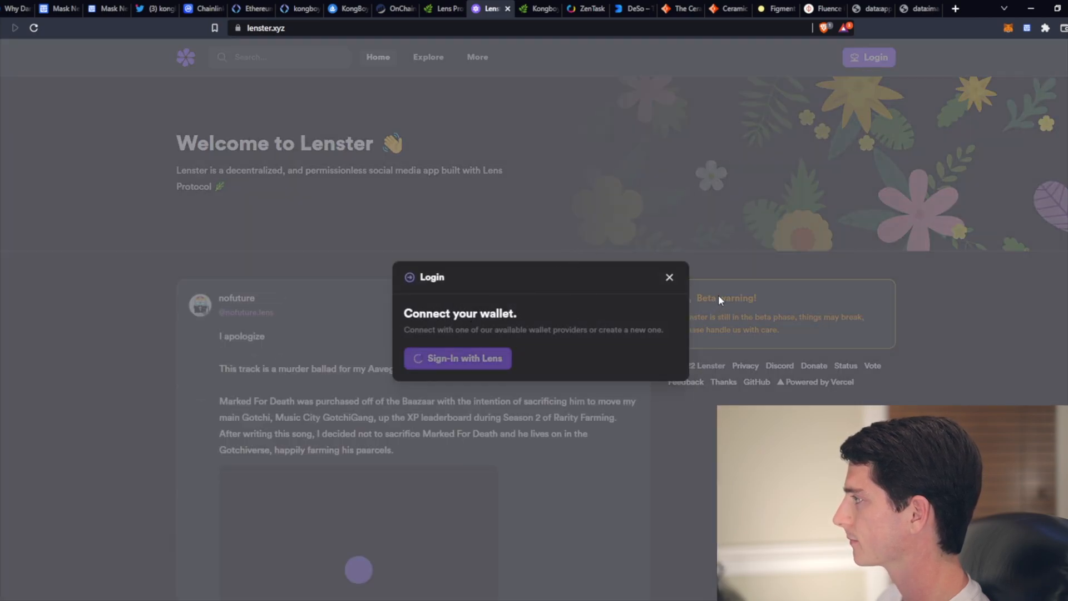
click(457, 359)
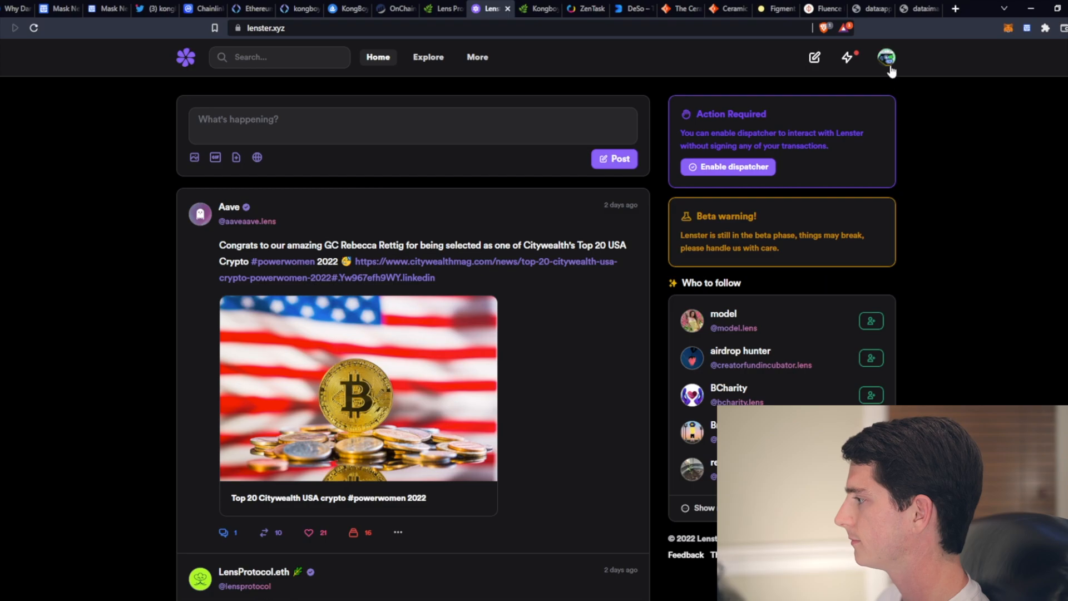
click(886, 57)
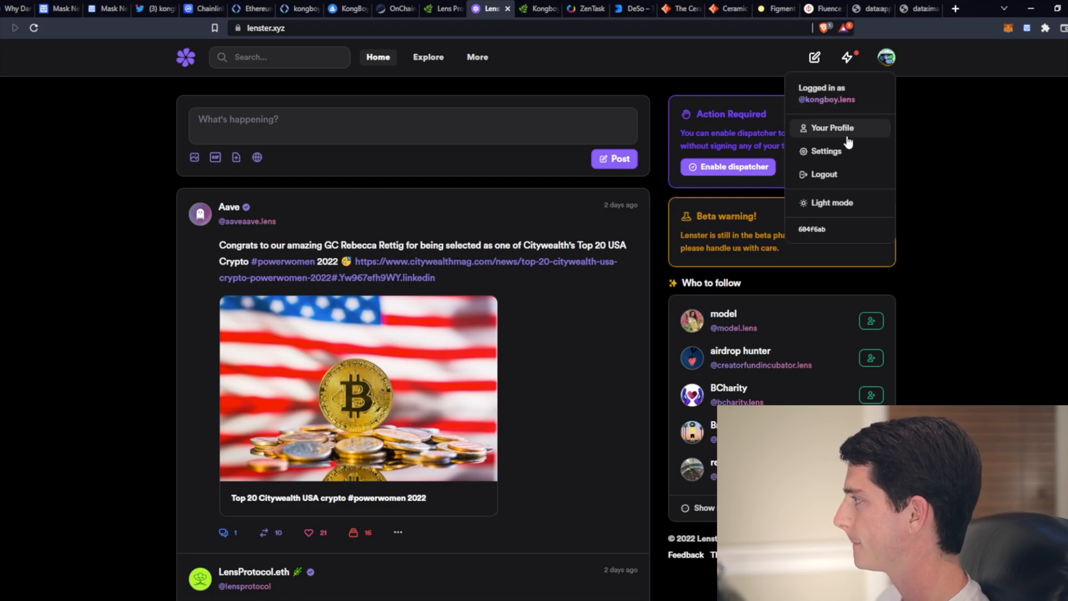
click(832, 127)
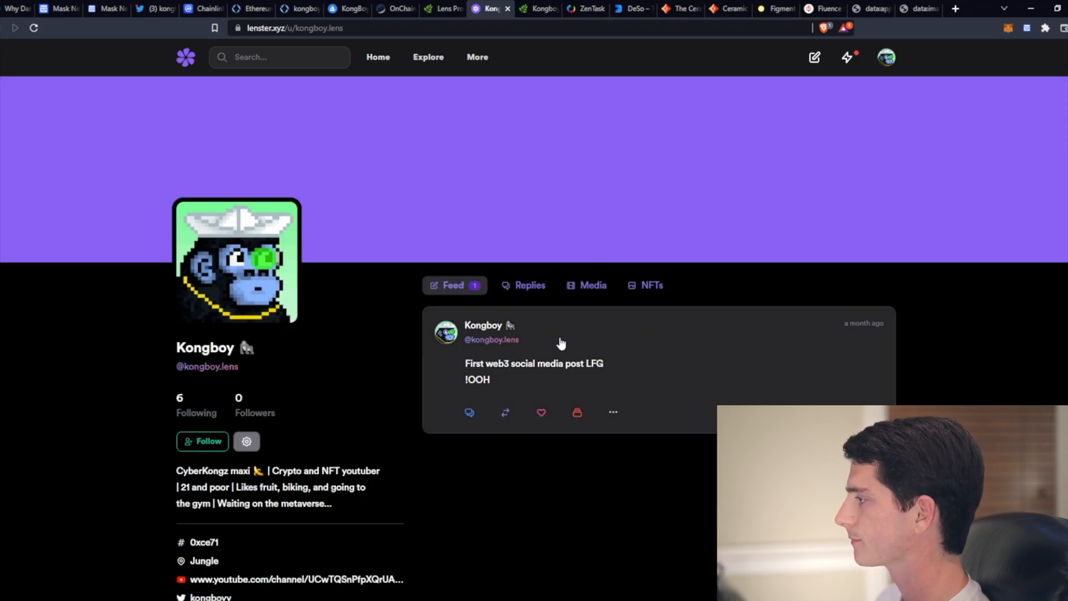
click(534, 363)
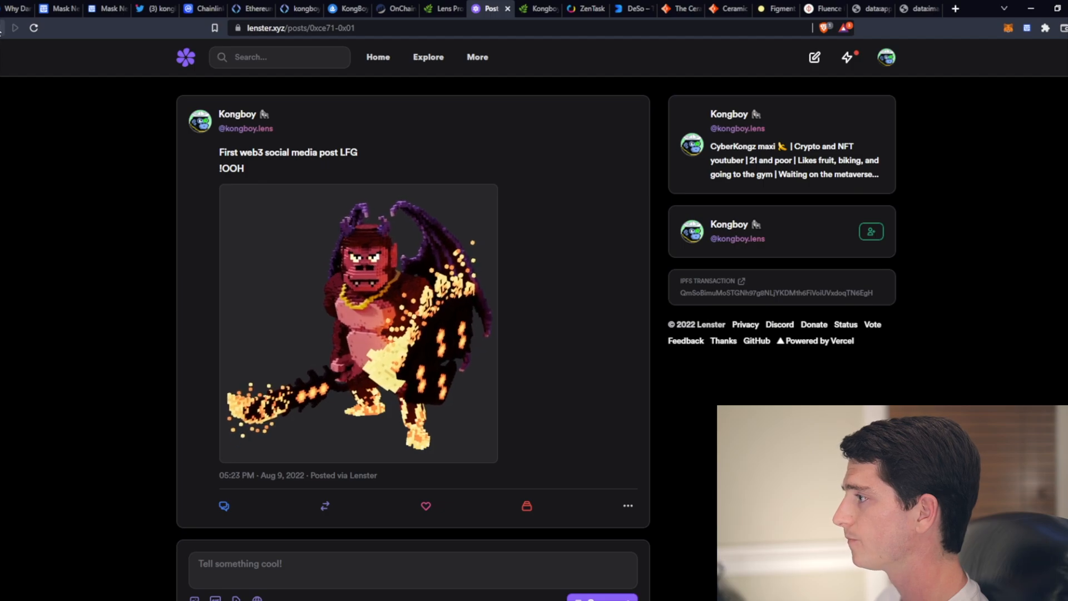
click(237, 113)
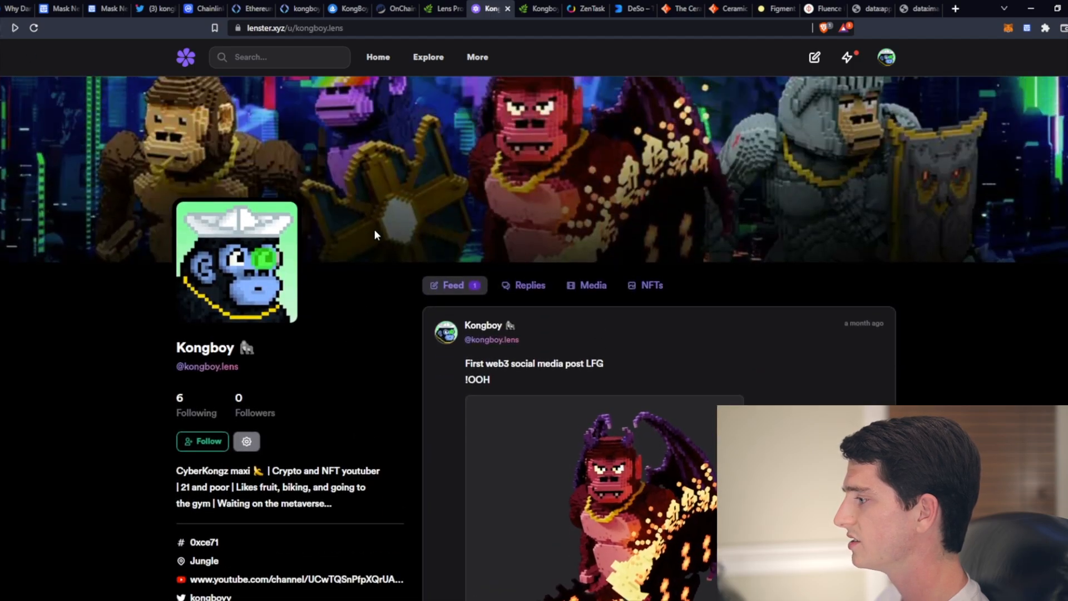
mouse_move(352, 300)
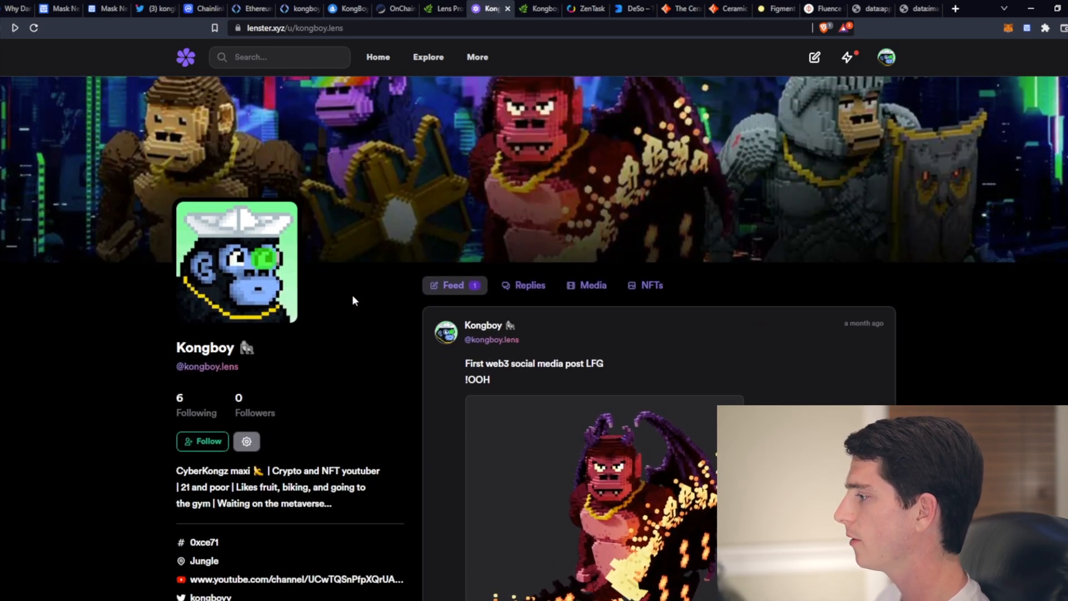
mouse_move(491, 7)
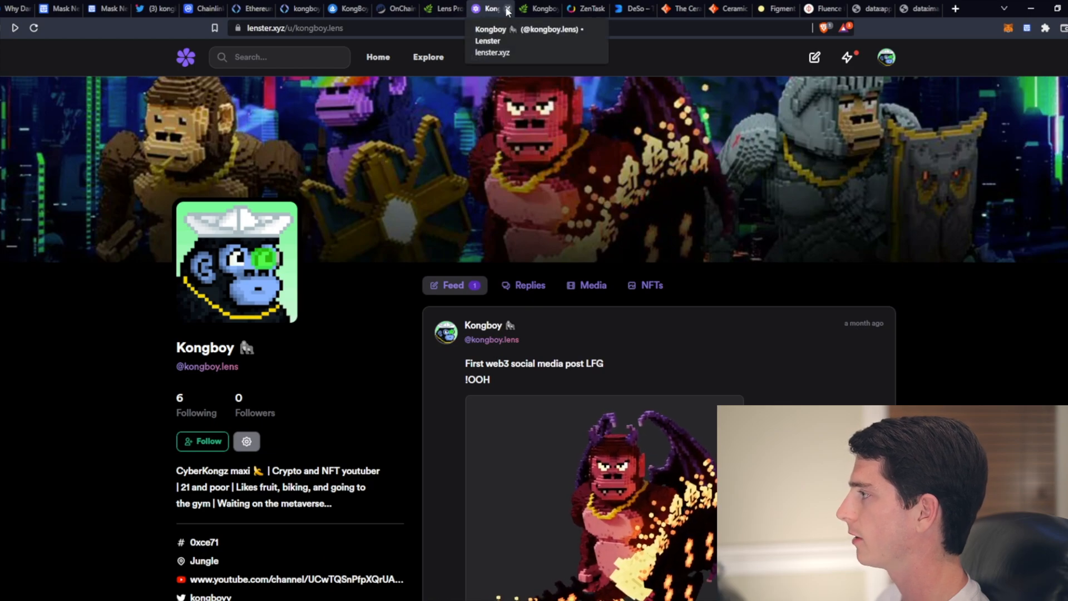
mouse_move(534, 250)
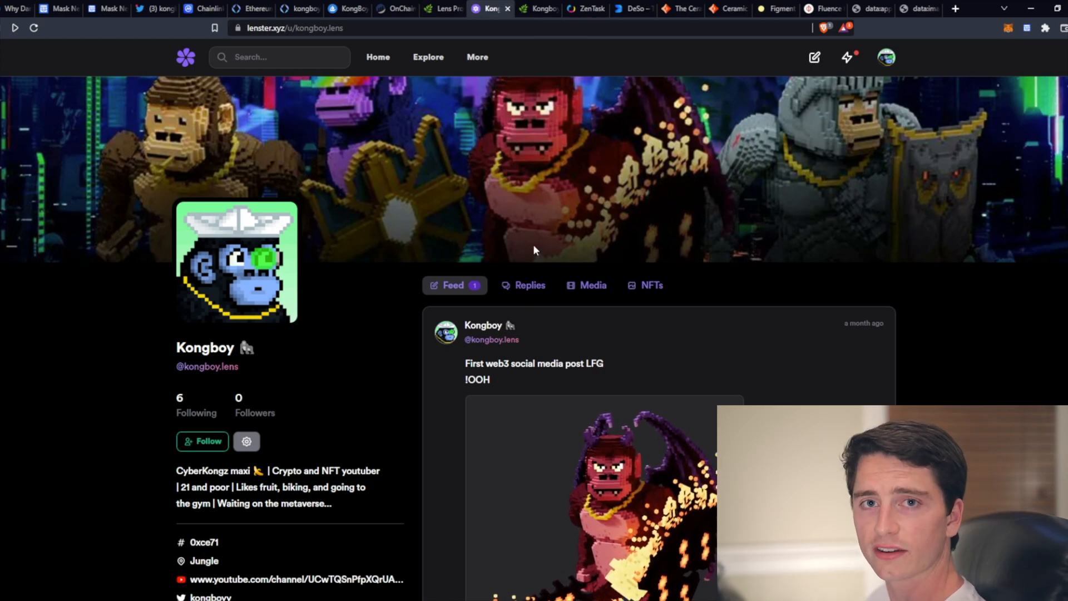
mouse_move(575, 48)
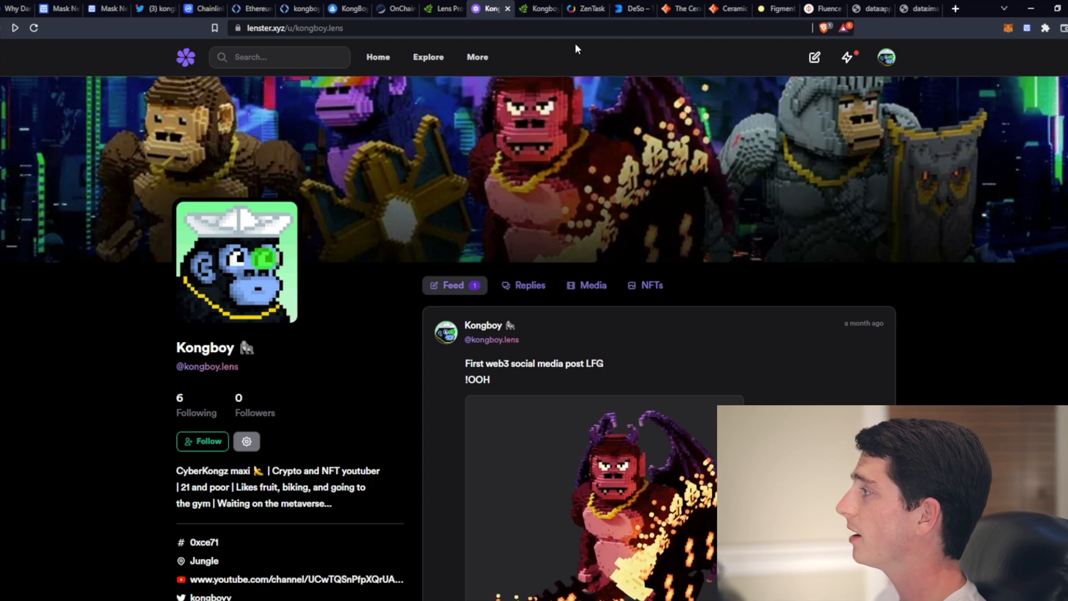
- Open the Kongboy profile in ZenTask and scroll to its CyberKongz community, skills and interests
click(582, 7)
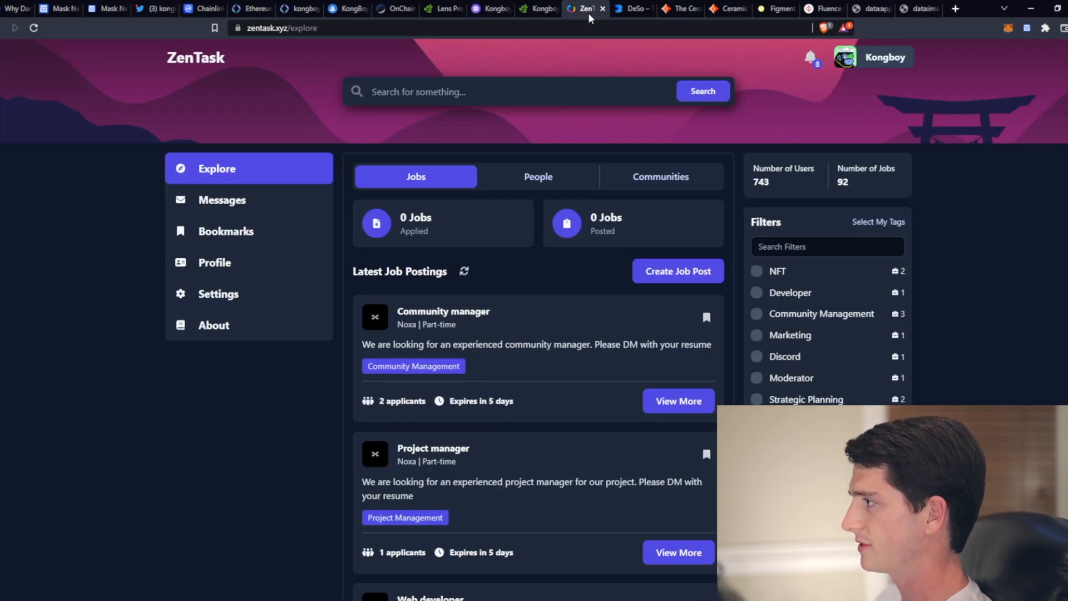
mouse_move(305, 228)
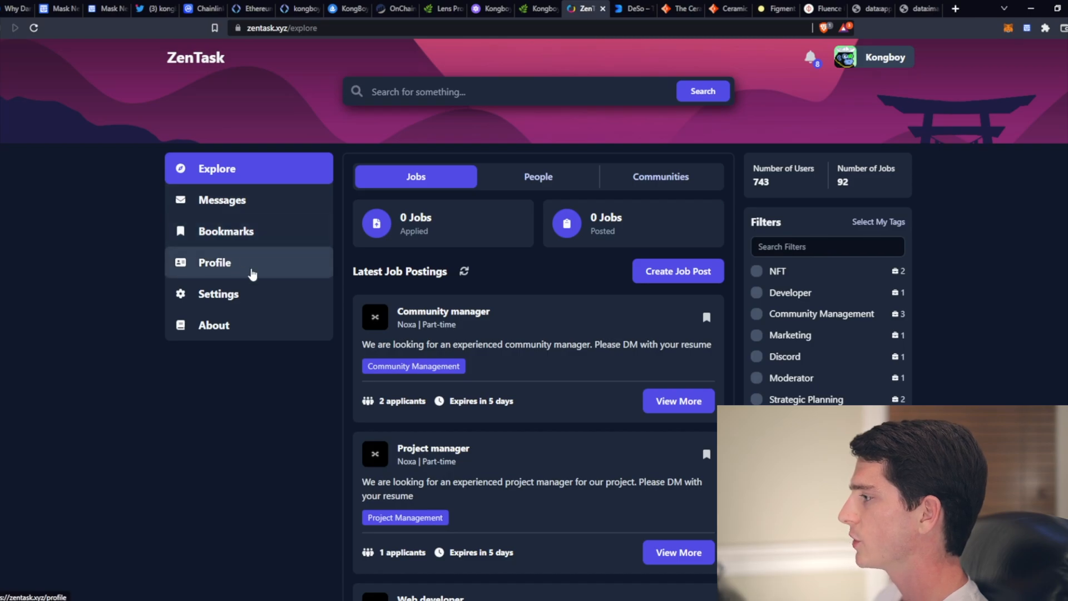
click(215, 263)
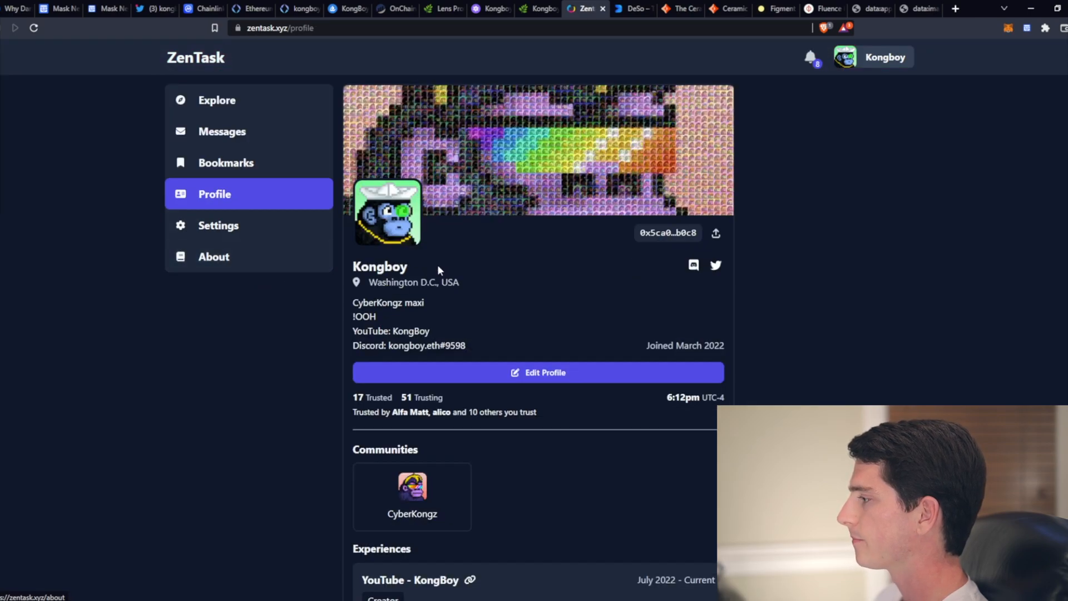
scroll(down, 3)
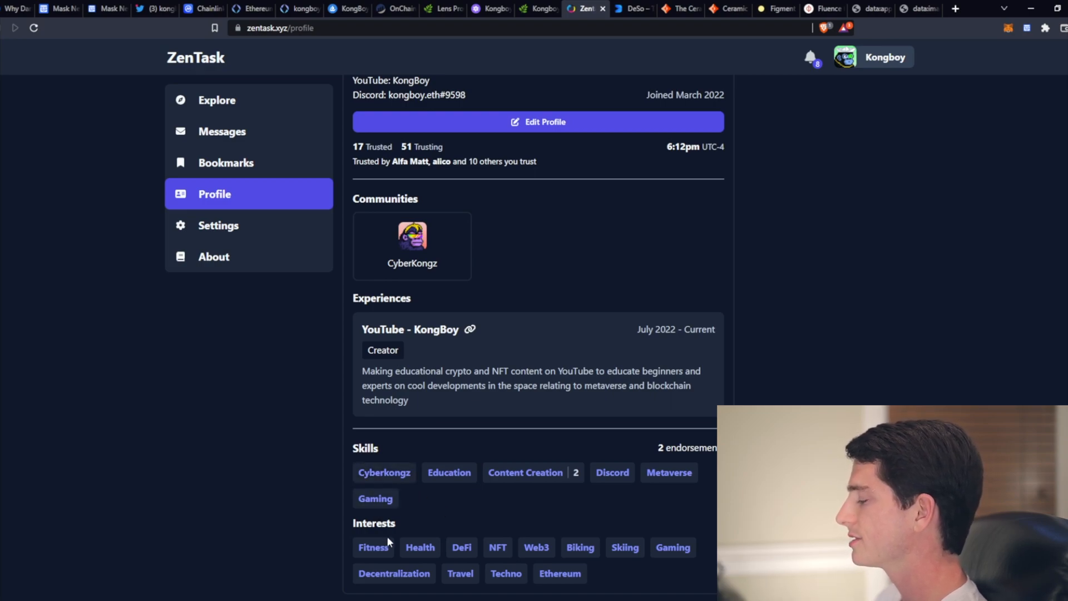
mouse_move(535, 472)
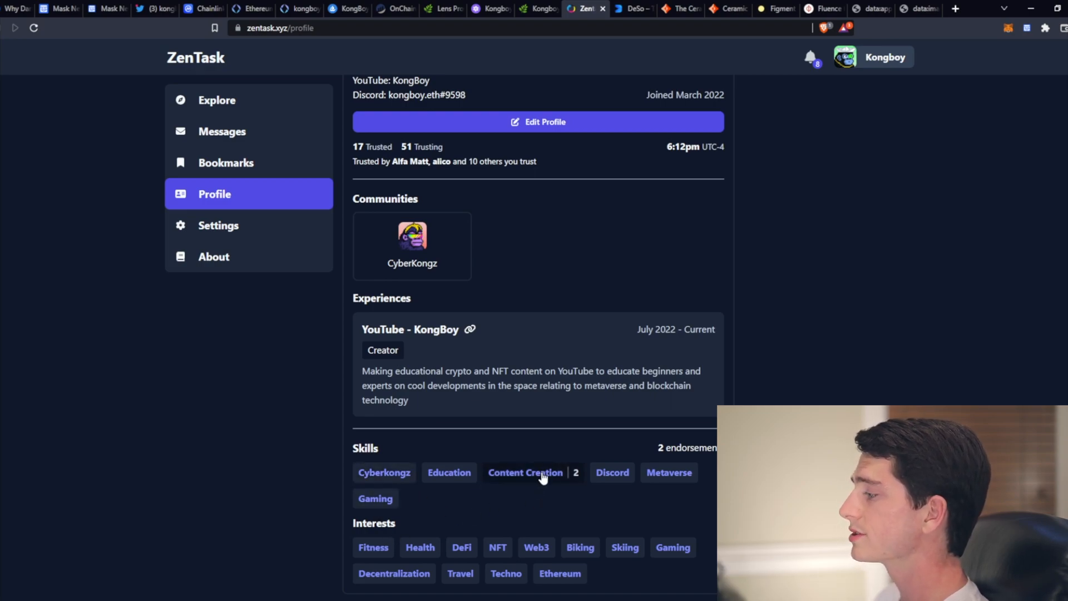
click(525, 472)
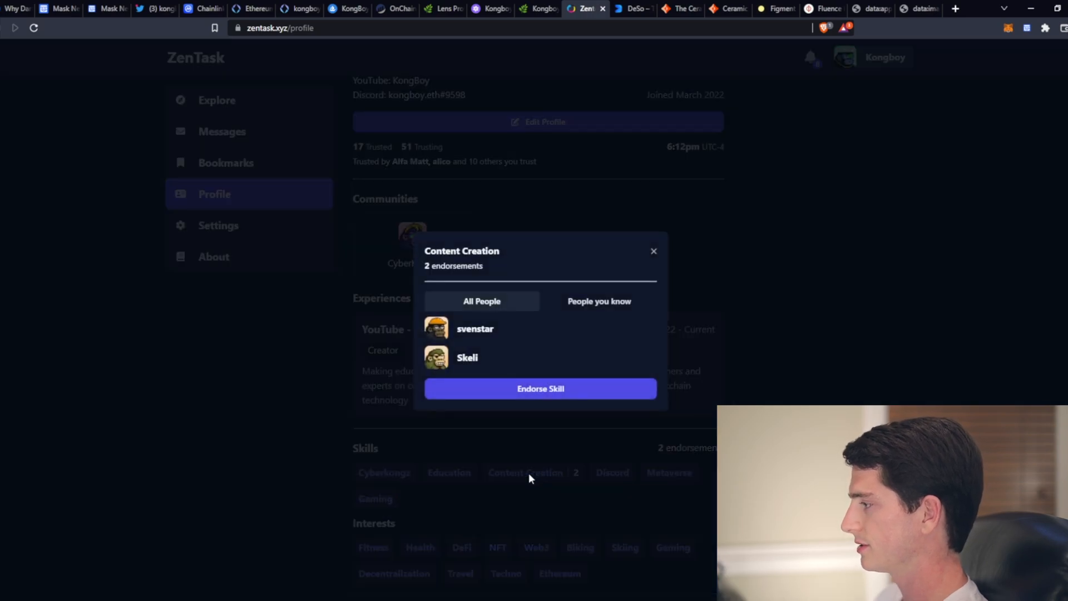
mouse_move(602, 342)
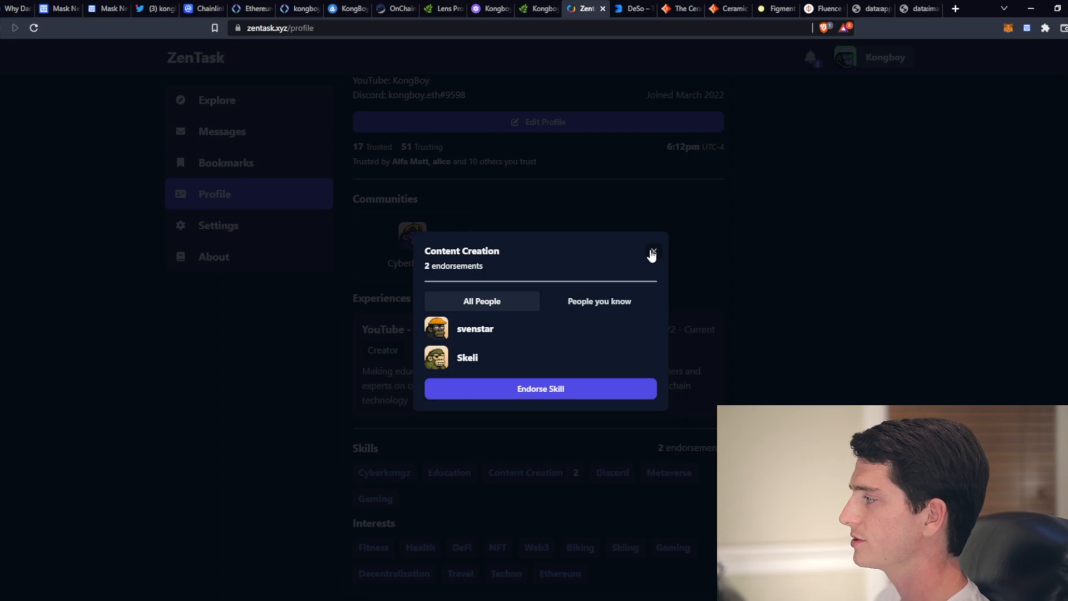
click(652, 253)
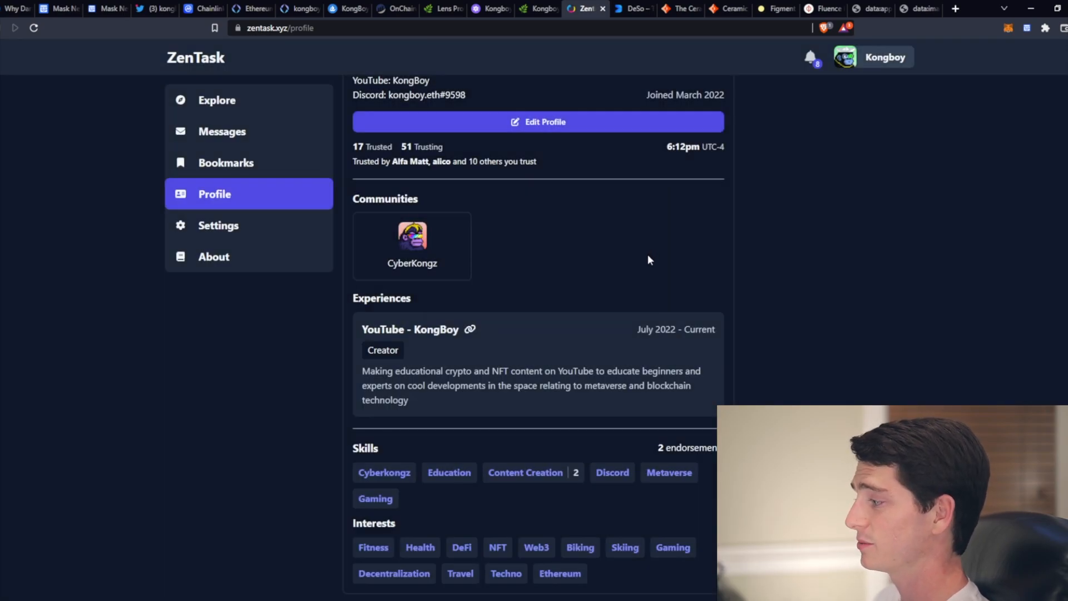
scroll(up, 3)
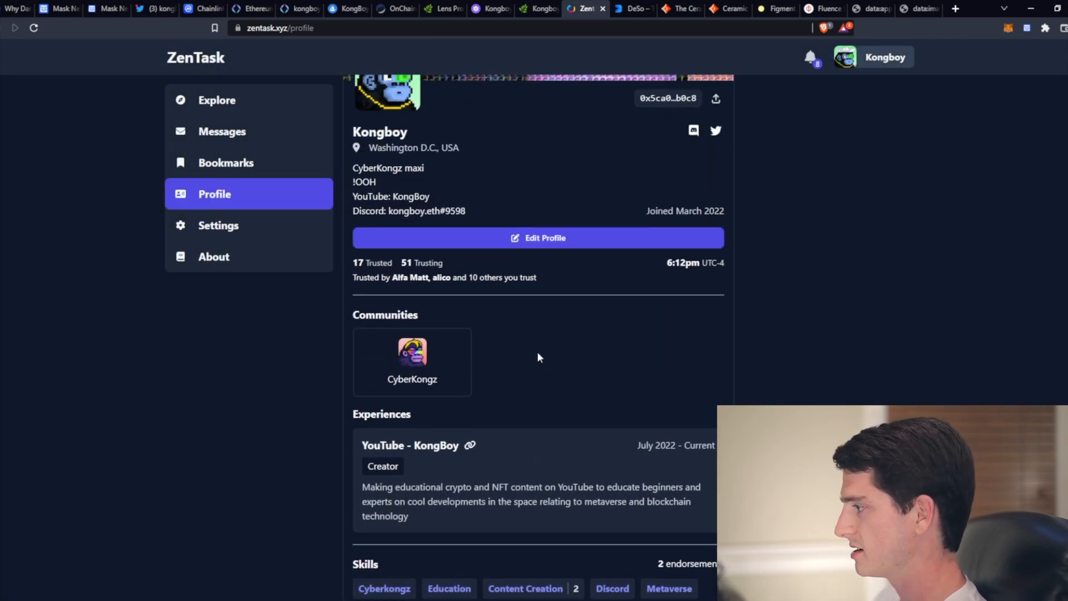
mouse_move(410, 445)
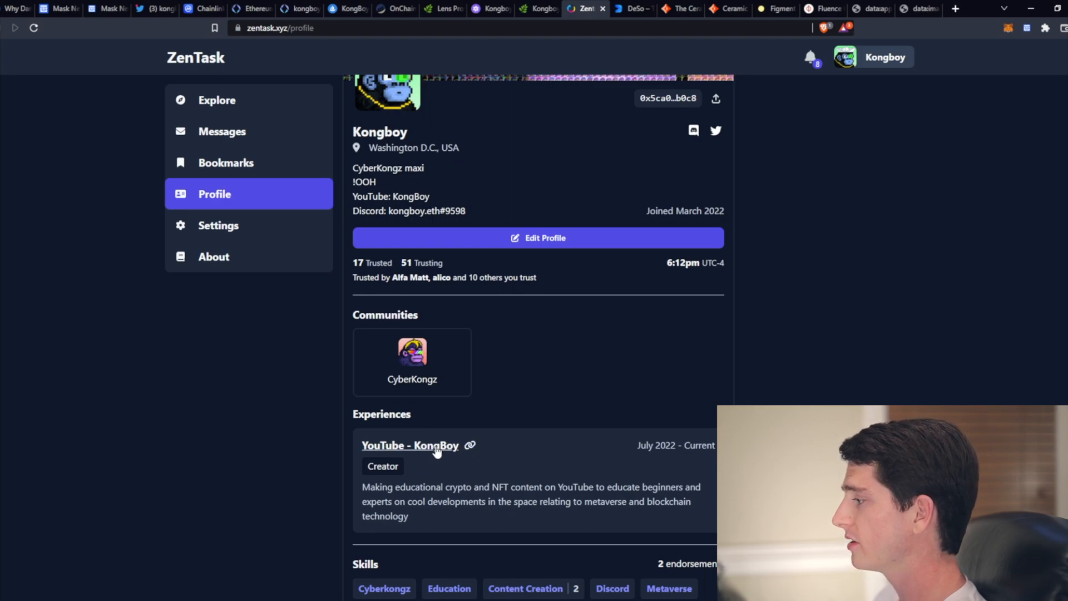
scroll(up, 3)
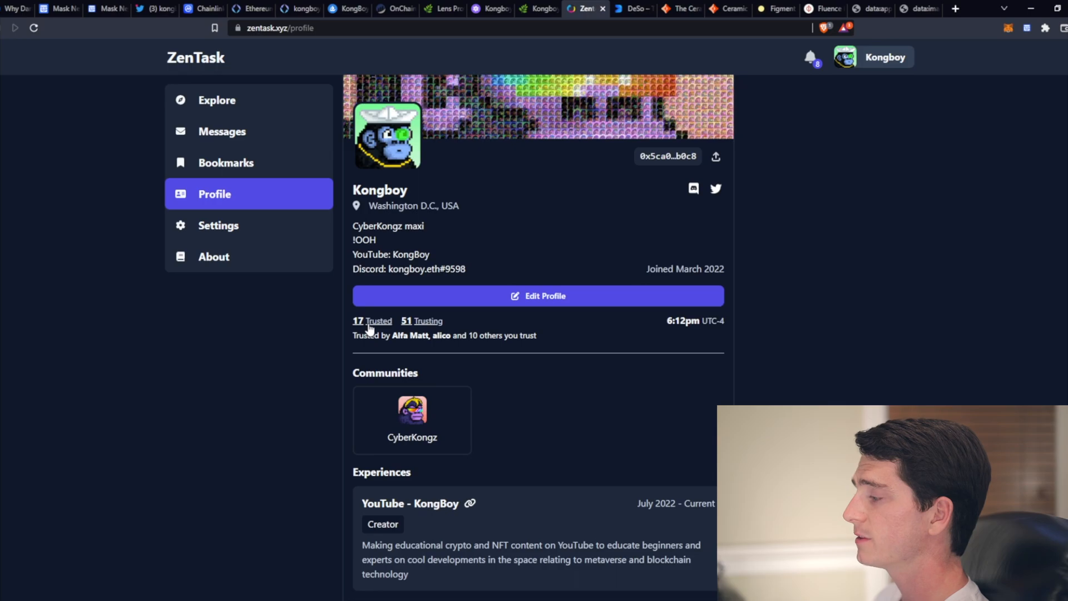
click(371, 320)
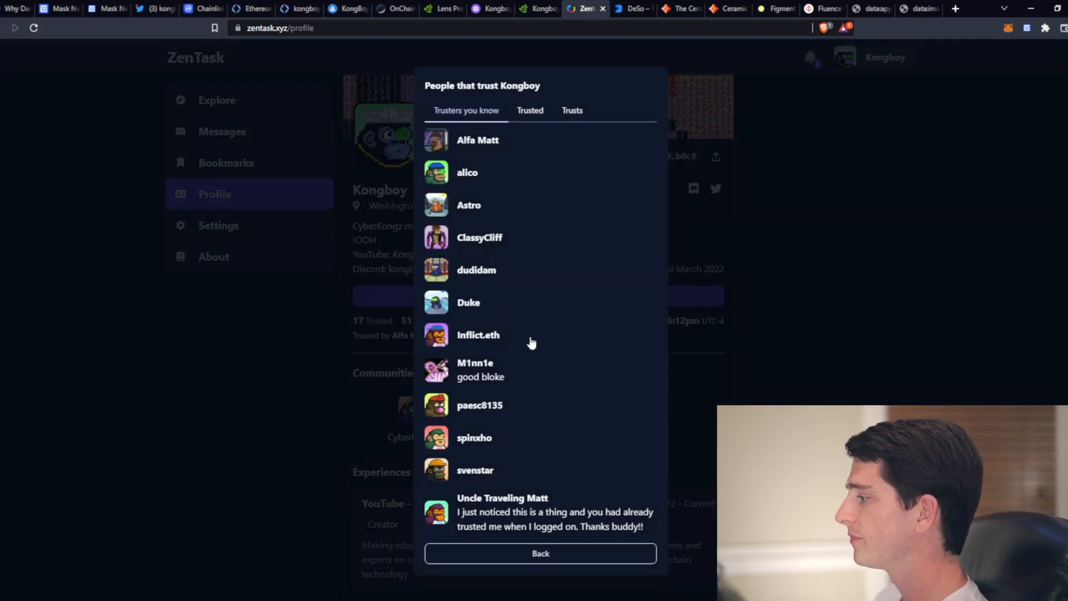
click(539, 553)
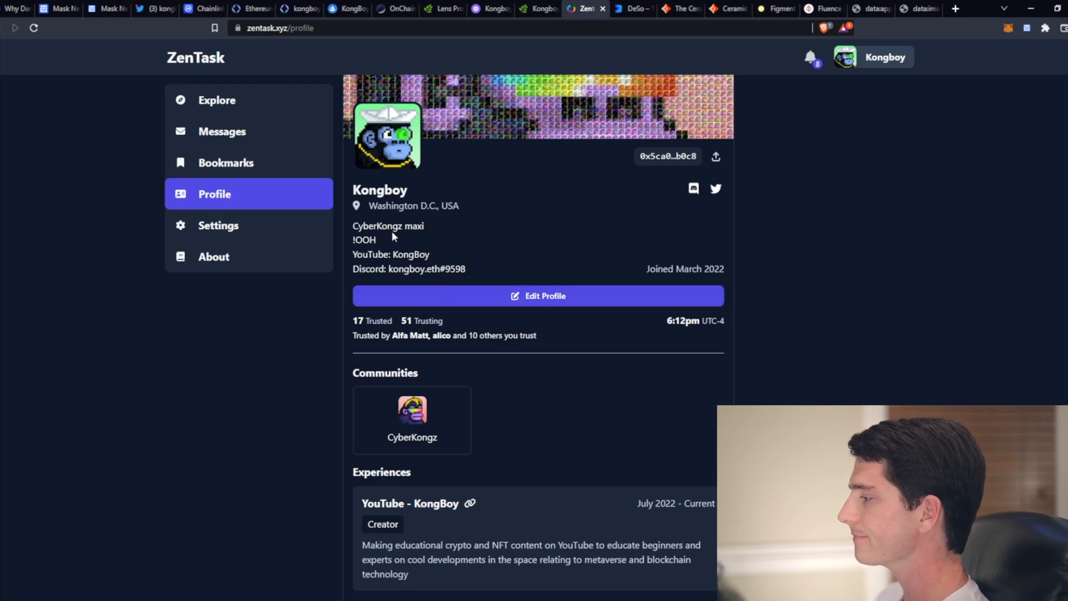
mouse_move(392, 237)
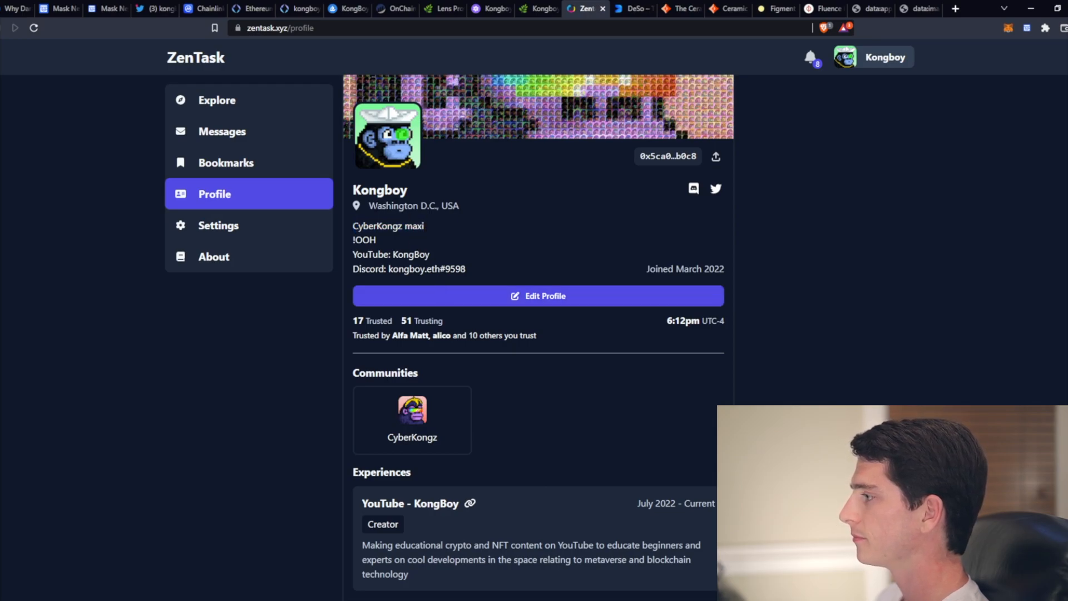
scroll(up, 3)
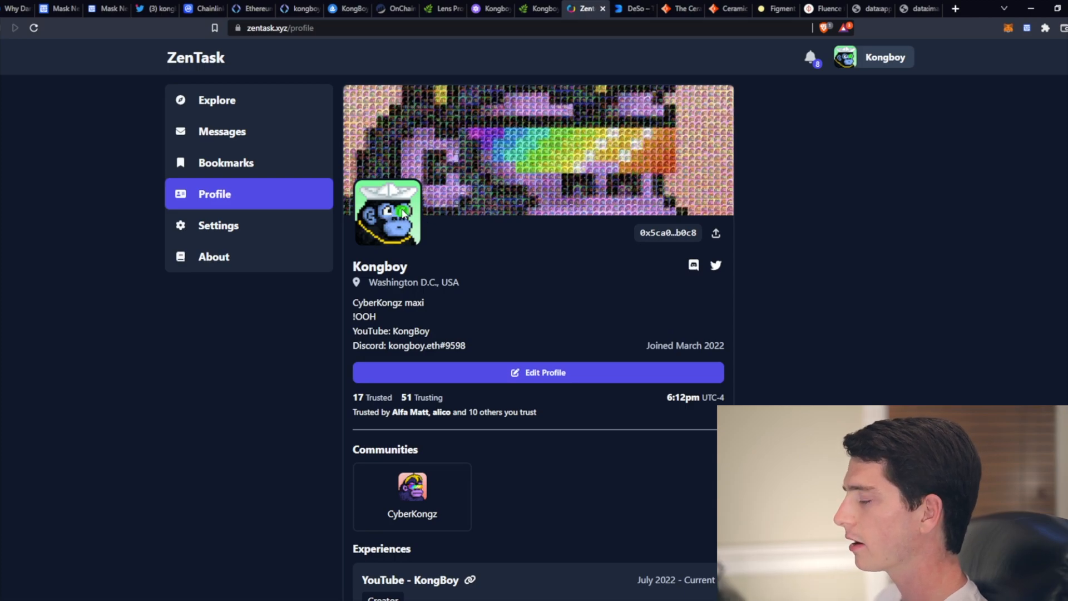
mouse_move(285, 136)
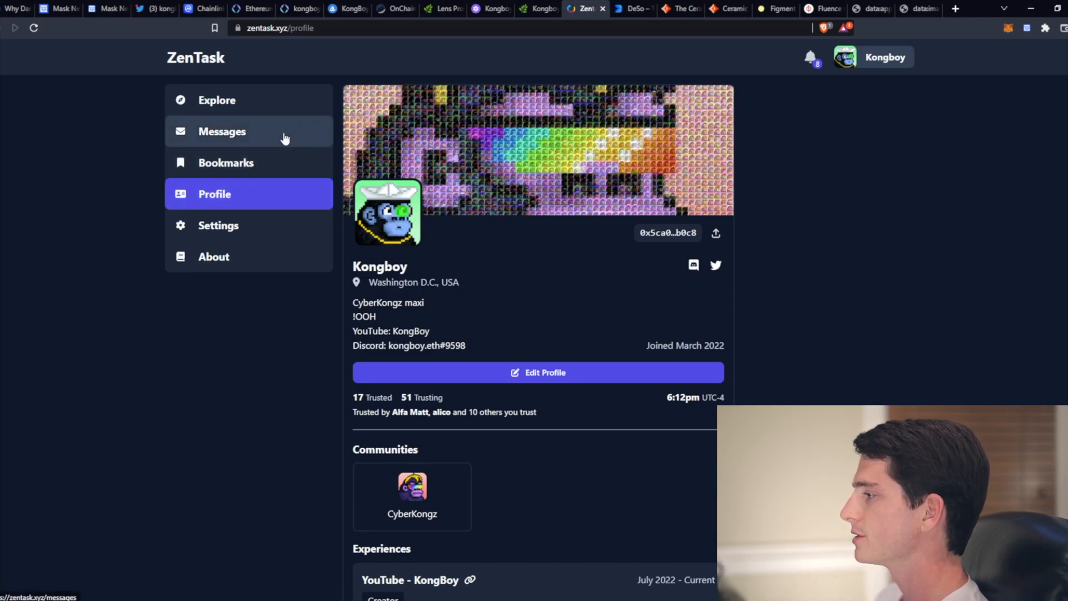
- Visit Messages, then browse the Explore Communities tab listing CyberKongz, Wulfz and ZenApe
click(222, 131)
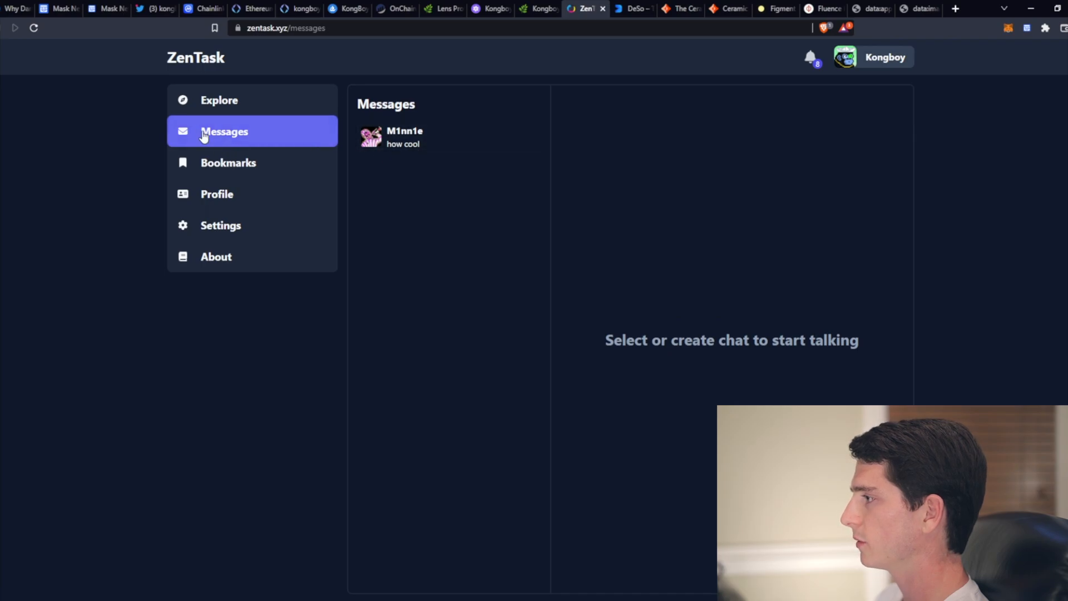
click(219, 100)
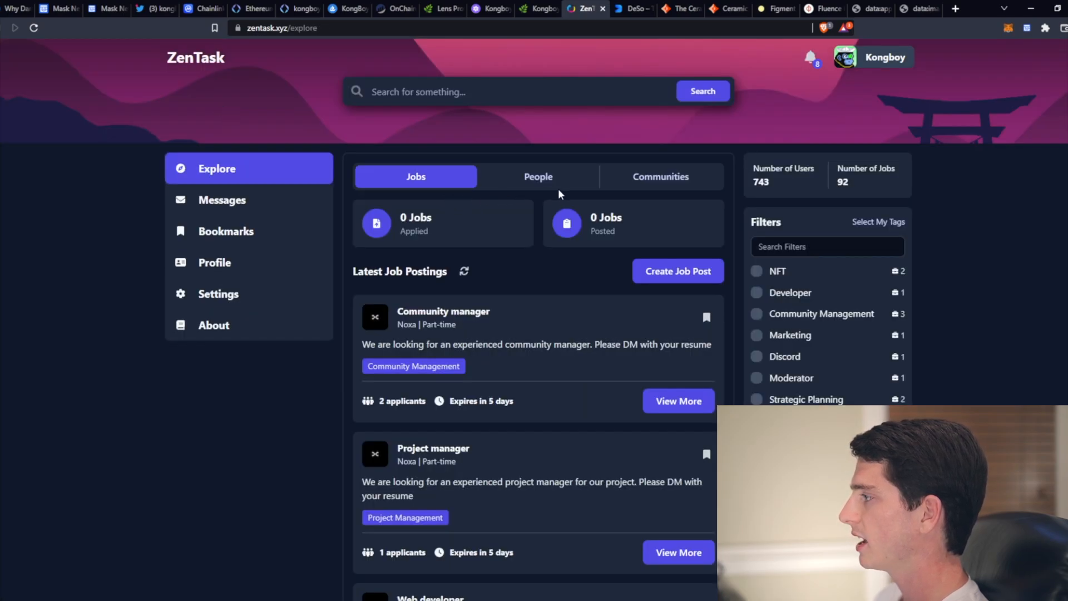
click(660, 177)
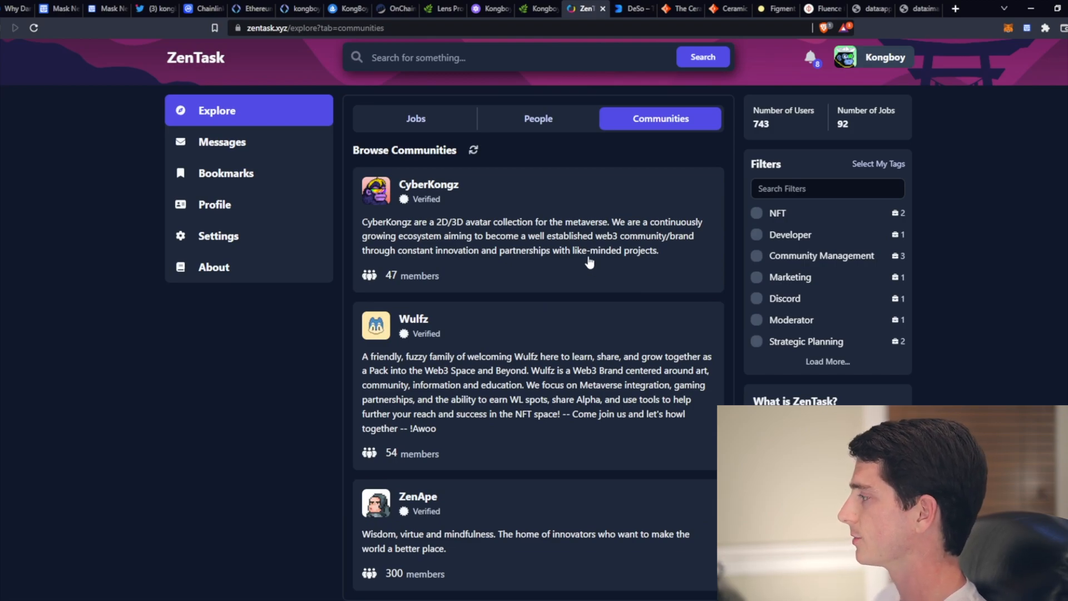
scroll(down, 3)
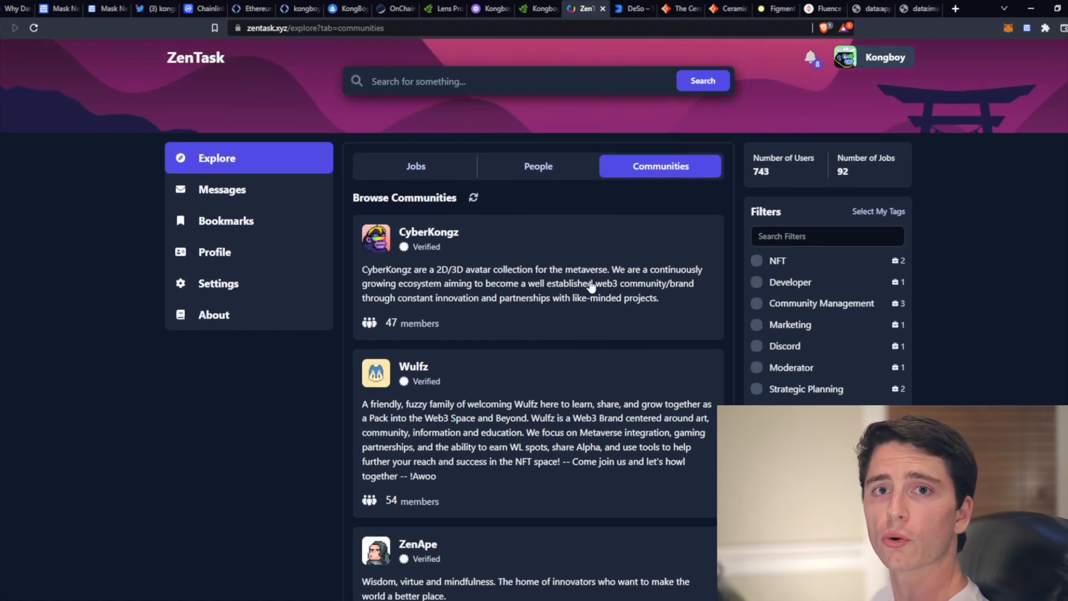
mouse_move(565, 254)
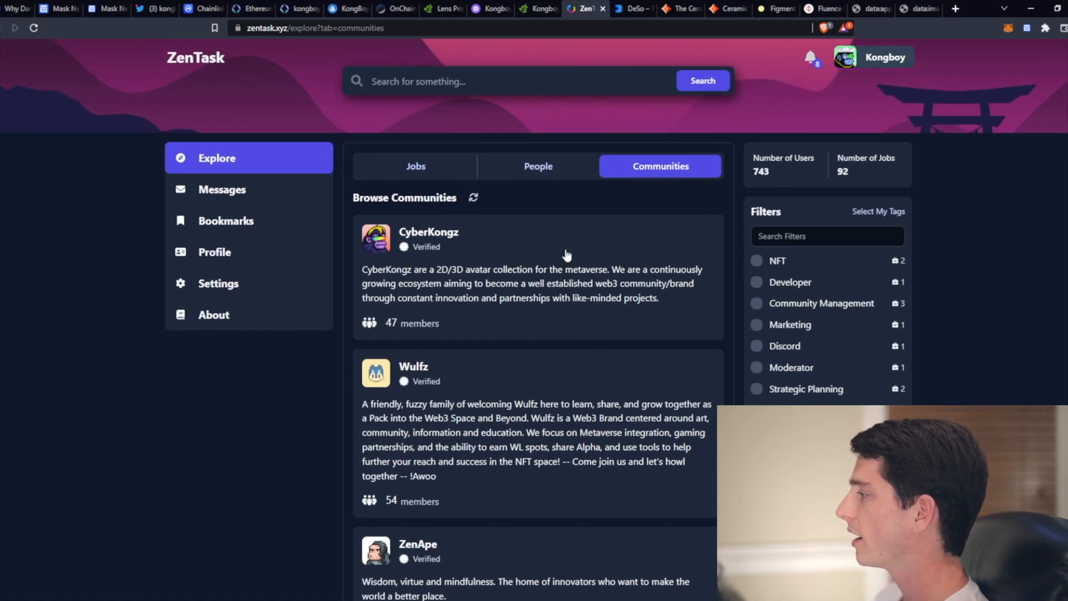
mouse_move(599, 200)
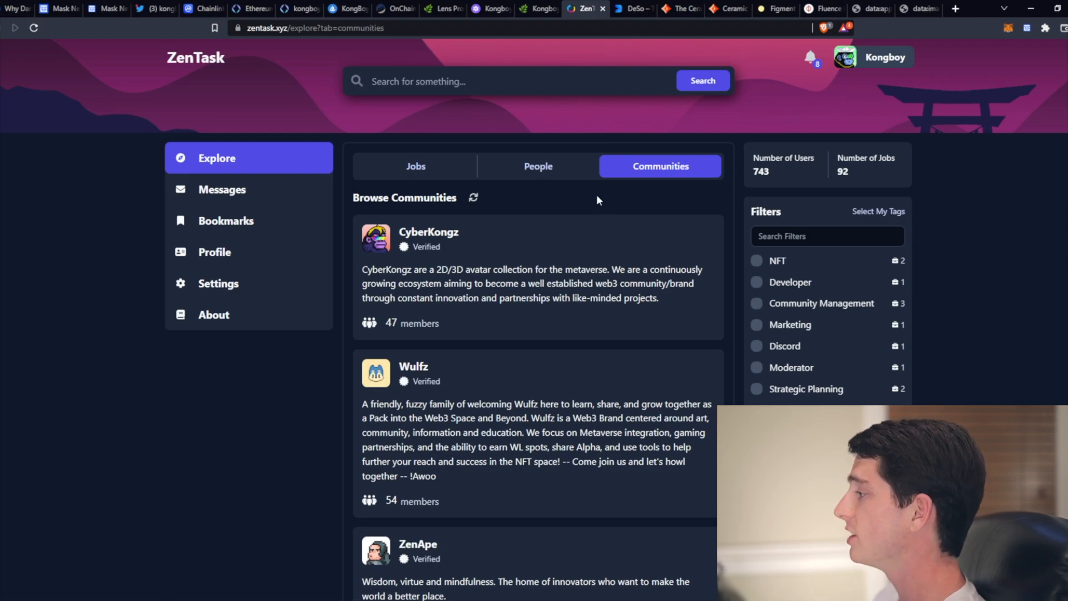
mouse_move(569, 223)
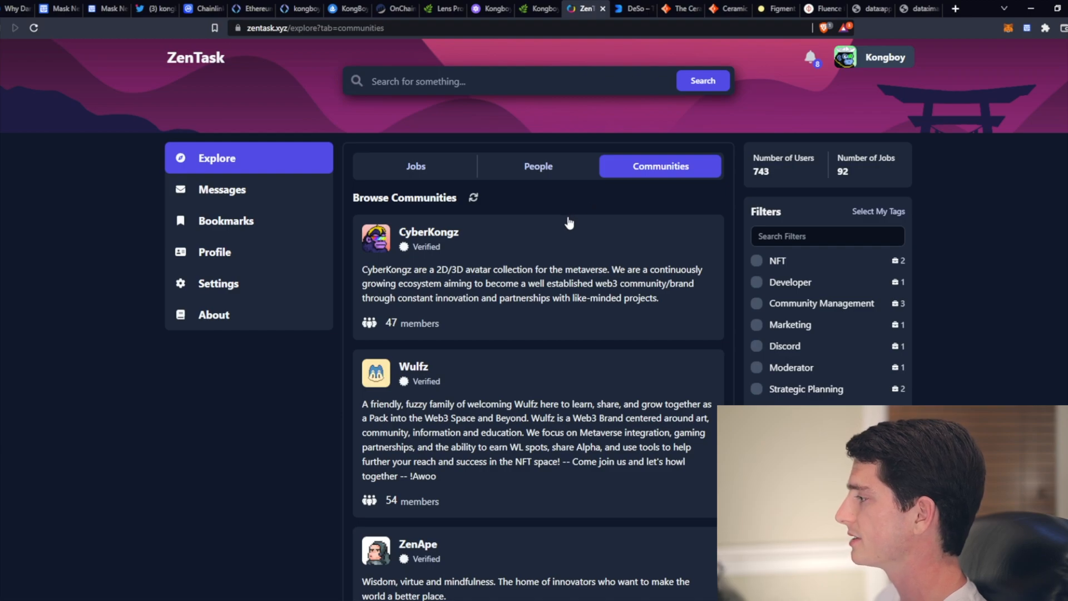
mouse_move(443, 215)
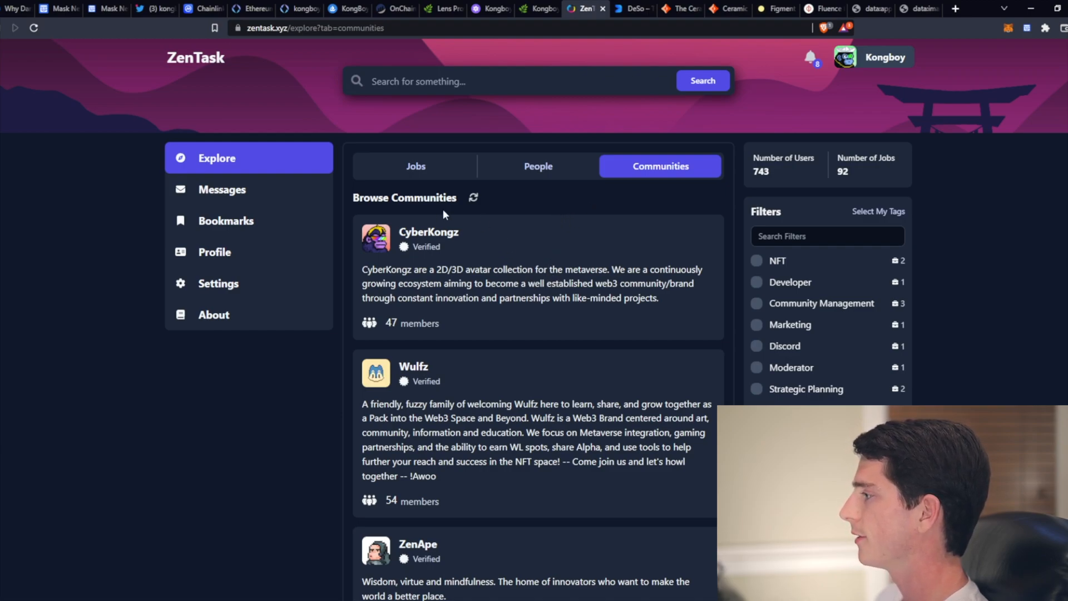
mouse_move(433, 421)
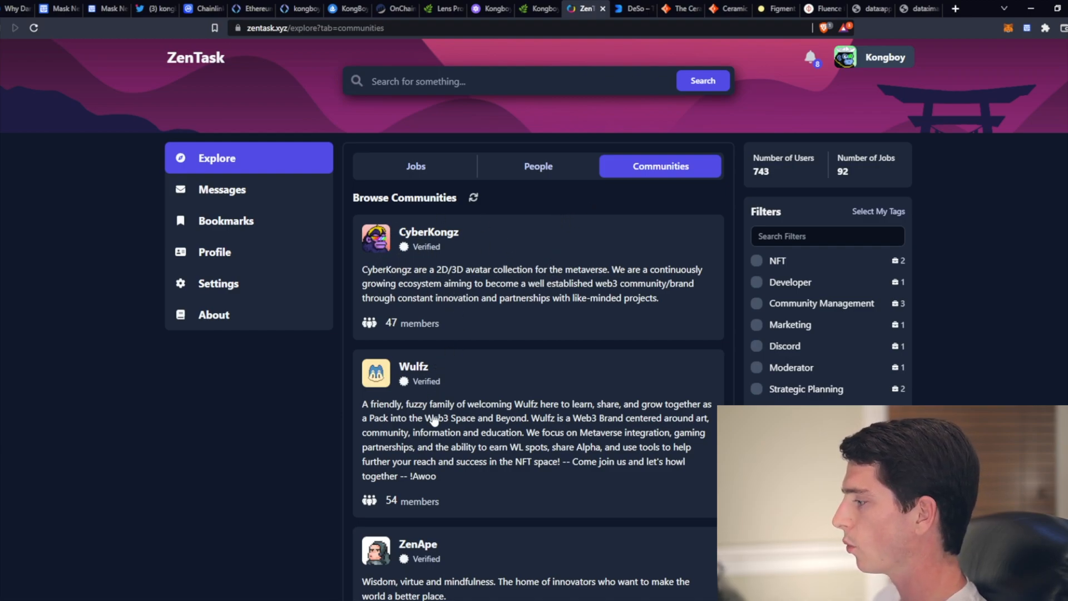
scroll(up, 3)
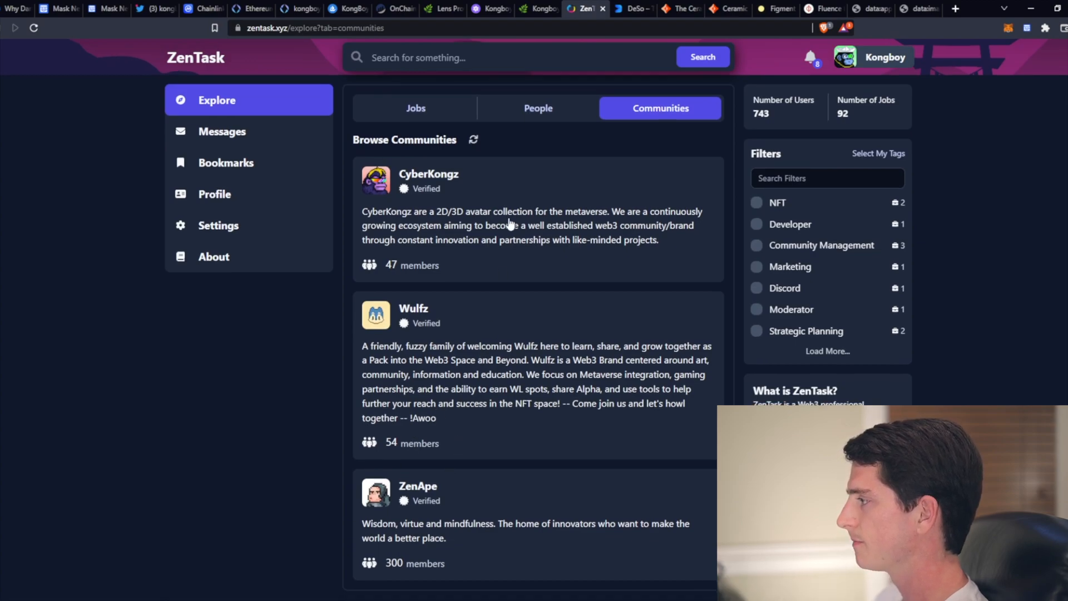
click(429, 174)
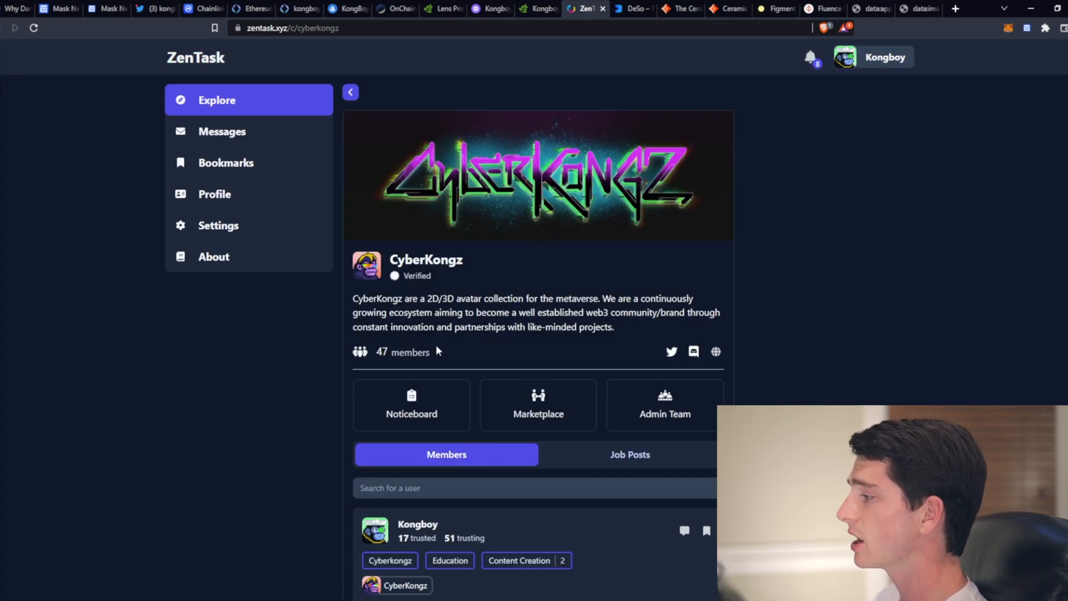
click(410, 405)
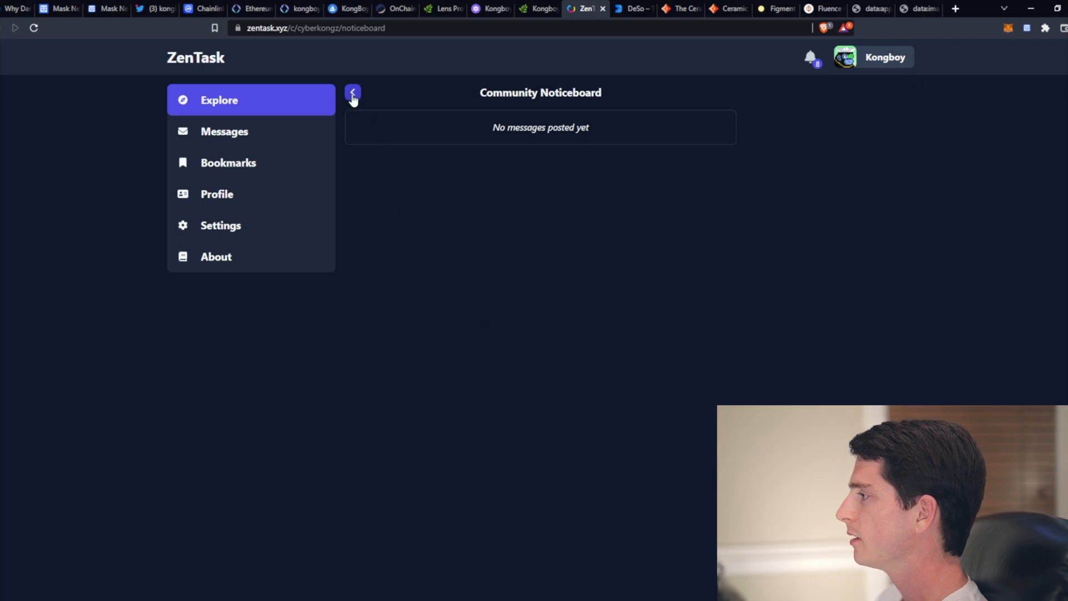
click(351, 92)
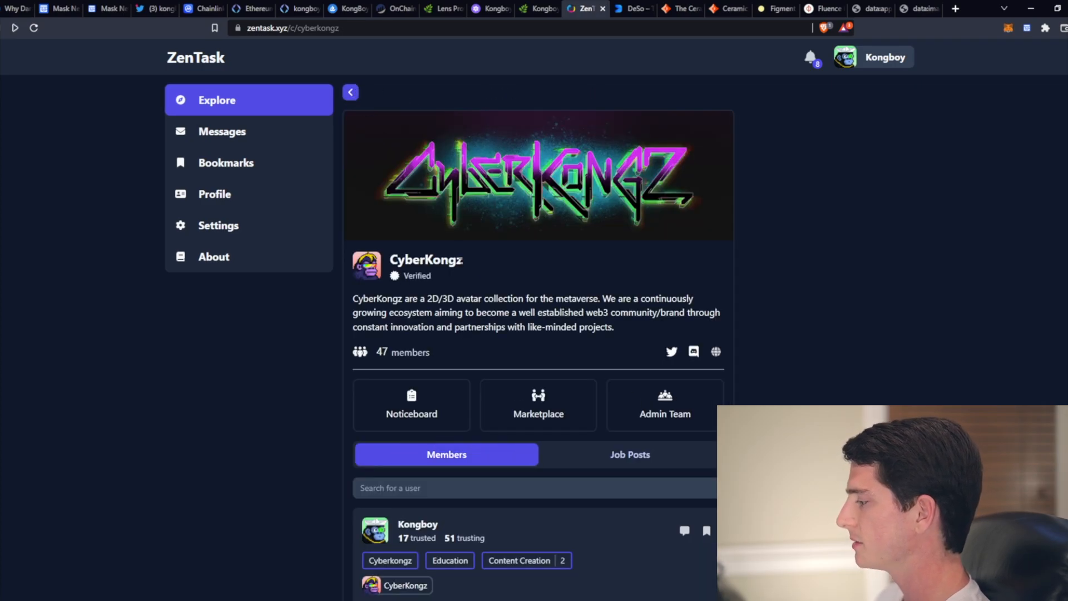
scroll(down, 3)
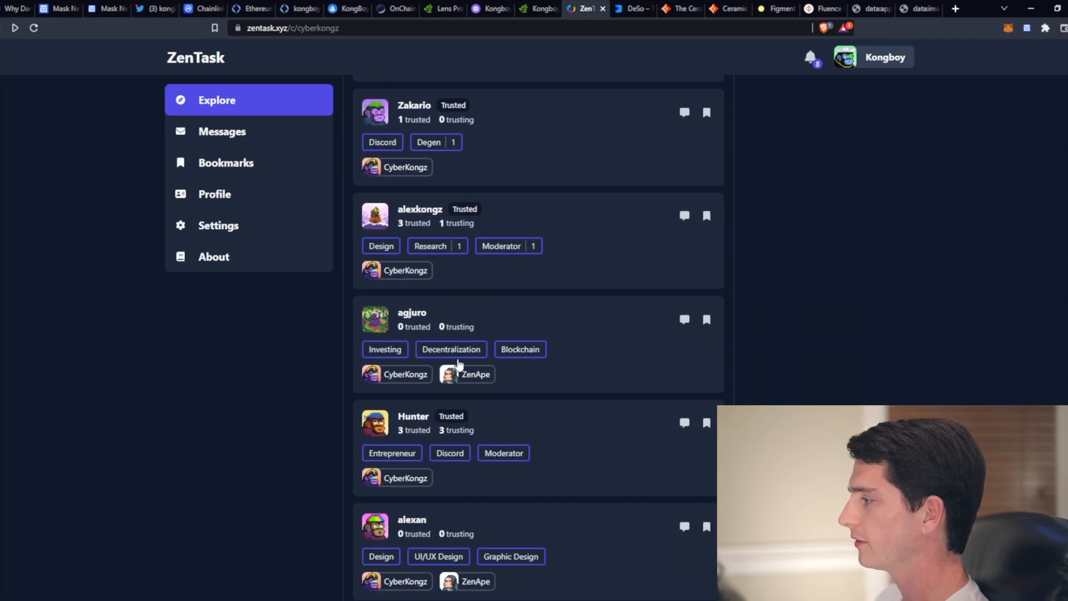
scroll(up, 3)
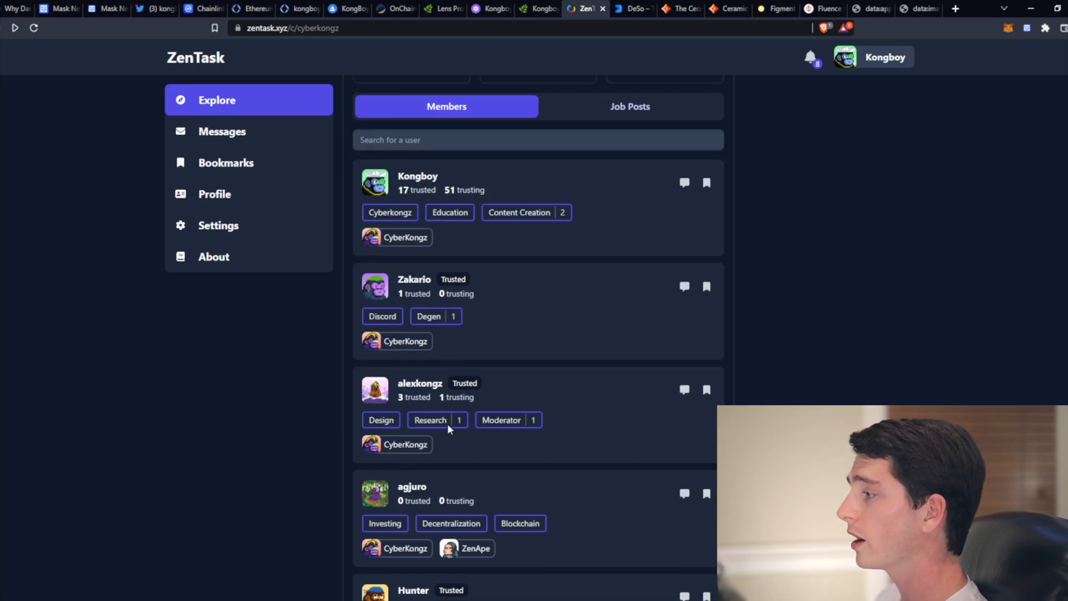
scroll(up, 3)
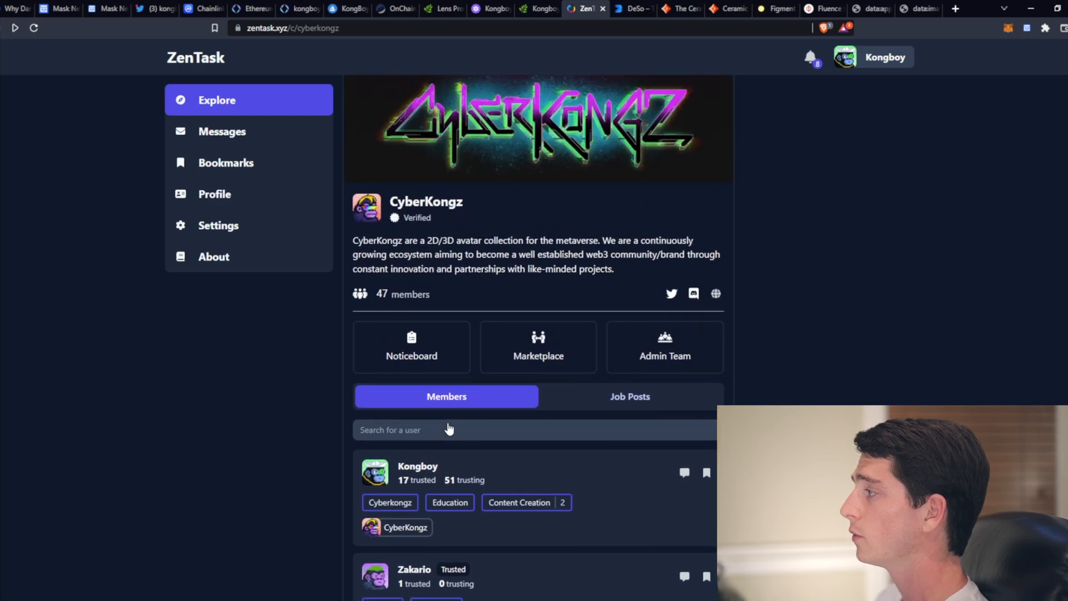
mouse_move(812, 272)
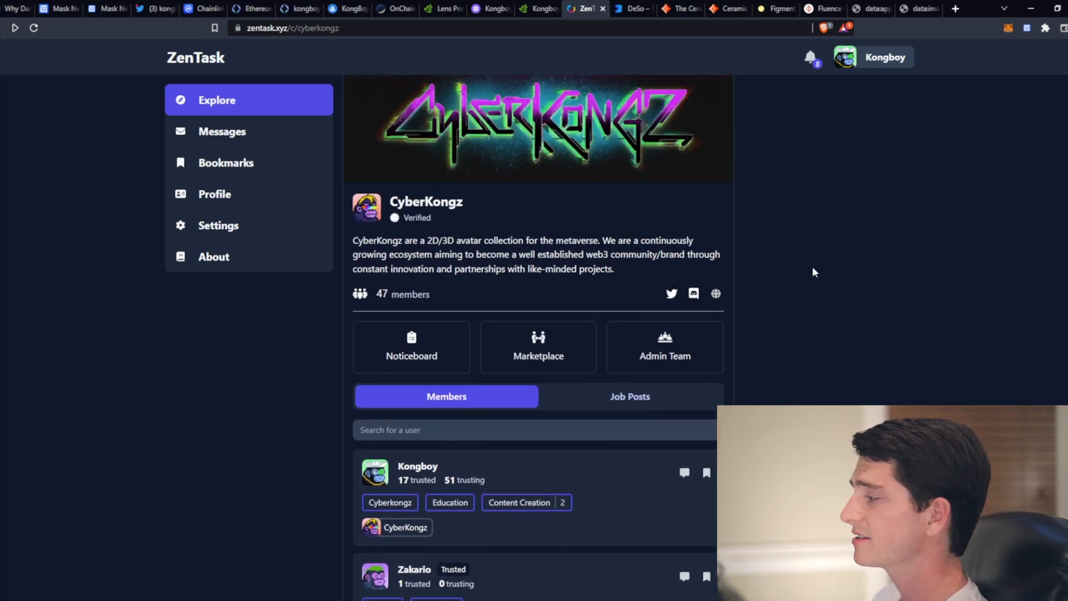
mouse_move(786, 309)
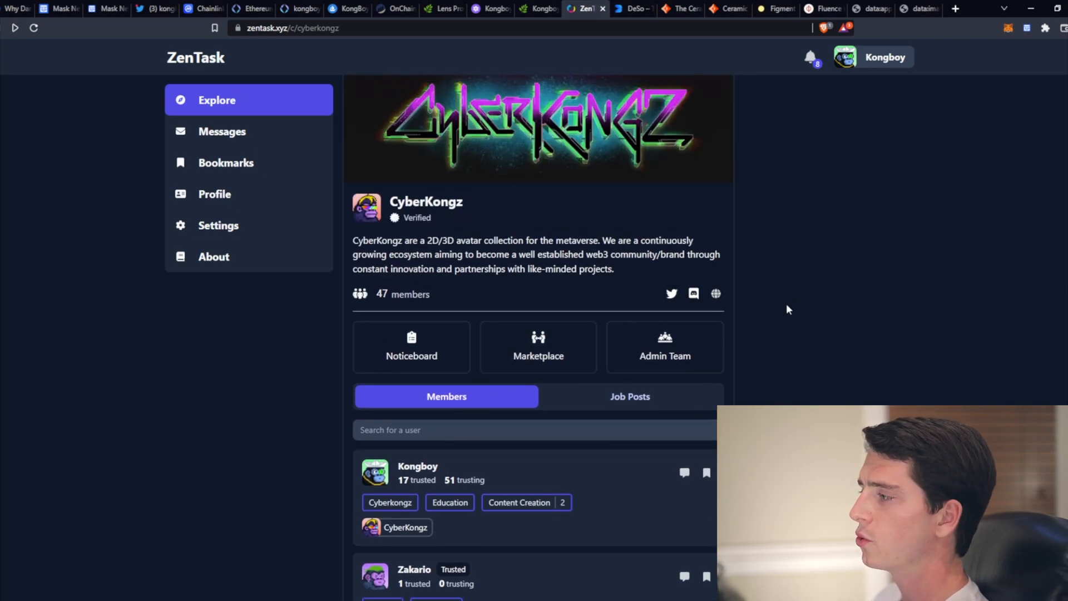
mouse_move(755, 317)
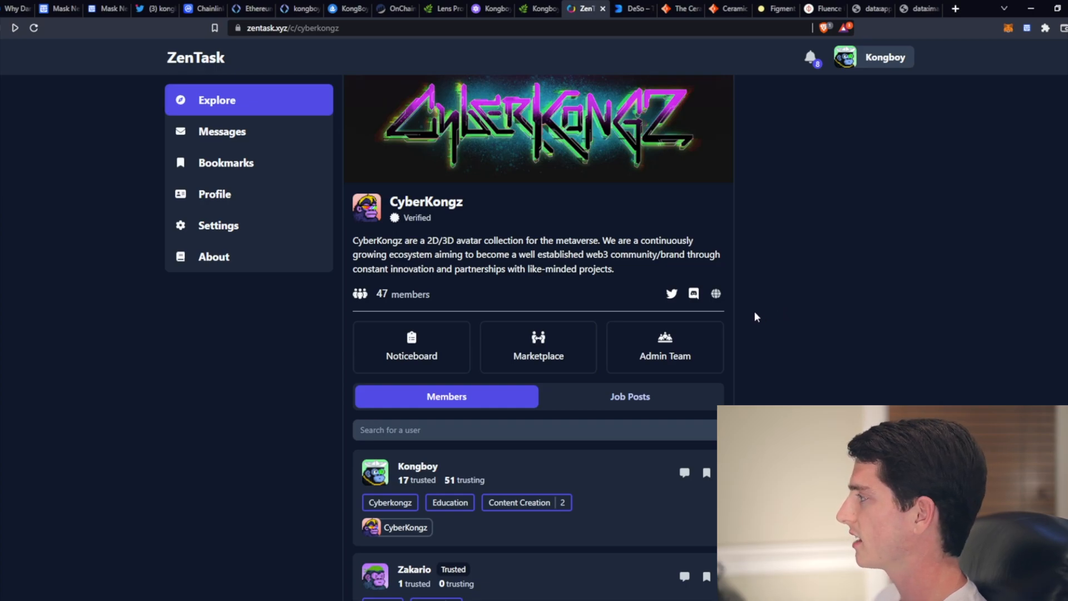
mouse_move(749, 269)
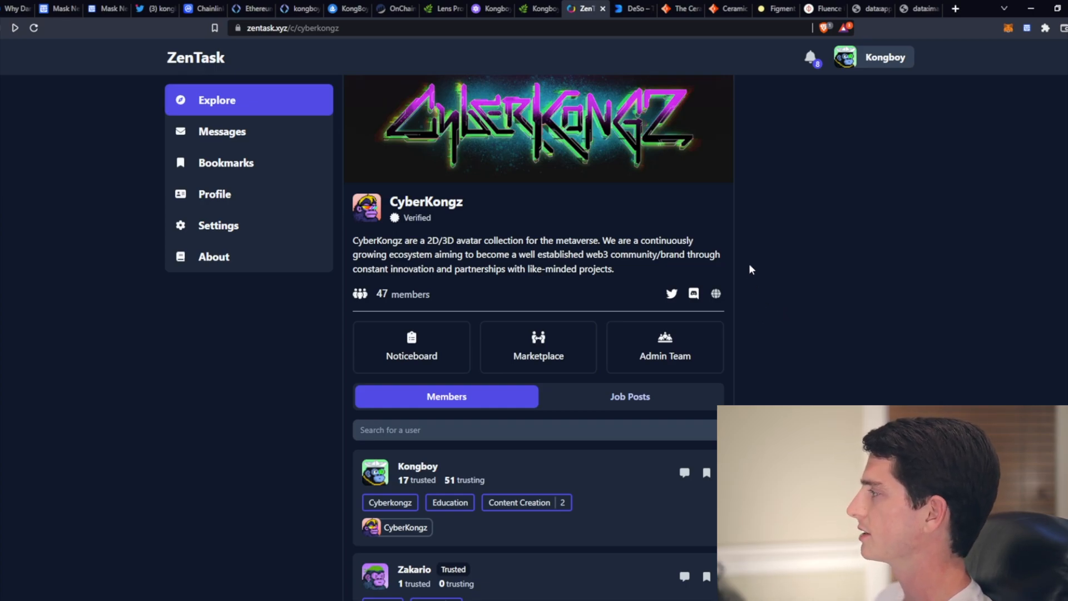
mouse_move(741, 182)
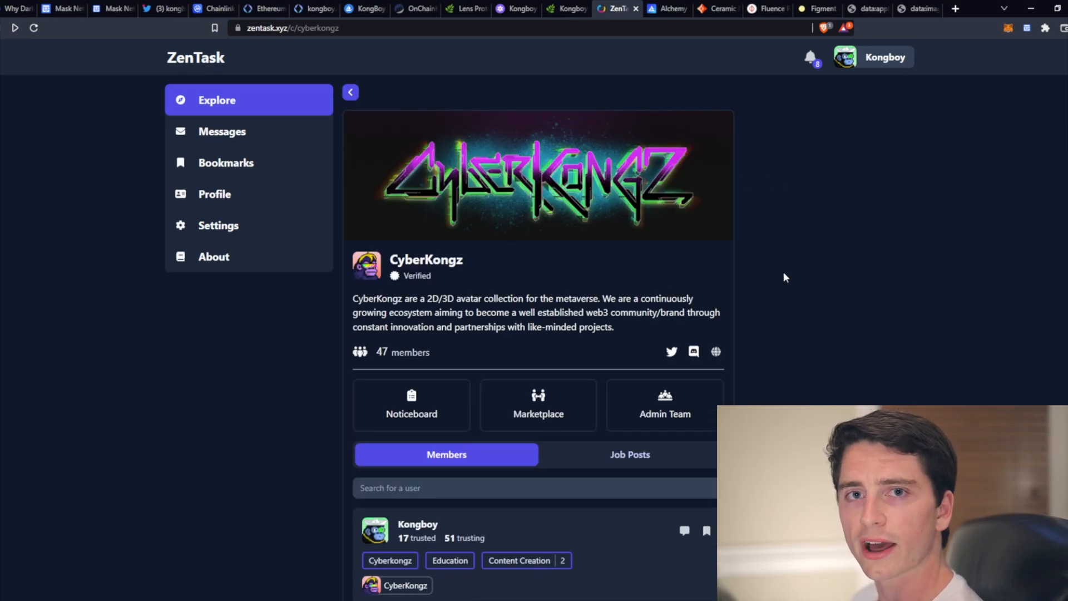
mouse_move(769, 282)
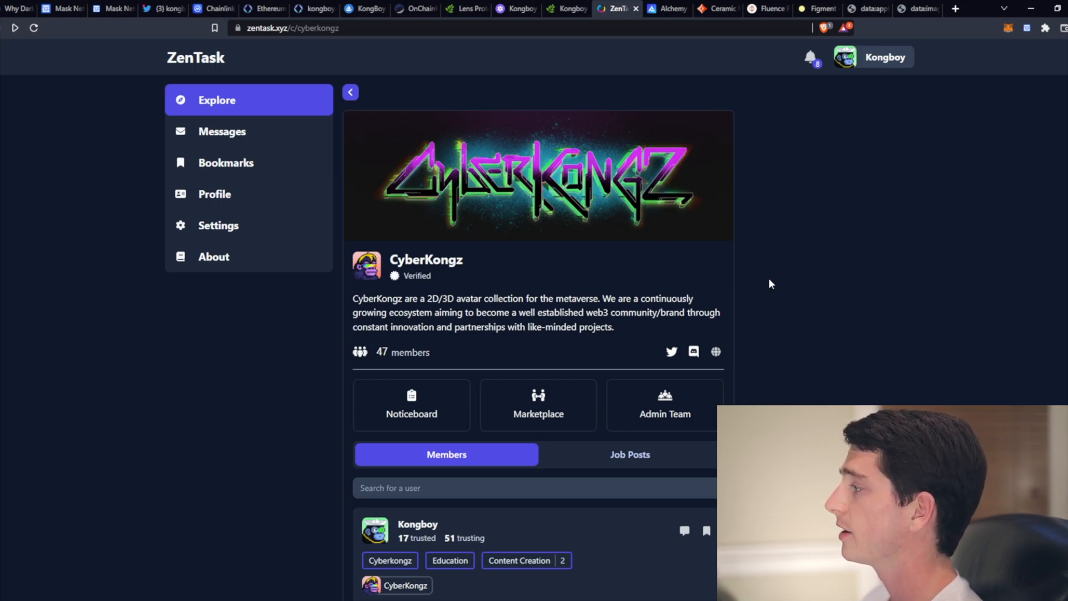
mouse_move(779, 277)
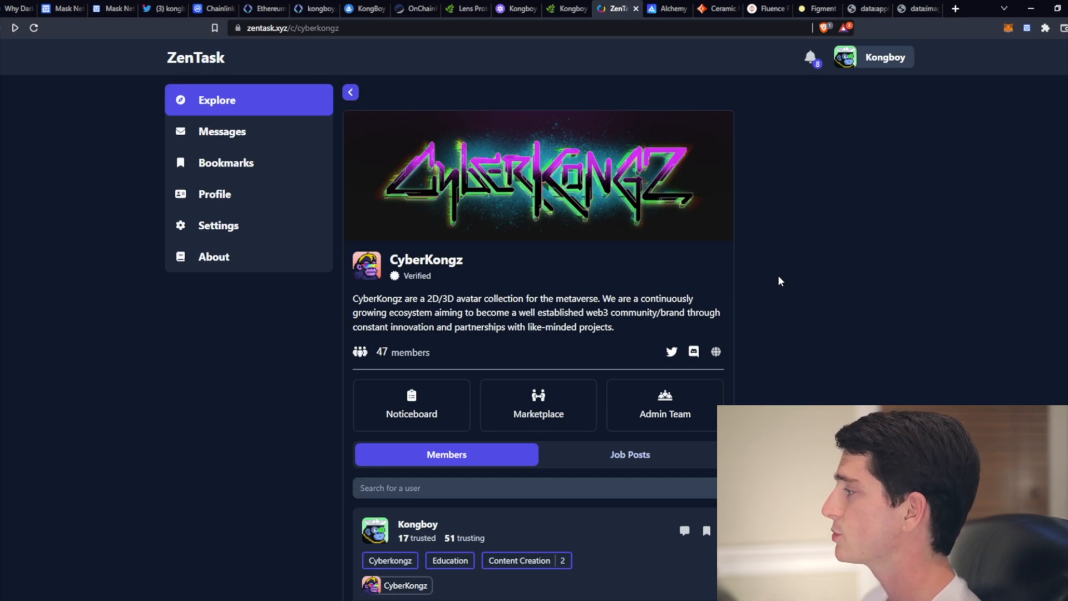
mouse_move(729, 210)
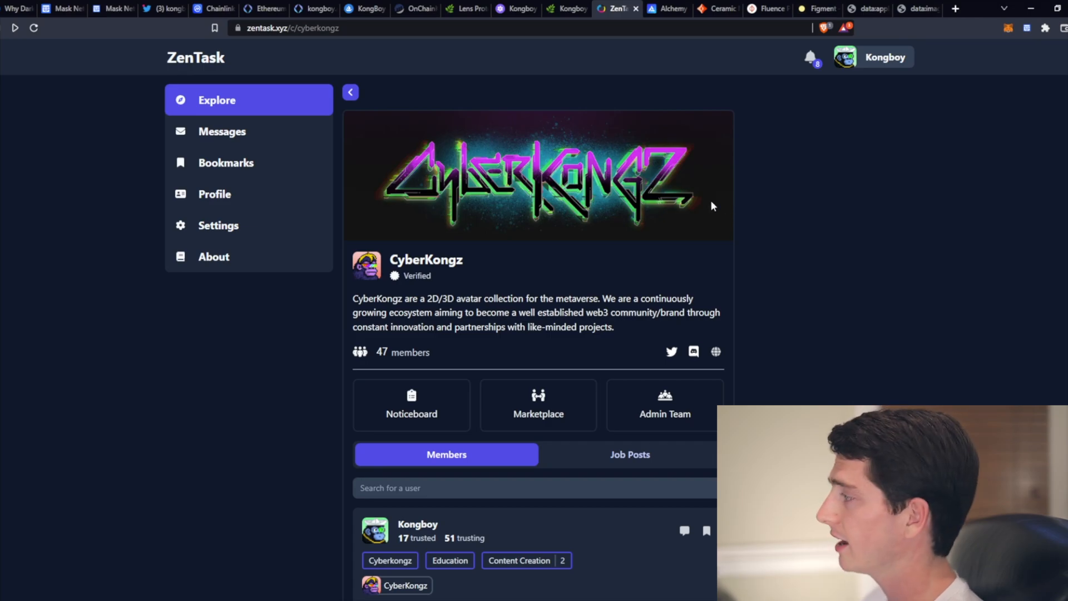
mouse_move(753, 167)
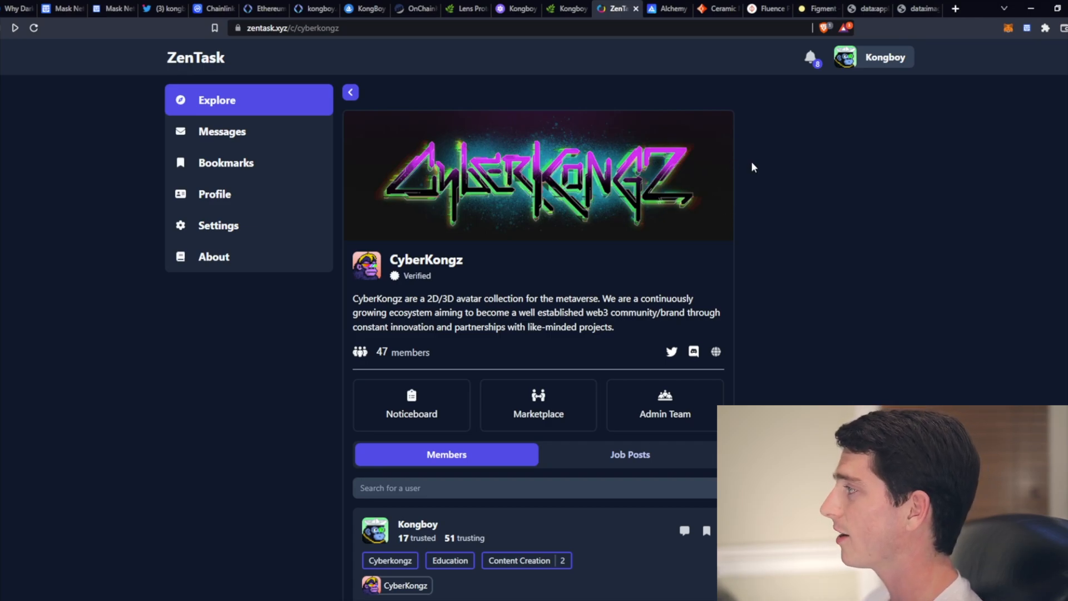
mouse_move(735, 173)
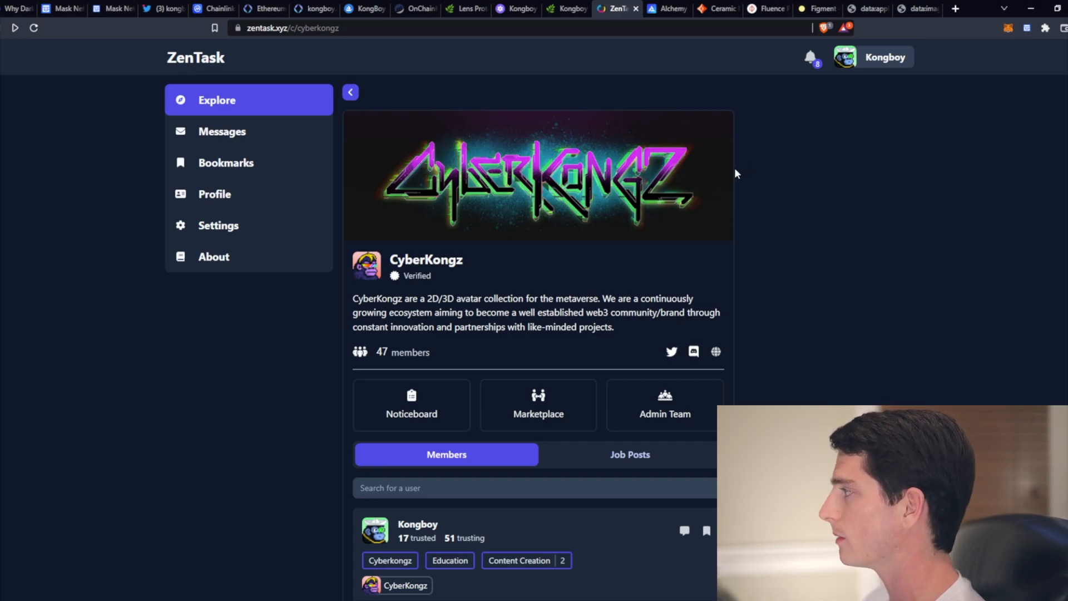
mouse_move(735, 105)
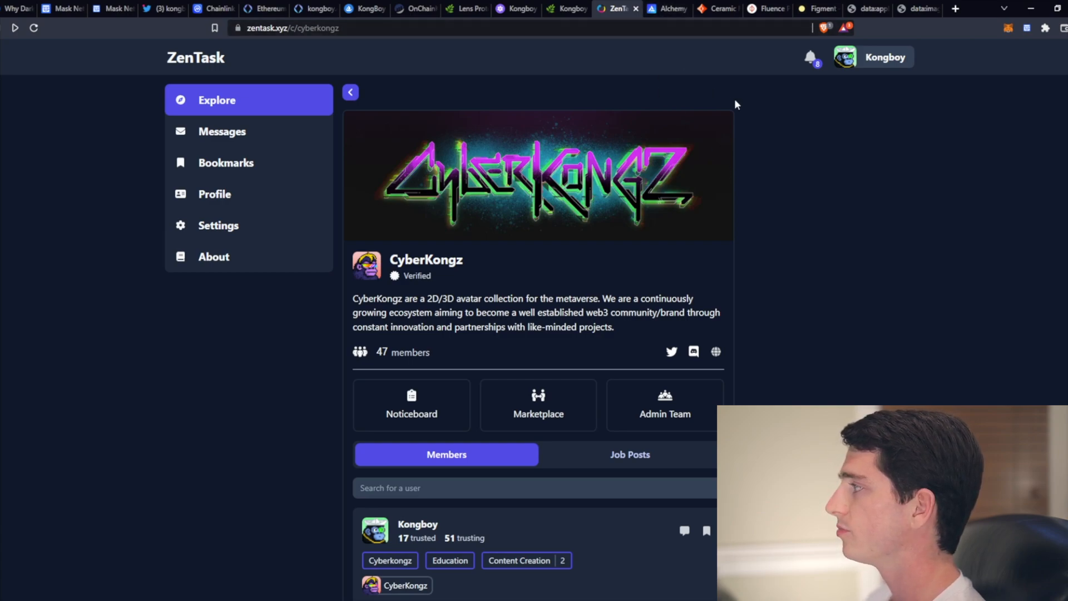
mouse_move(761, 139)
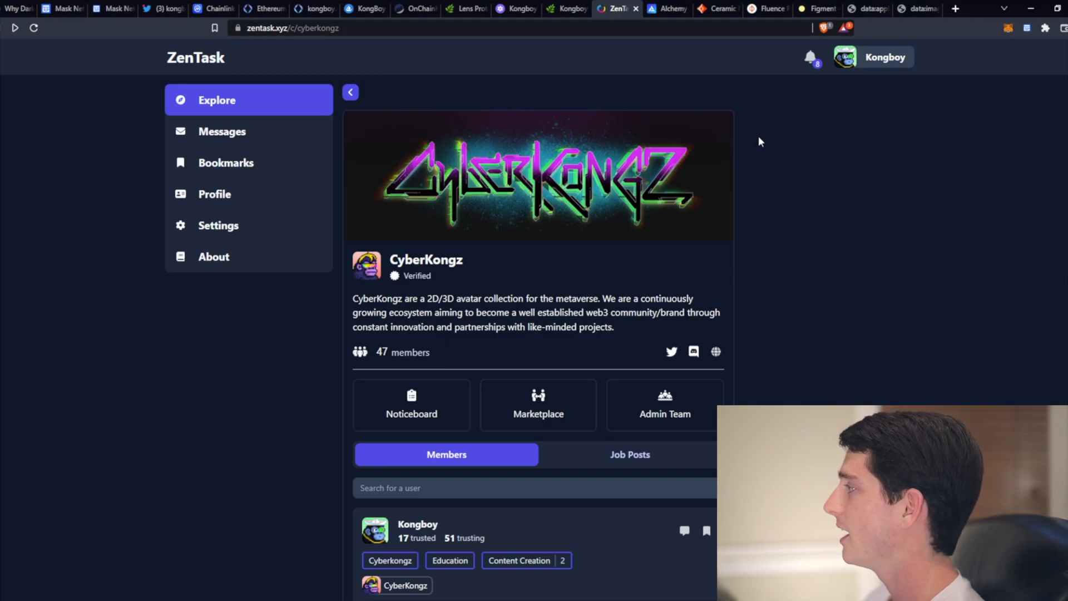
mouse_move(754, 144)
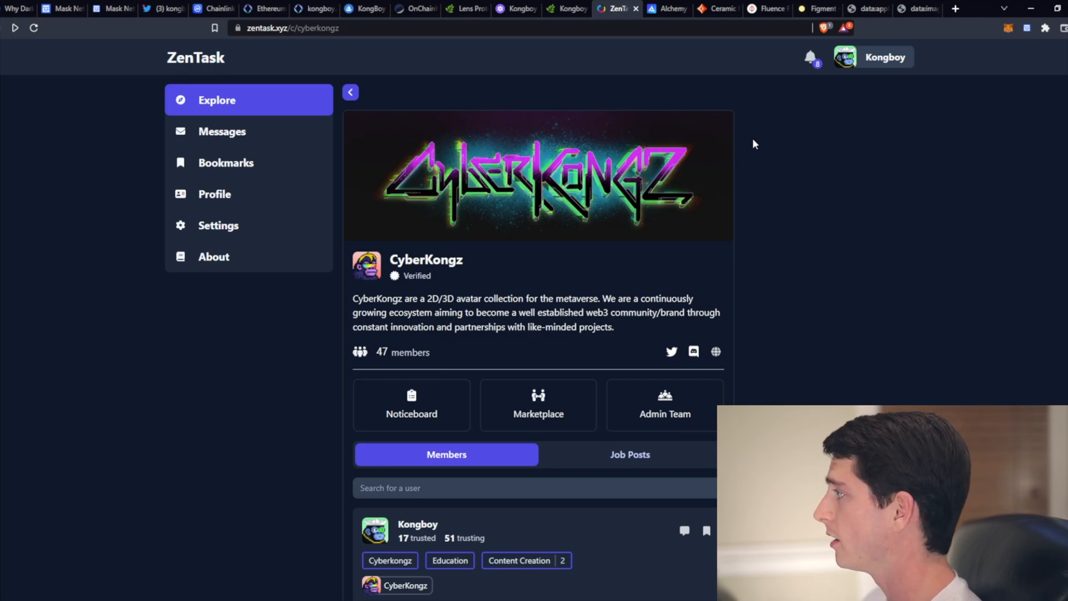
mouse_move(675, 77)
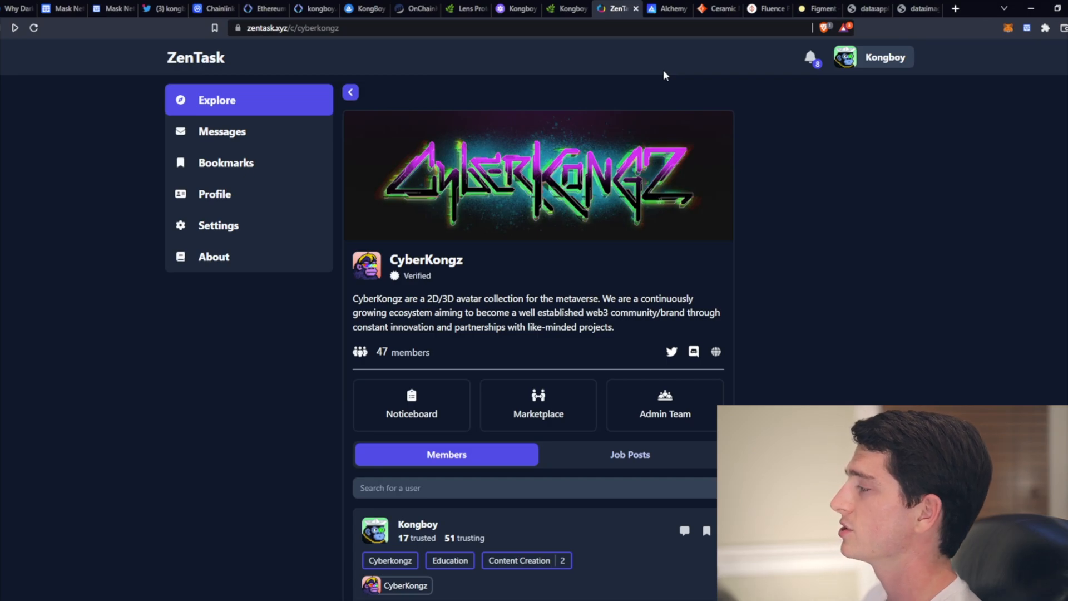
mouse_move(672, 44)
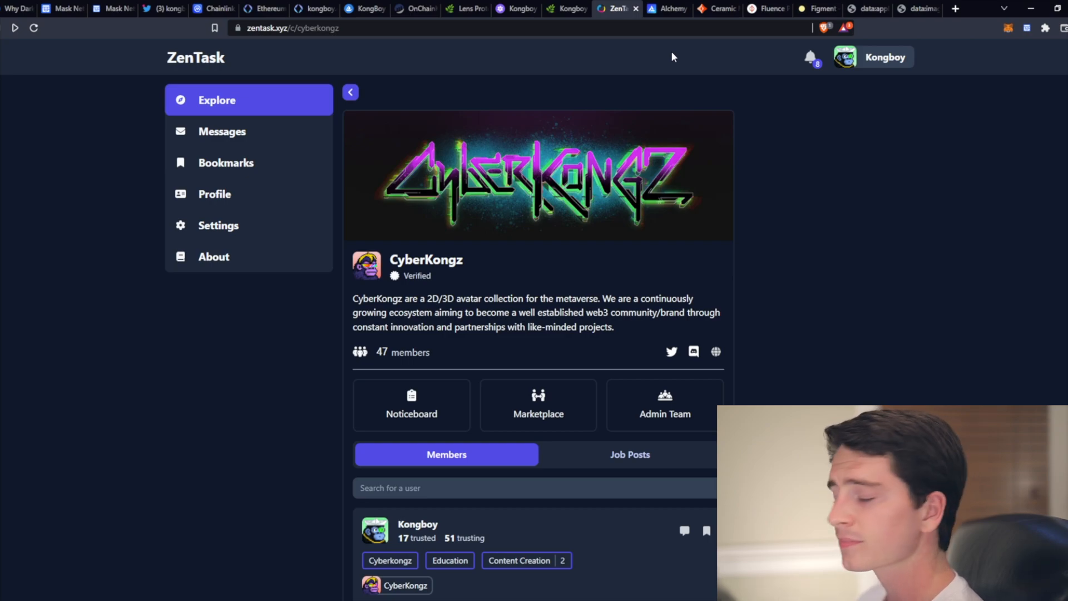
mouse_move(655, 66)
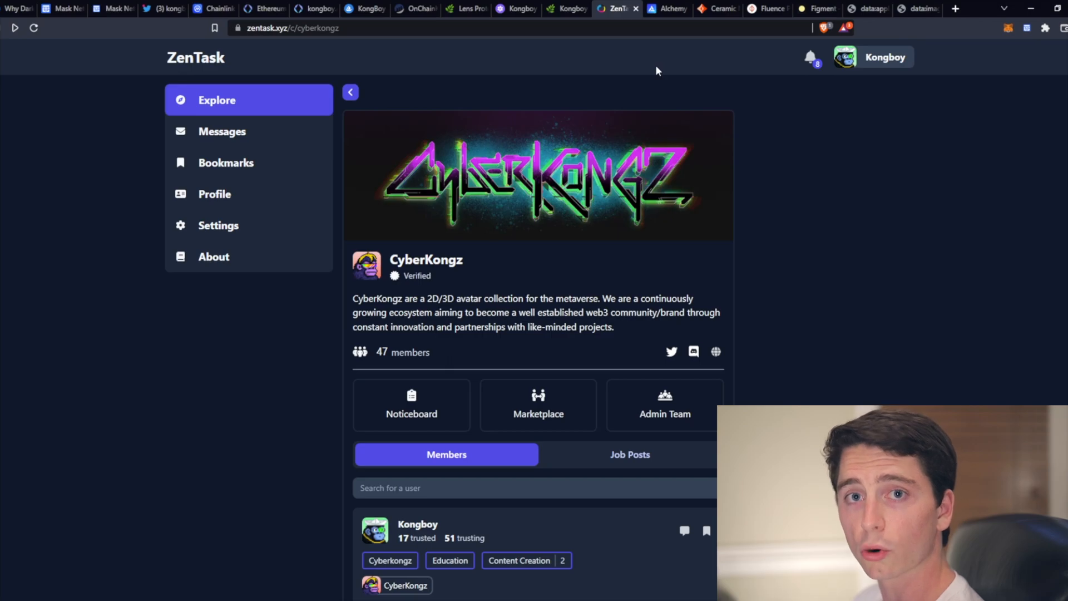
mouse_move(660, 75)
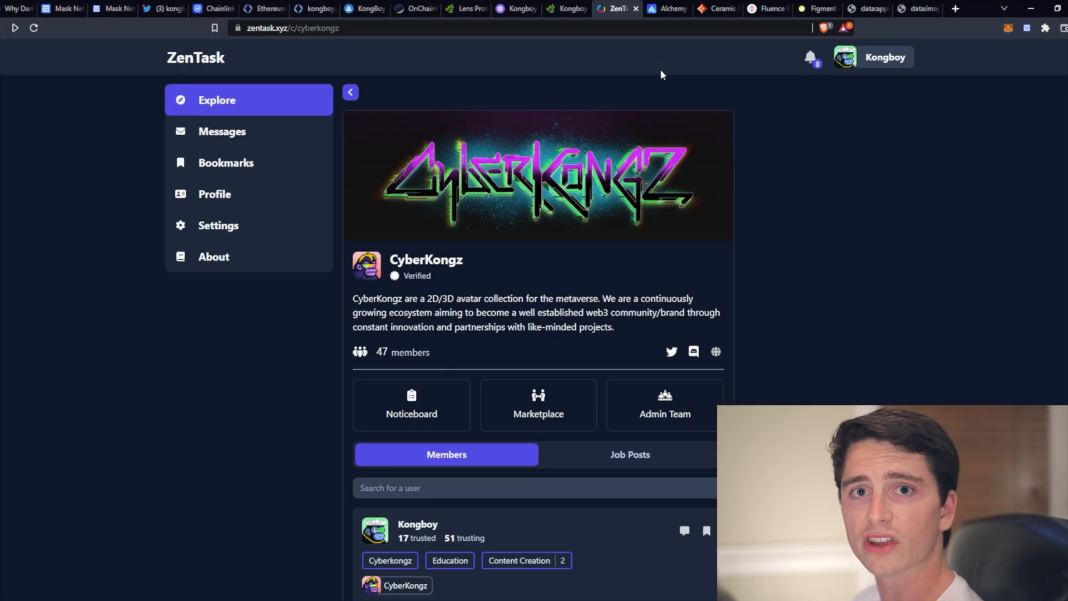
mouse_move(745, 208)
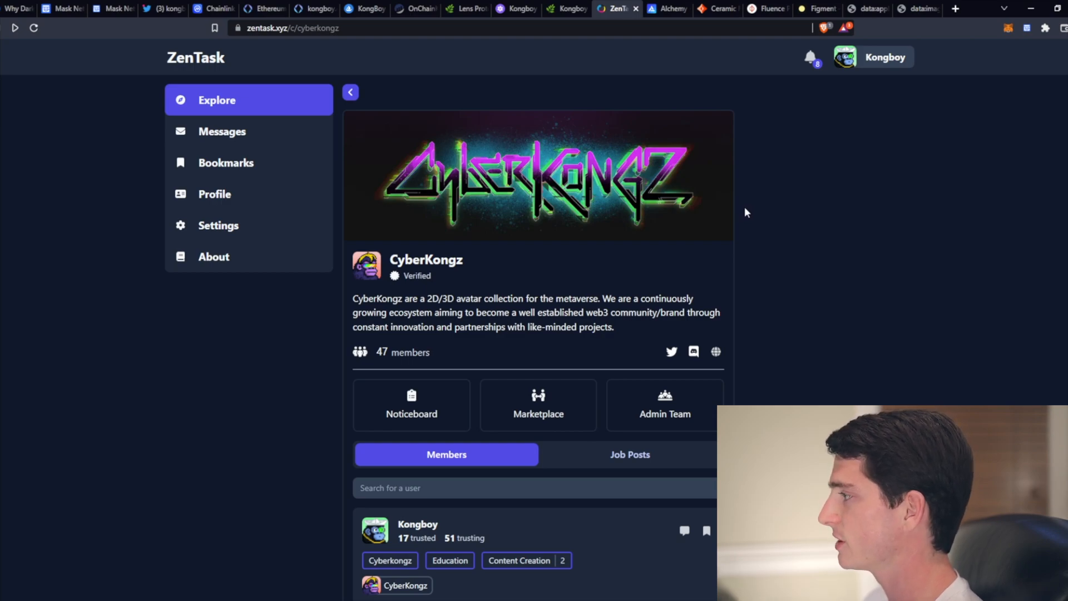
mouse_move(737, 142)
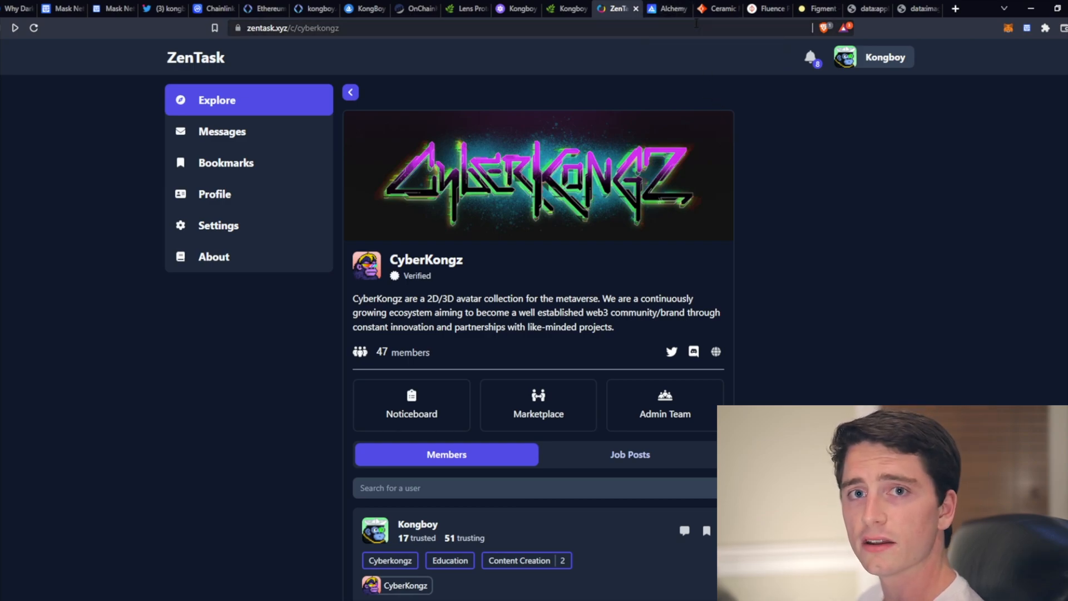
mouse_move(667, 9)
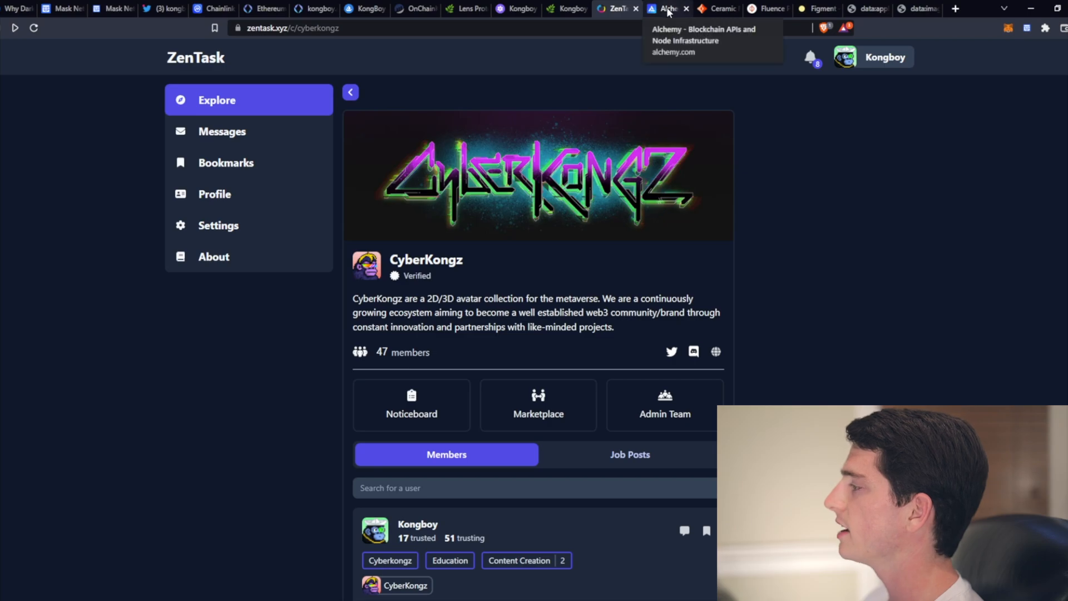
- Visit the Alchemy site, then land on the Fluence Web3 native computing homepage
click(669, 8)
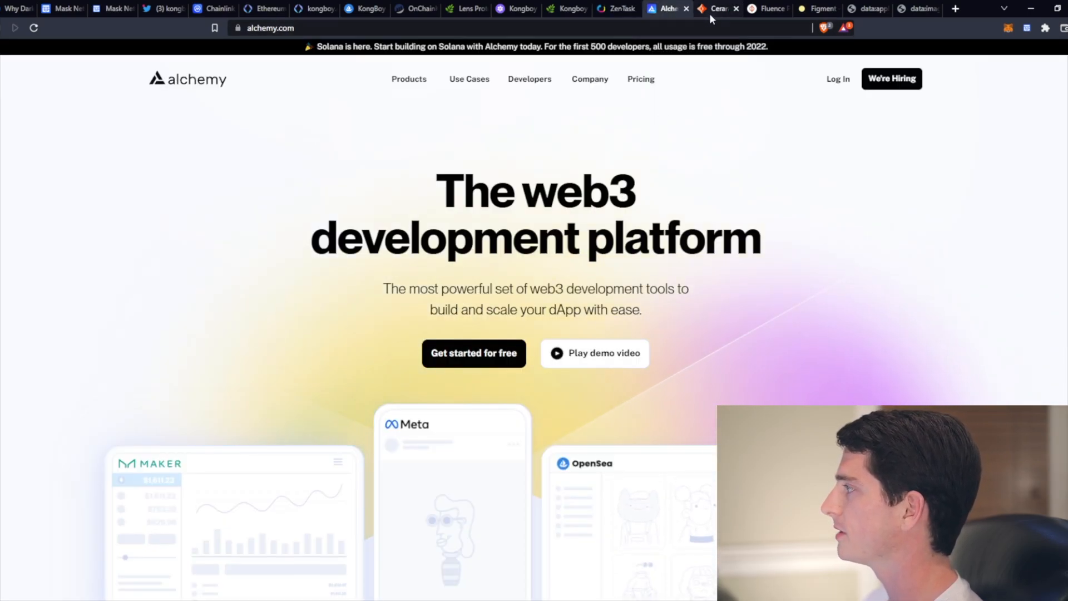
click(768, 9)
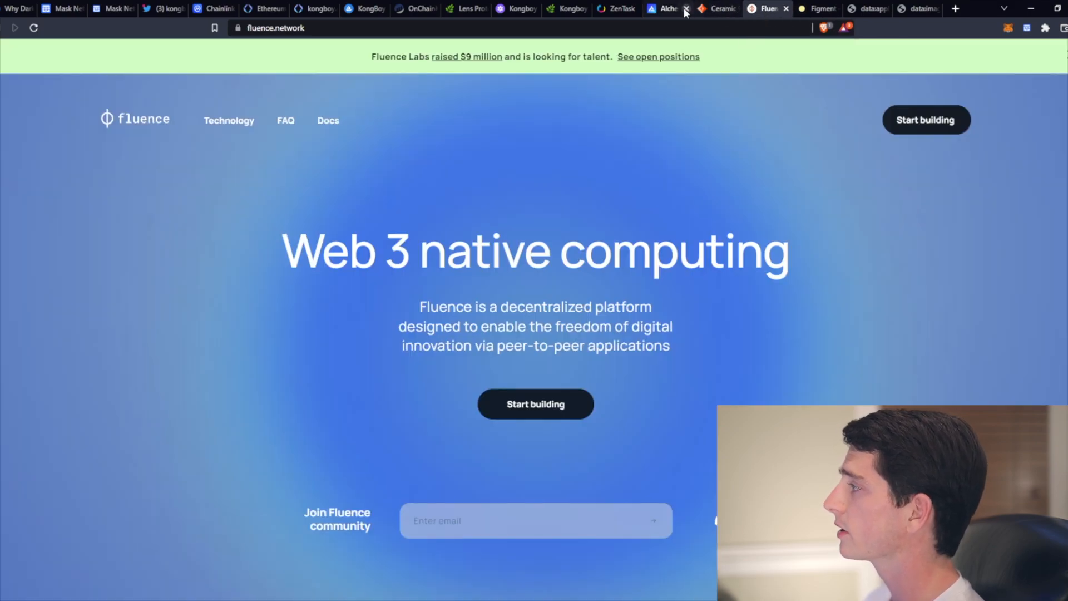
mouse_move(664, 9)
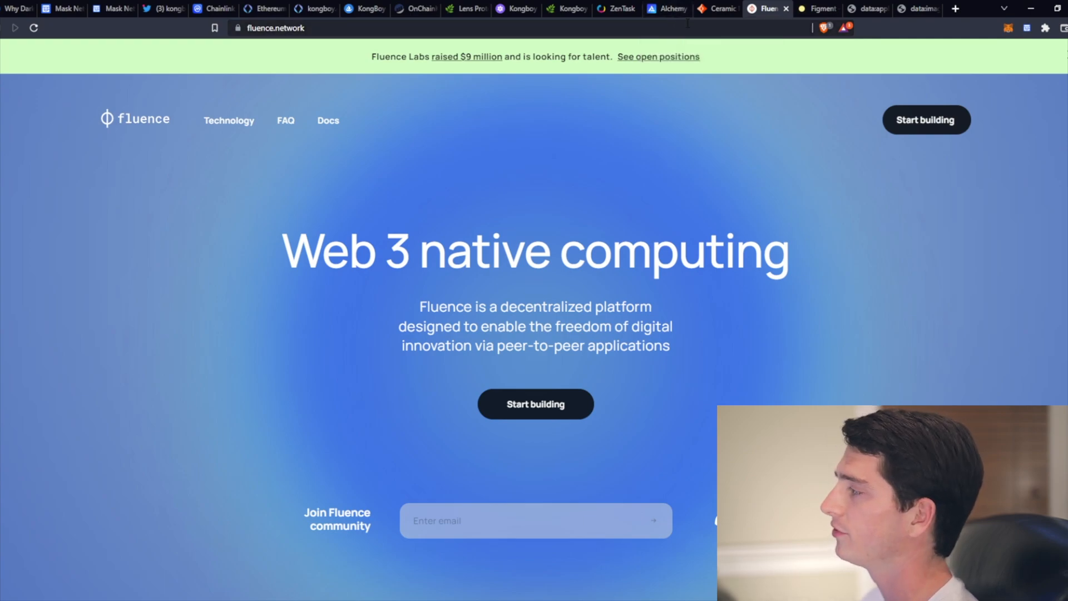
mouse_move(783, 208)
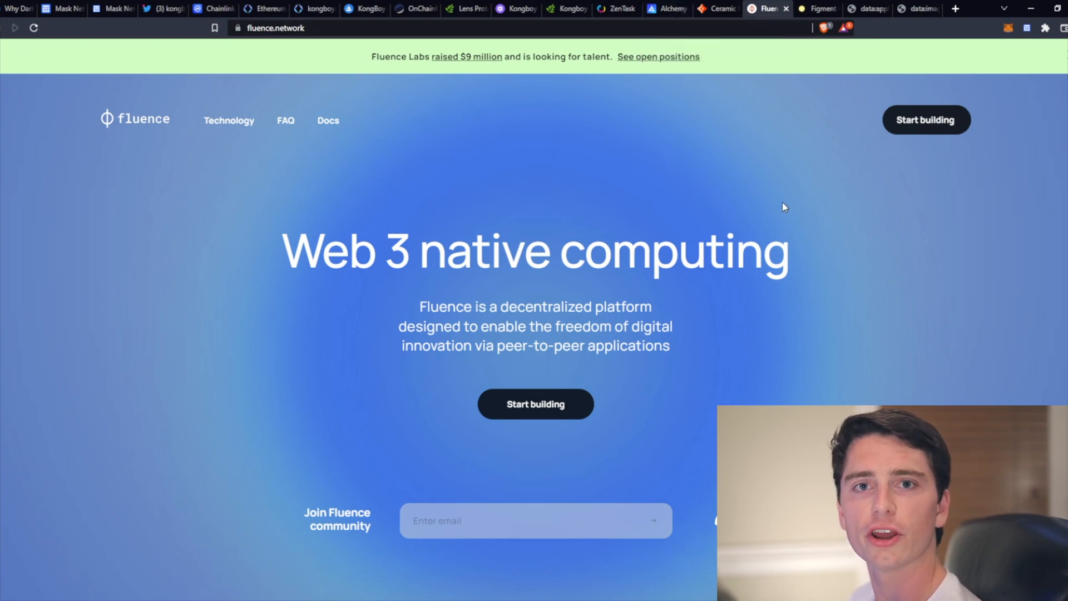